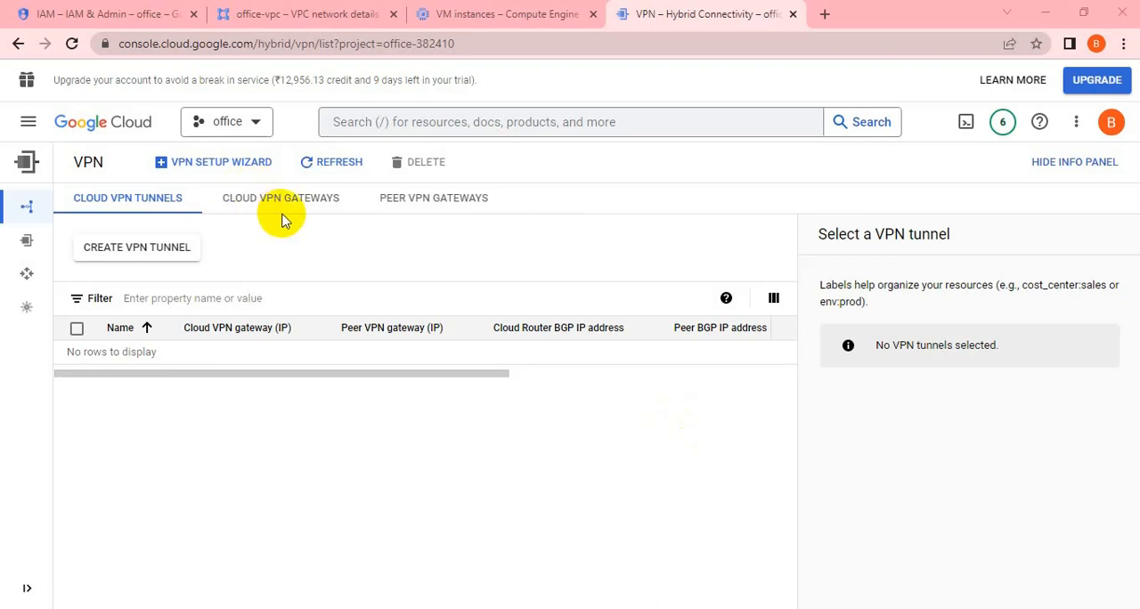
Check the Cloud VPN and peer VPN gateway lists in the office and home projects
click(281, 198)
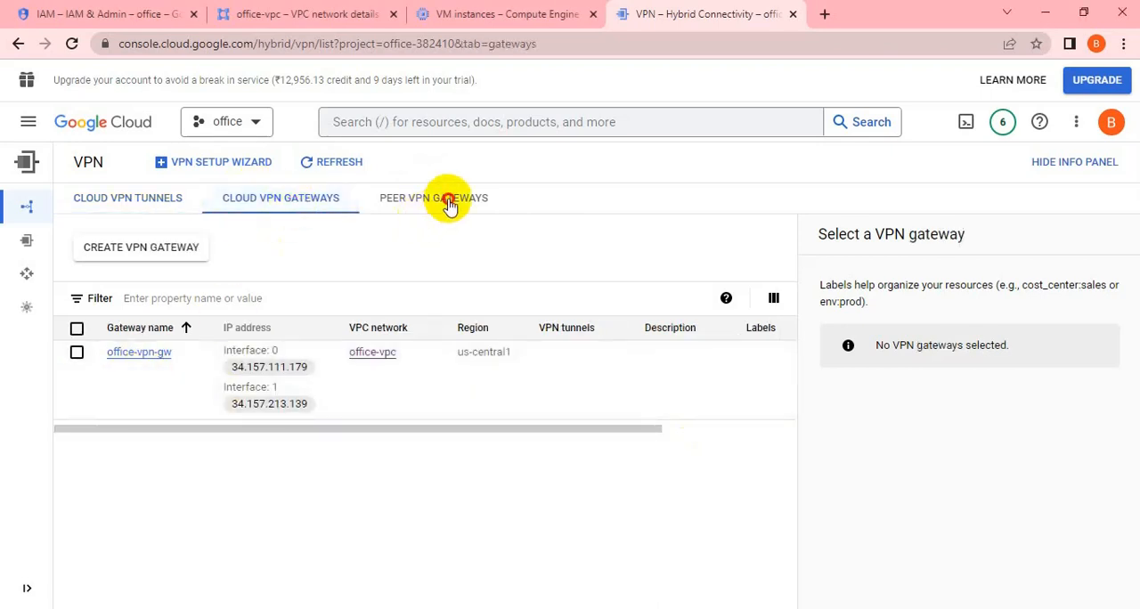
click(434, 198)
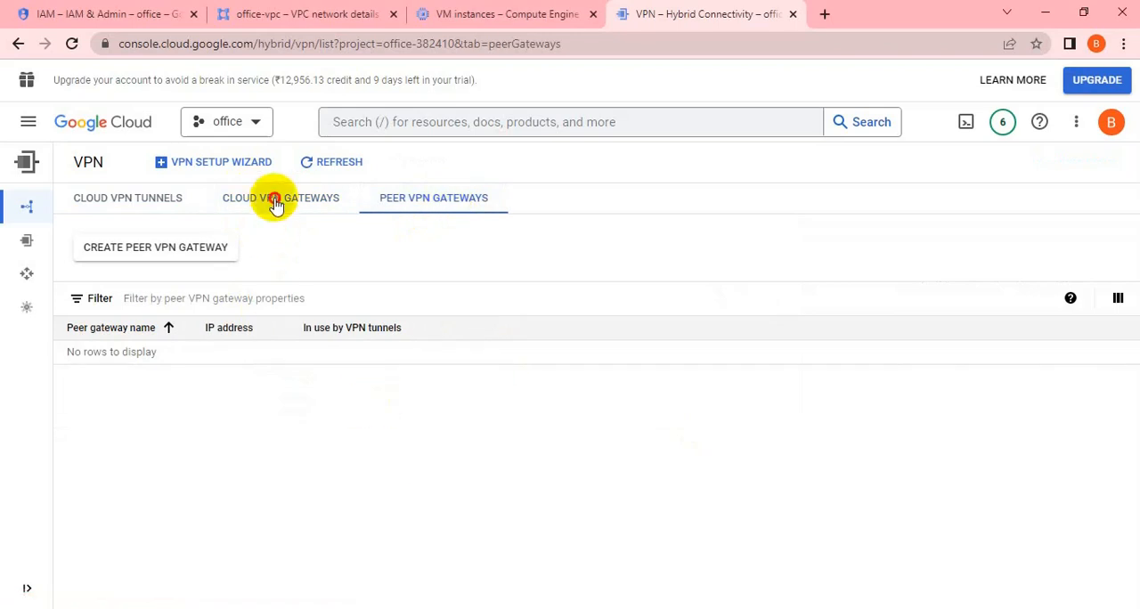
click(281, 197)
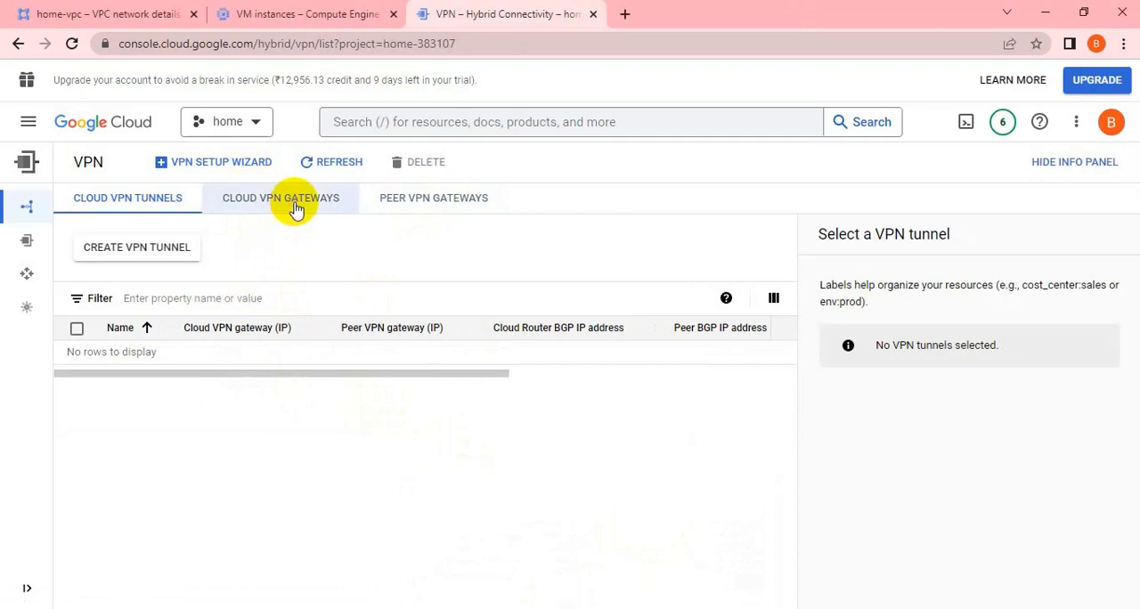
click(281, 198)
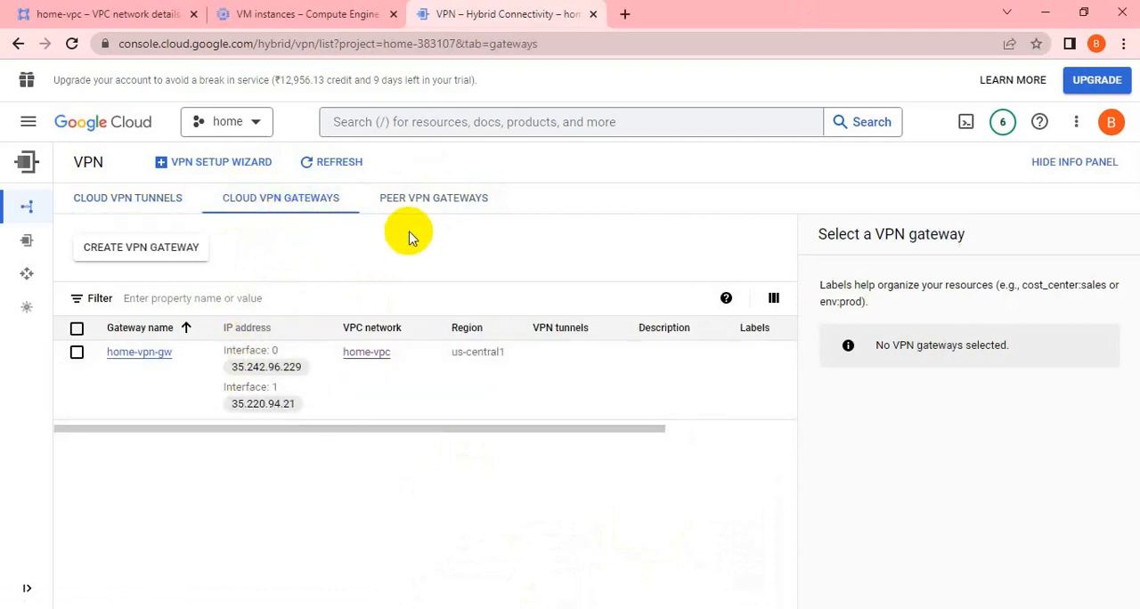
click(433, 198)
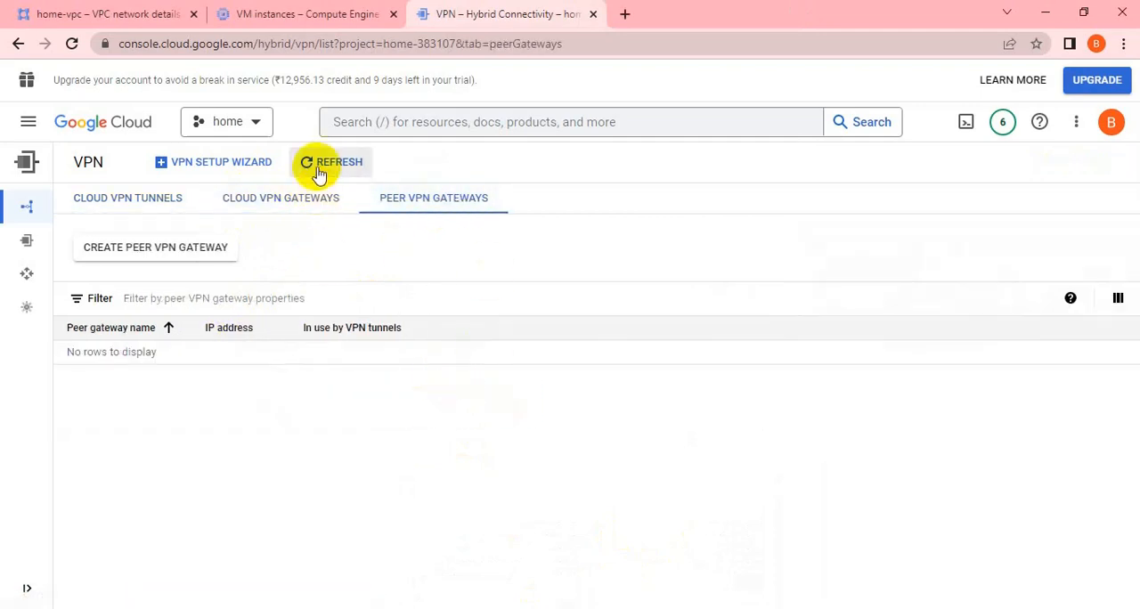
click(332, 162)
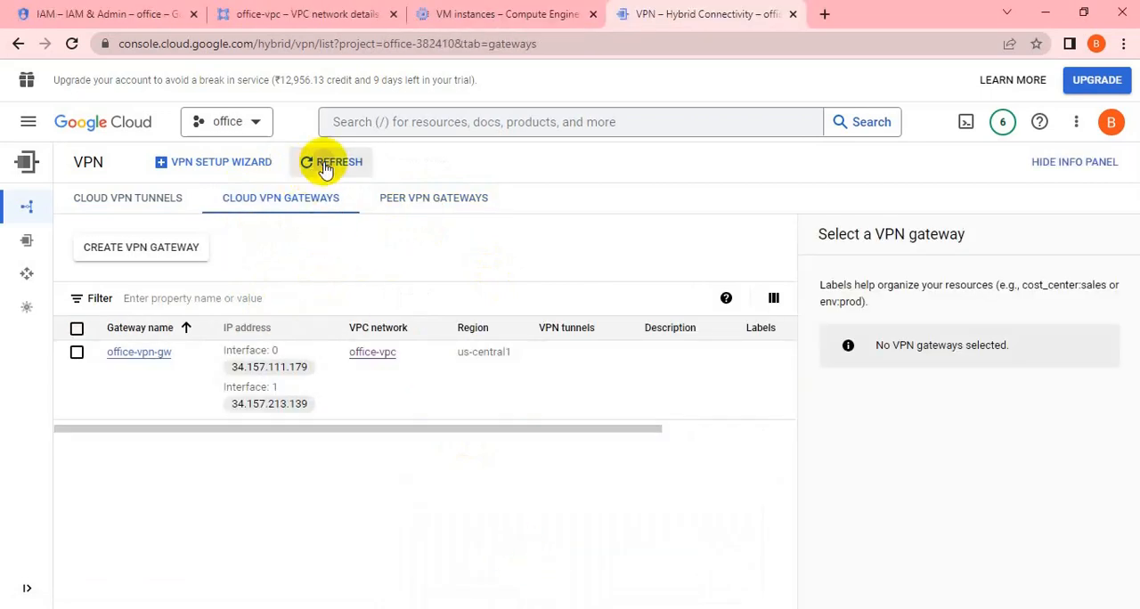
click(330, 163)
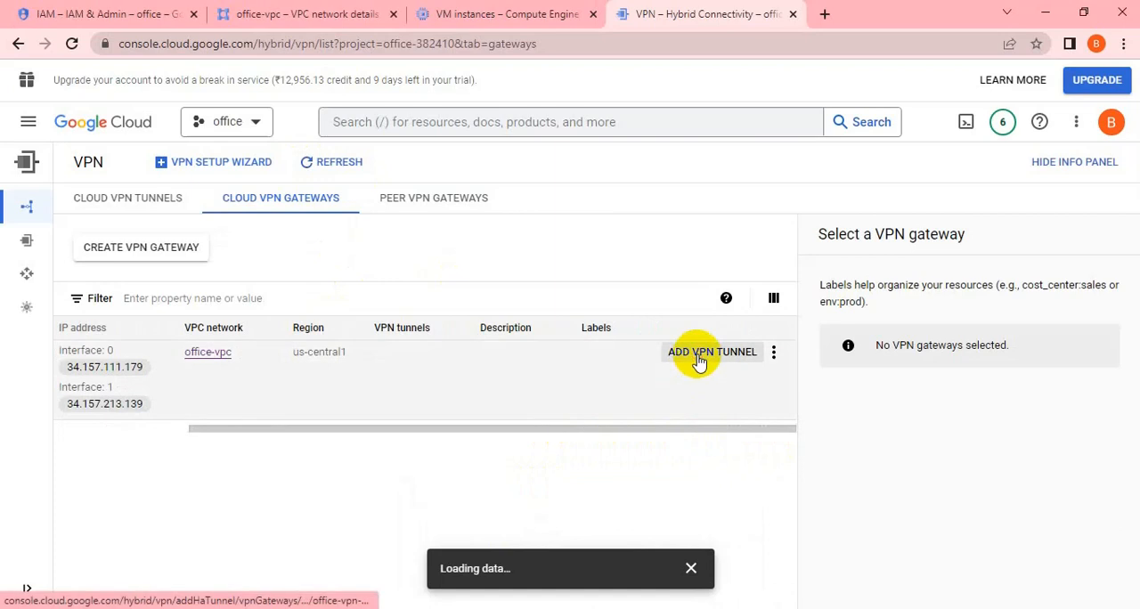
click(713, 352)
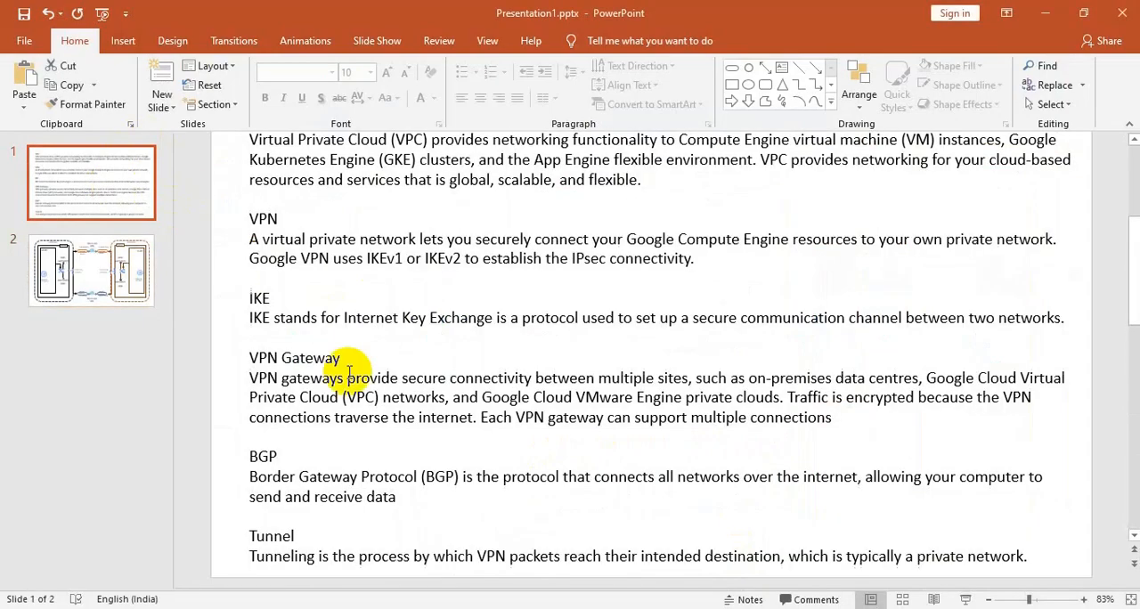
mouse_move(1054, 554)
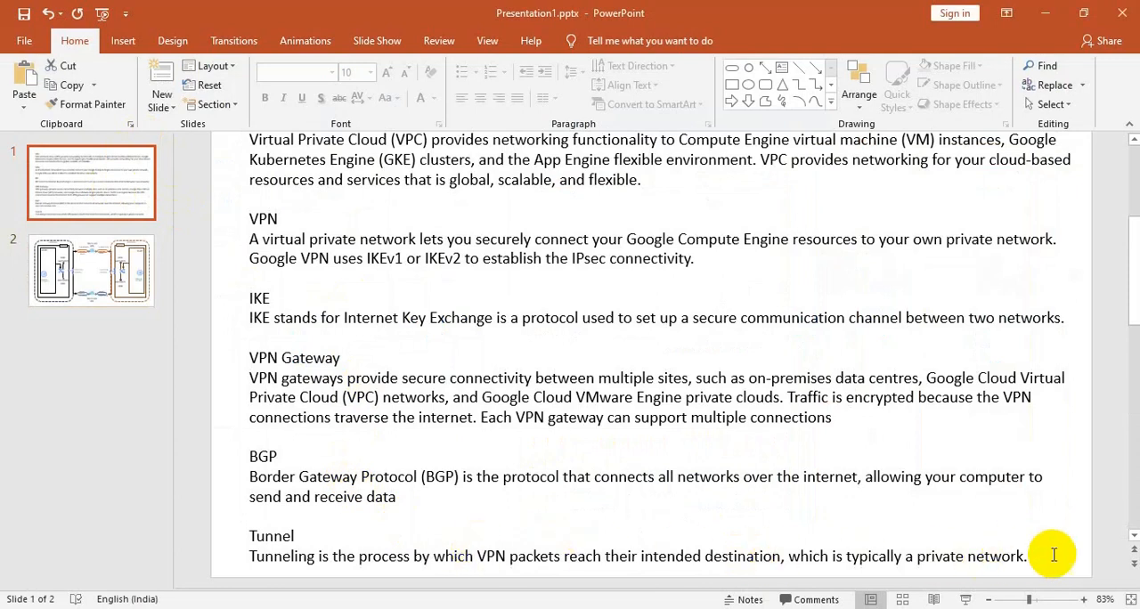
click(252, 544)
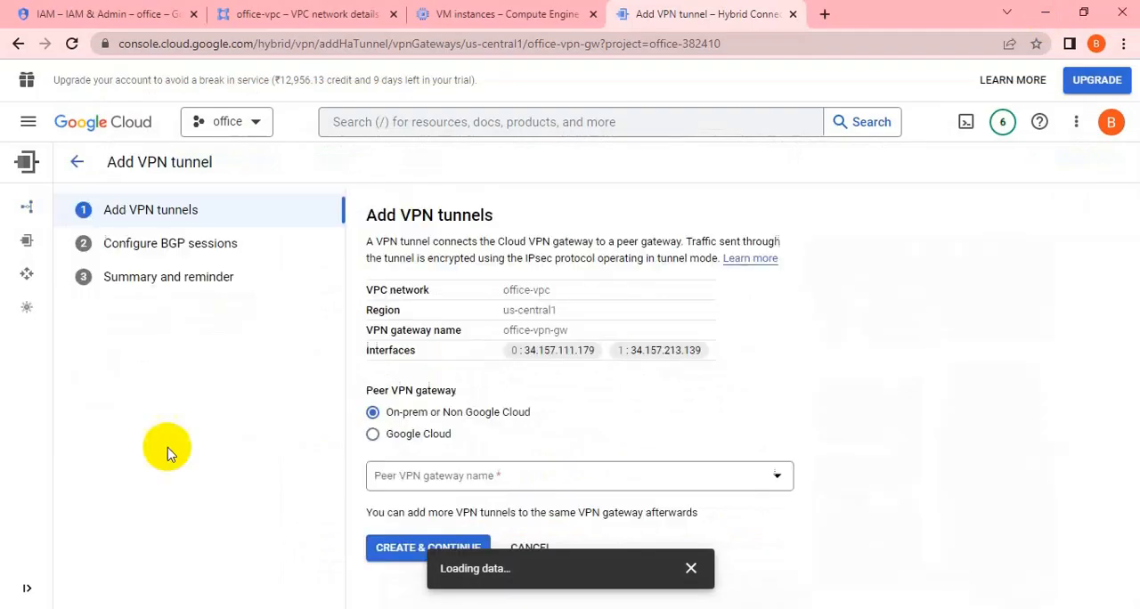
mouse_move(426, 383)
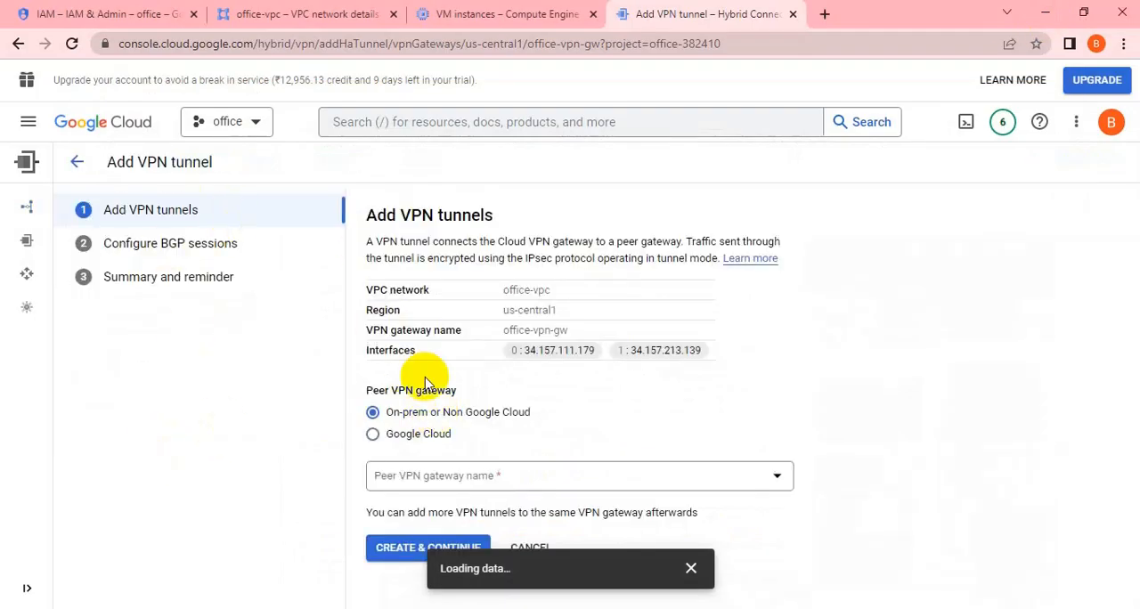
mouse_move(779, 479)
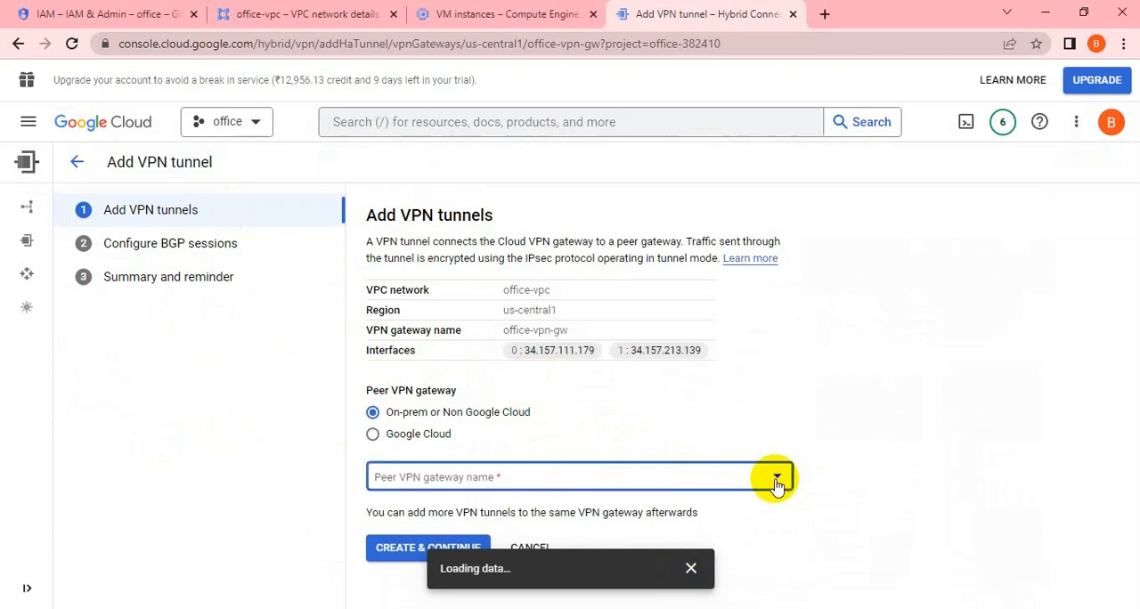
click(774, 477)
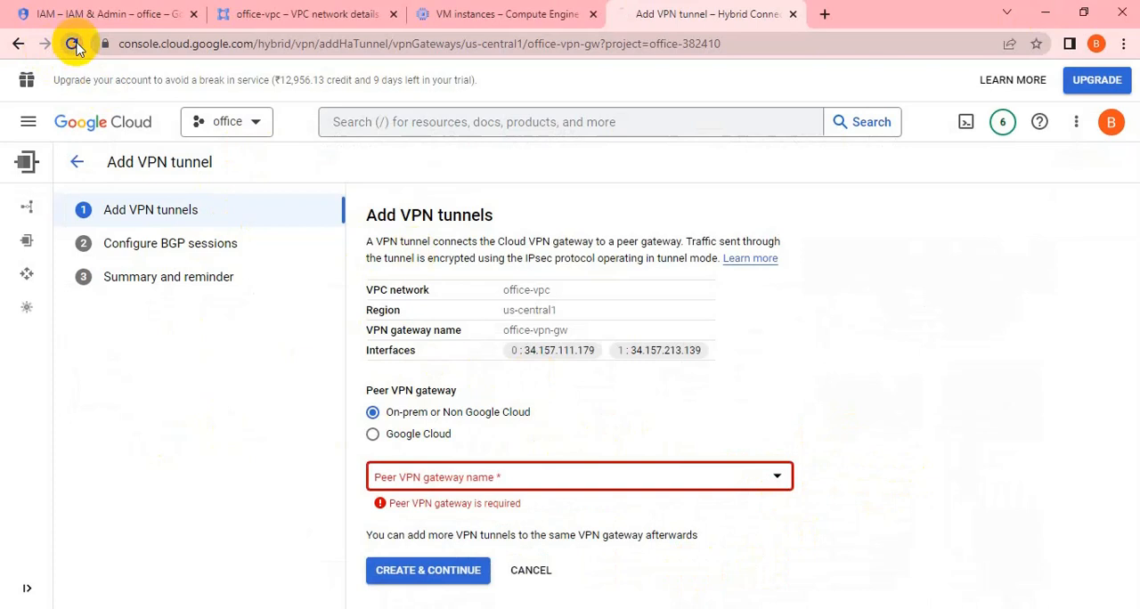
click(75, 44)
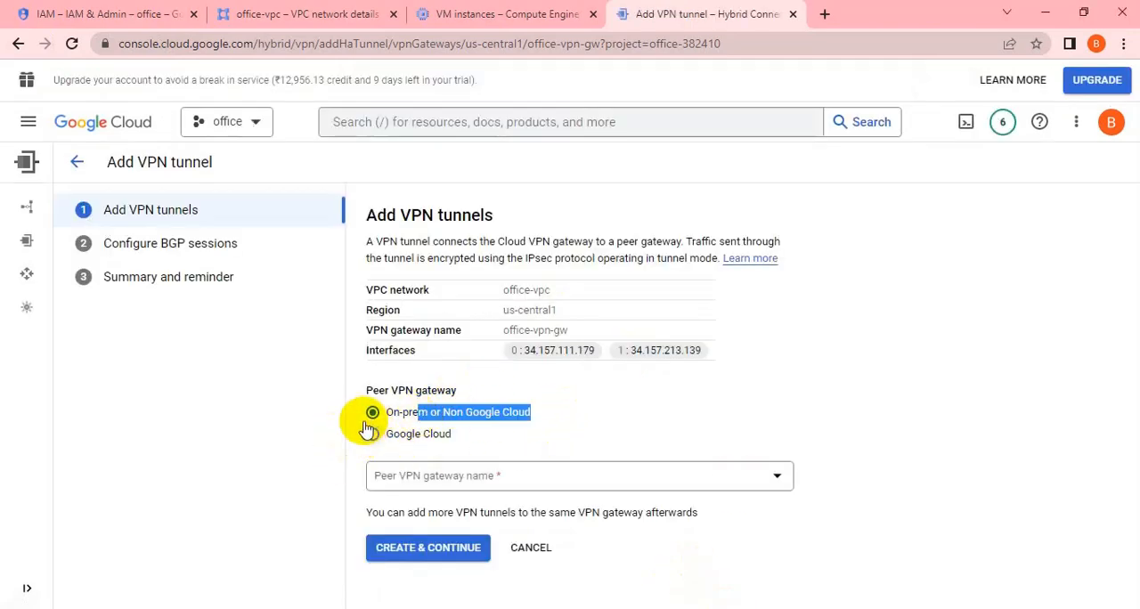
Set the tunnel peer to Google Cloud gateway home-vpn-gw in the home project
click(372, 434)
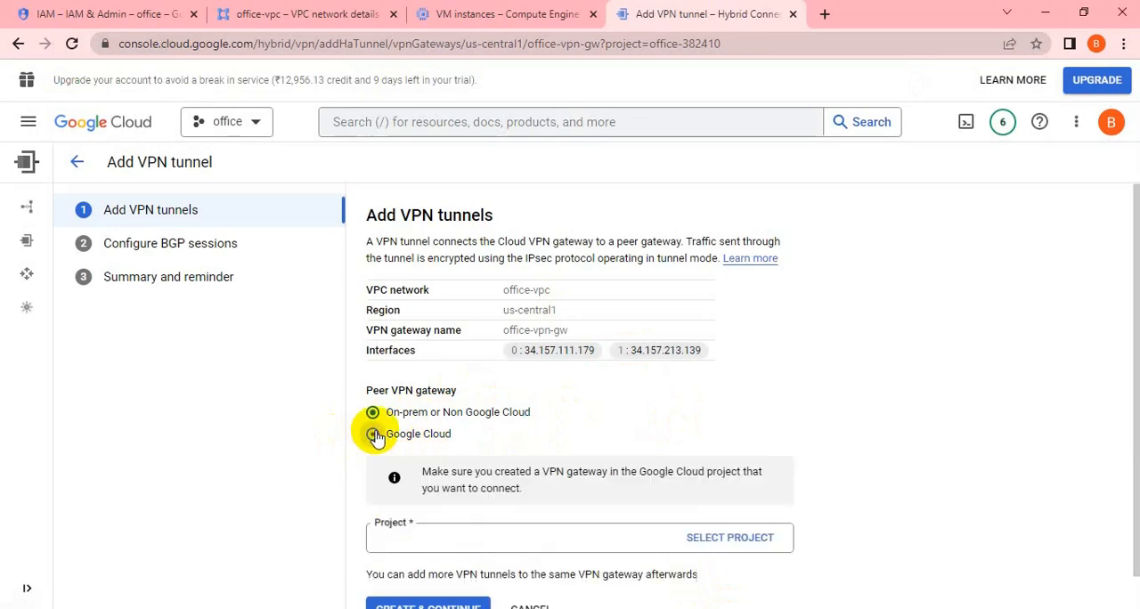
click(372, 434)
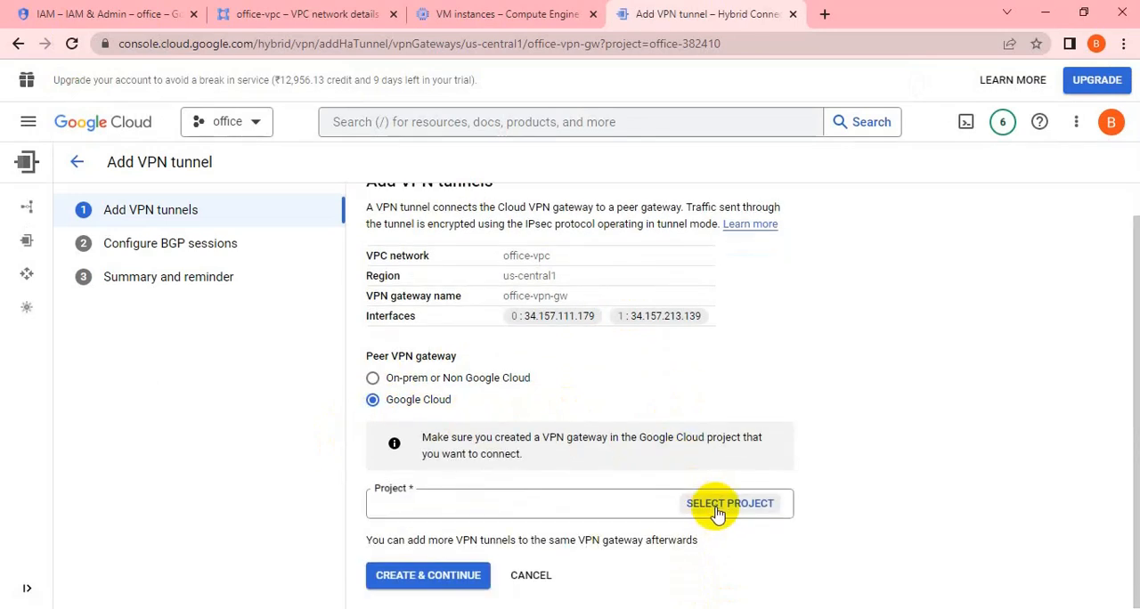
click(731, 503)
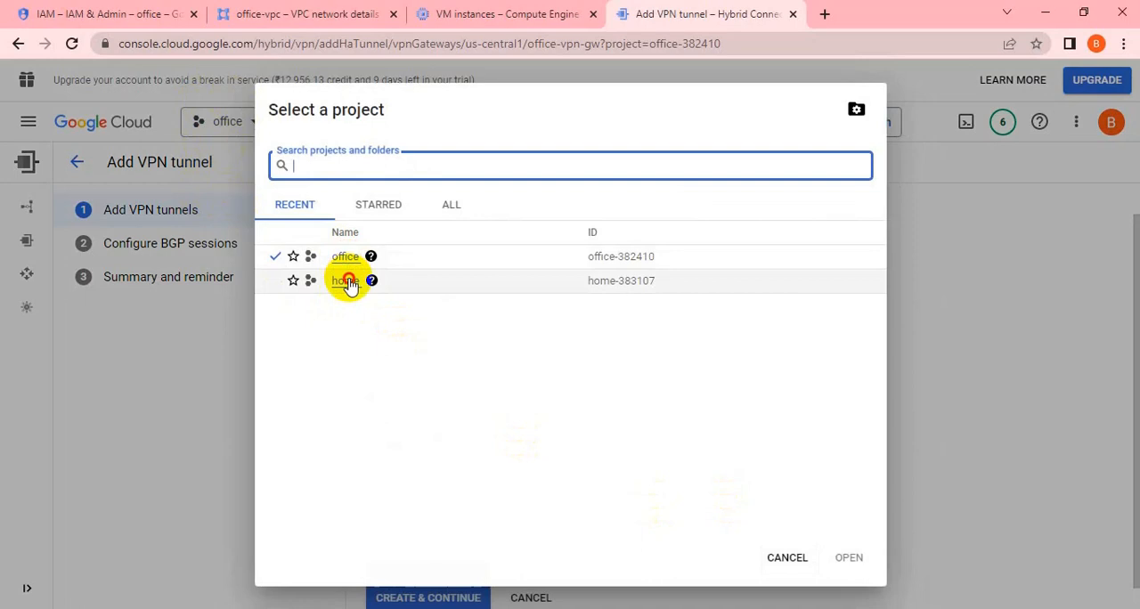
click(345, 280)
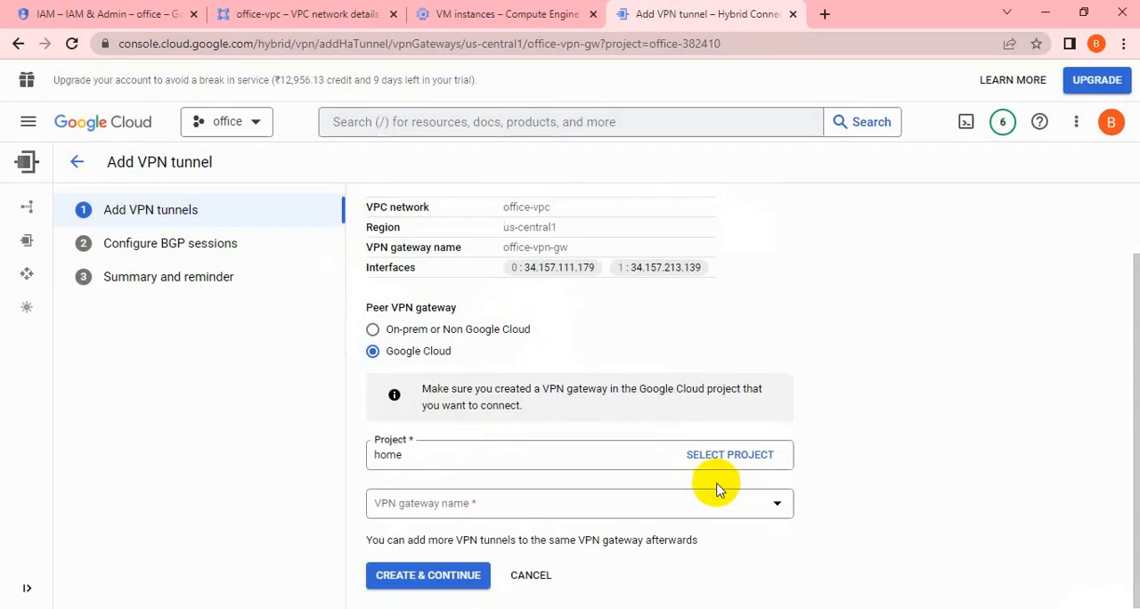
click(580, 503)
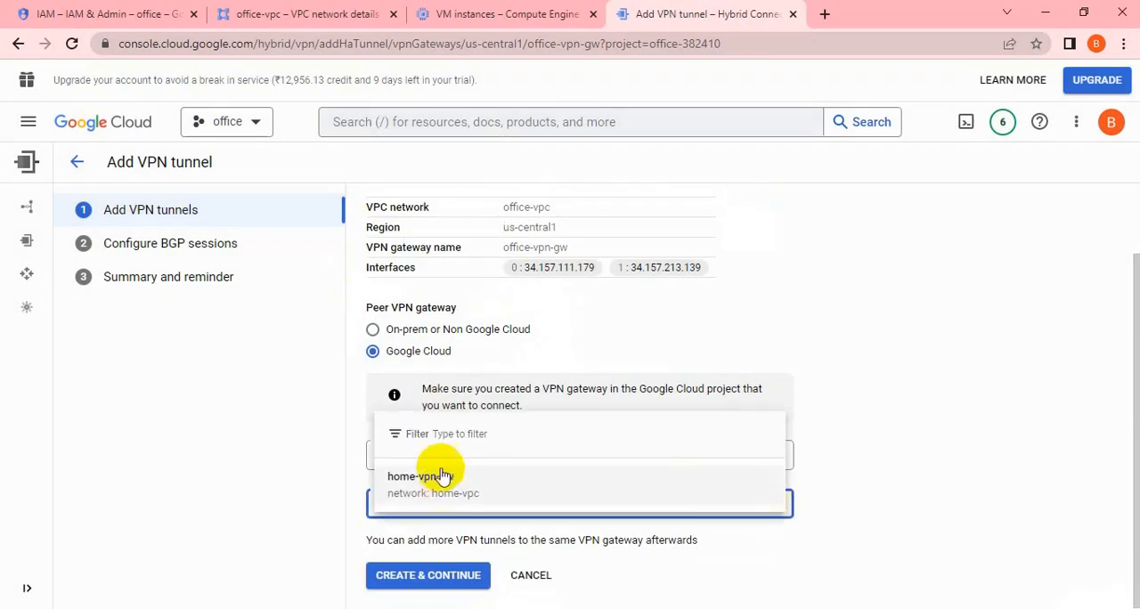
click(423, 477)
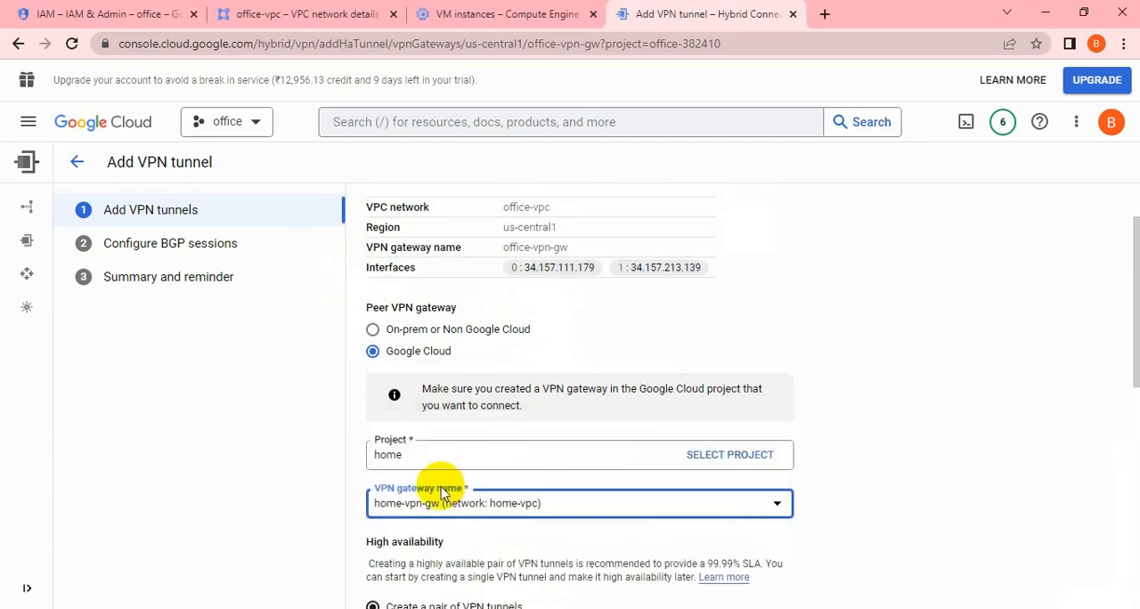
Keep the high-availability VPN tunnel pair and view the available Cloud Router choices
scroll(down, 3)
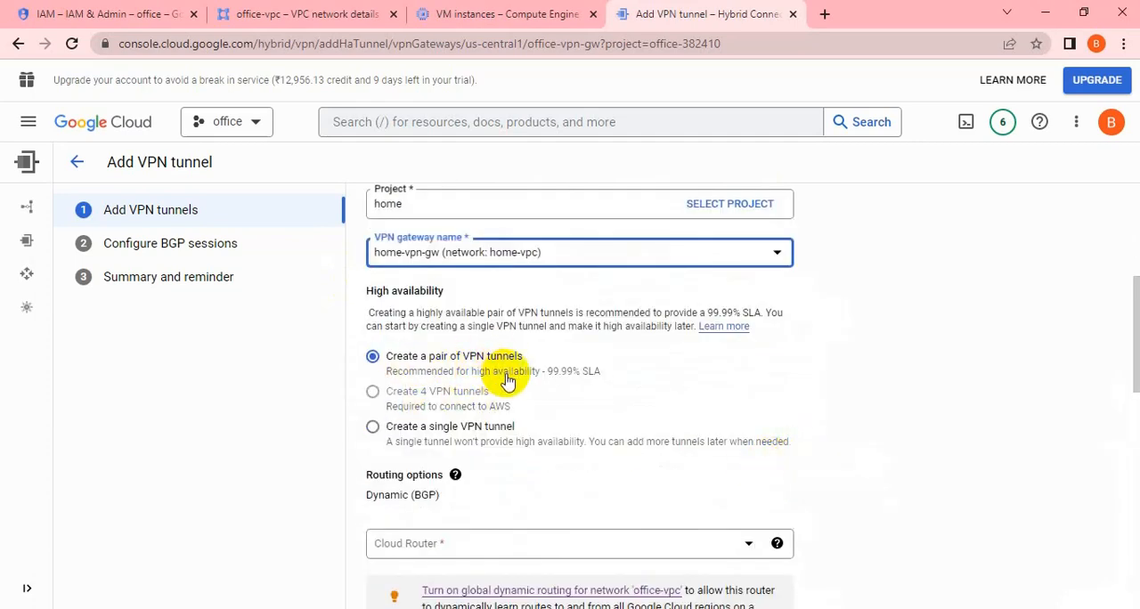
scroll(down, 3)
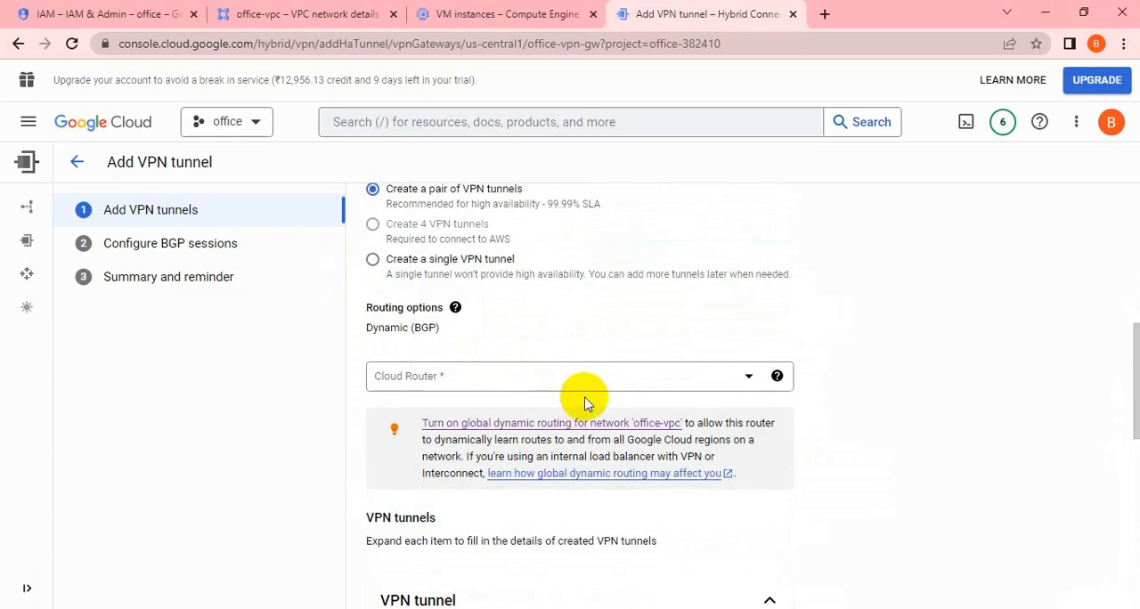
scroll(down, 3)
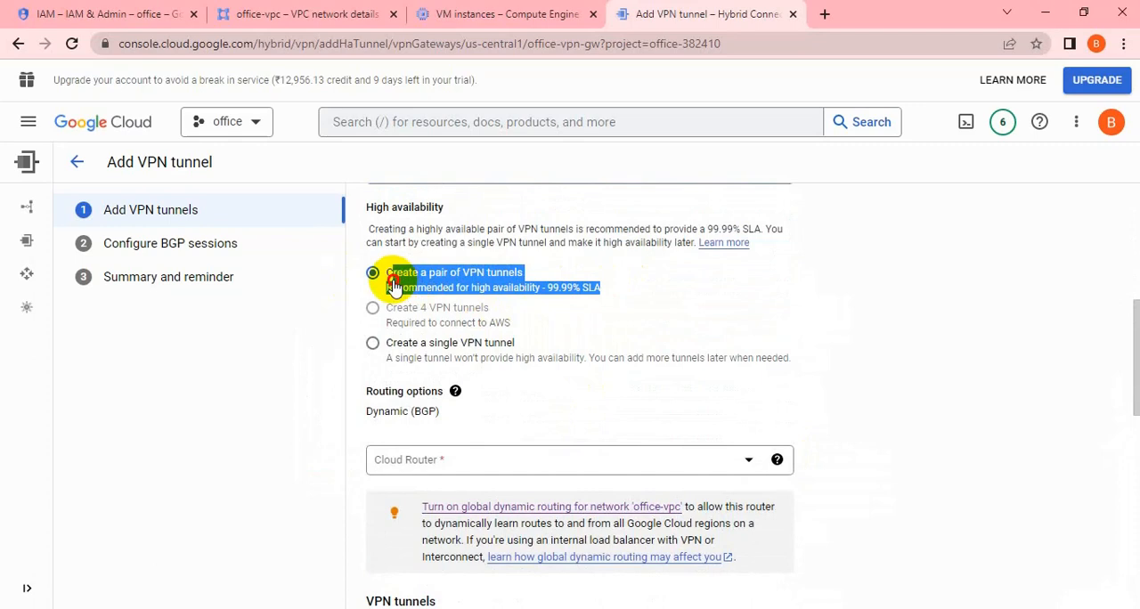
scroll(down, 3)
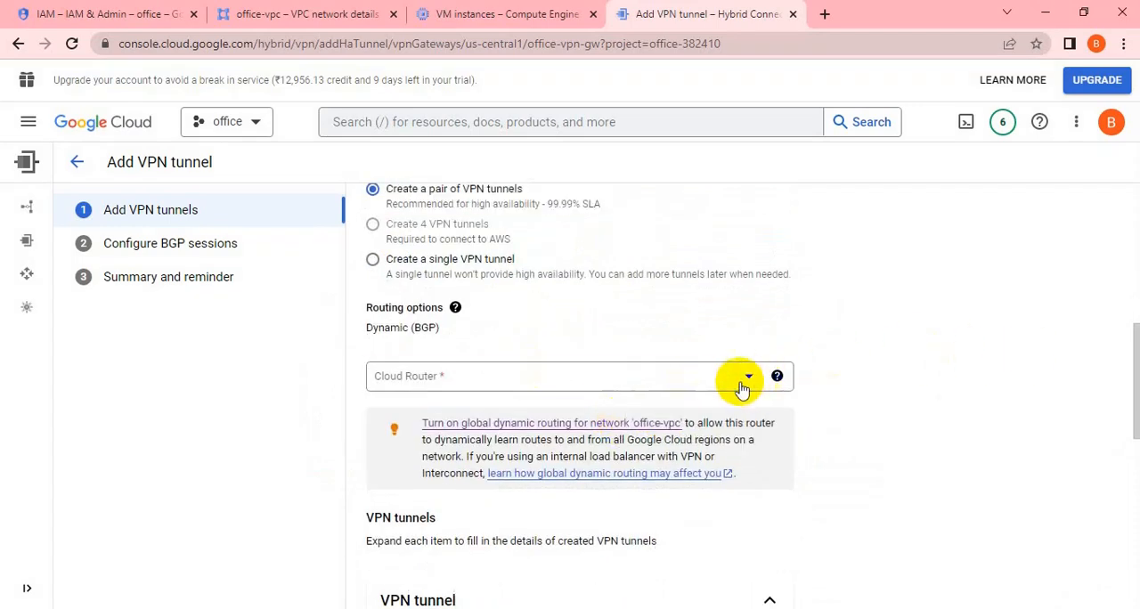
click(746, 376)
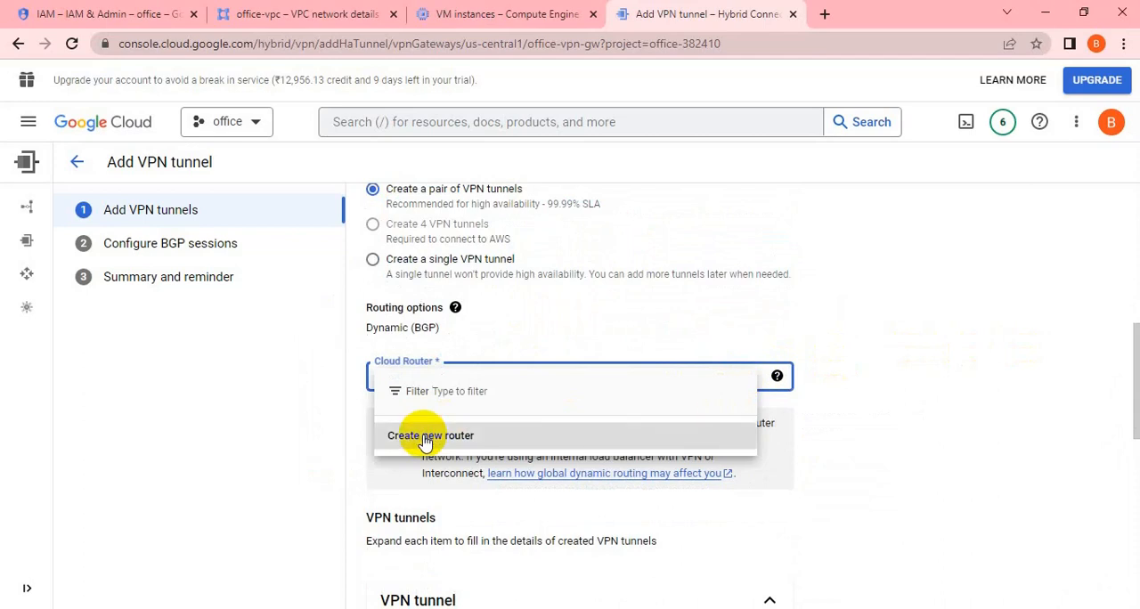
Start a new Cloud Router named office-router in us-central1, beginning the Google ASN entry
click(431, 435)
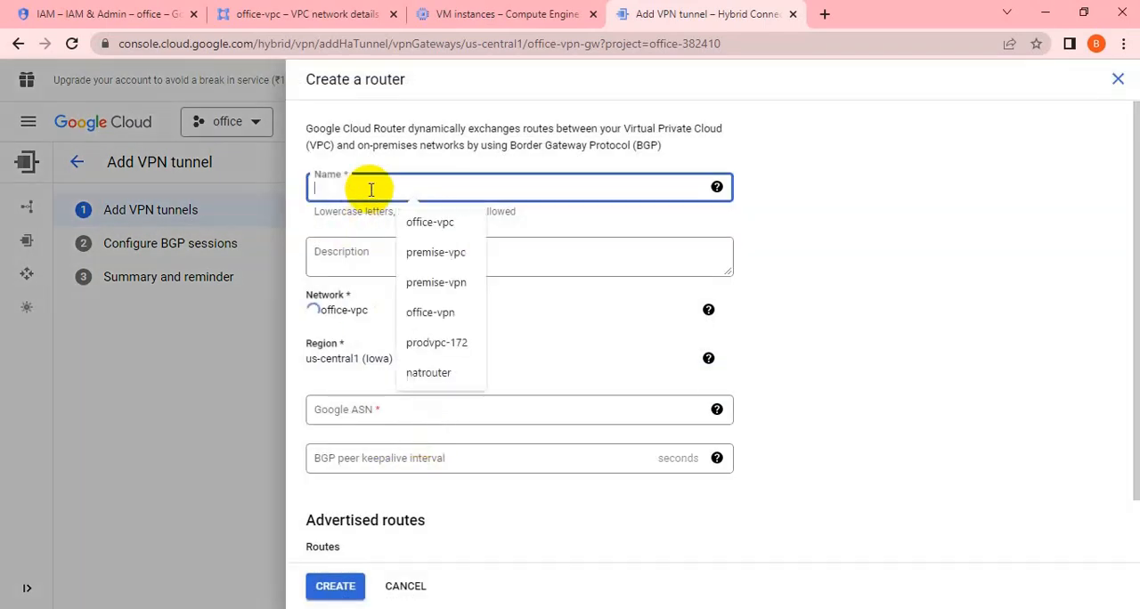
click(430, 221)
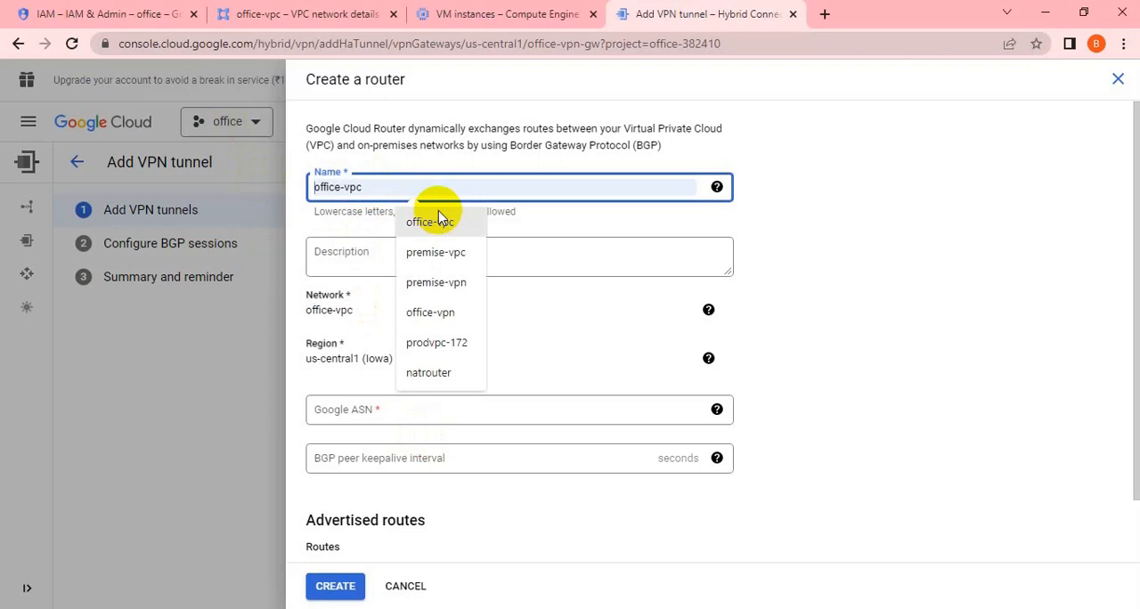
text(office-router)
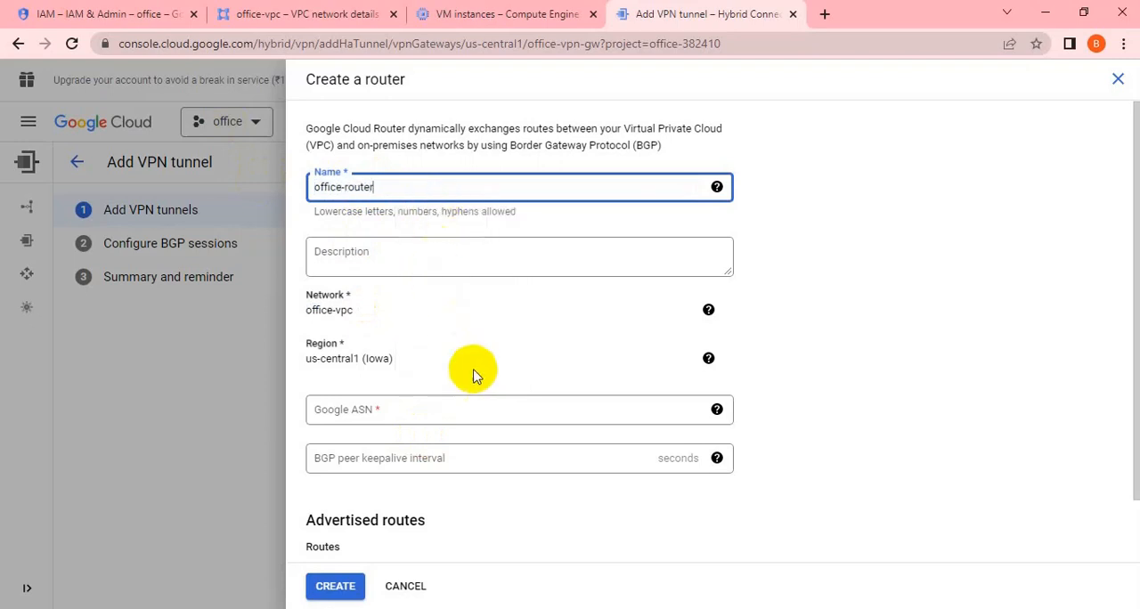
mouse_move(369, 320)
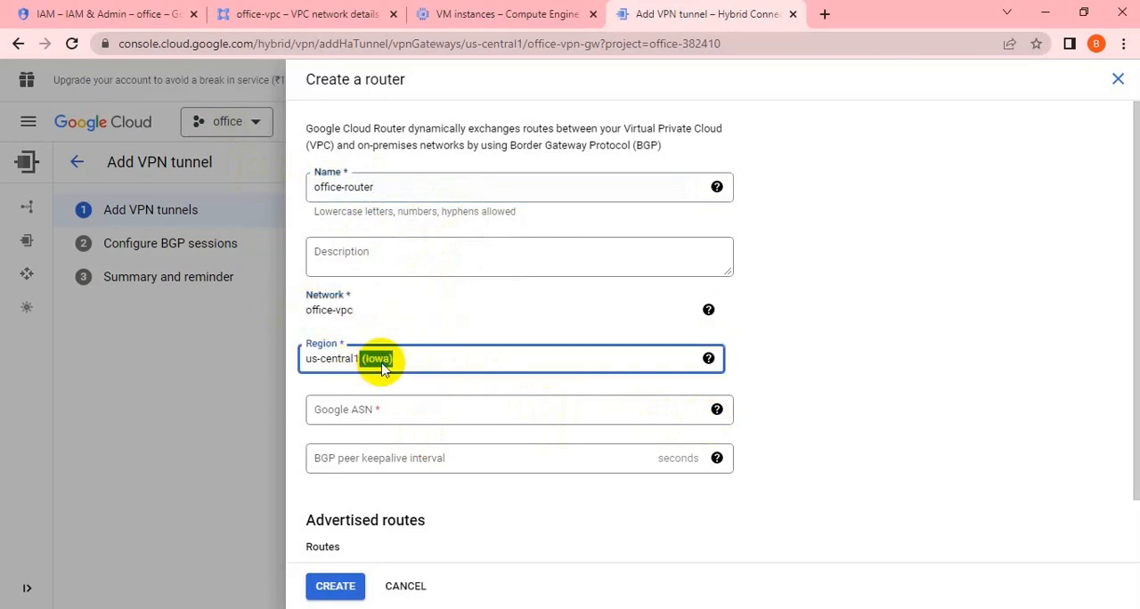
click(717, 410)
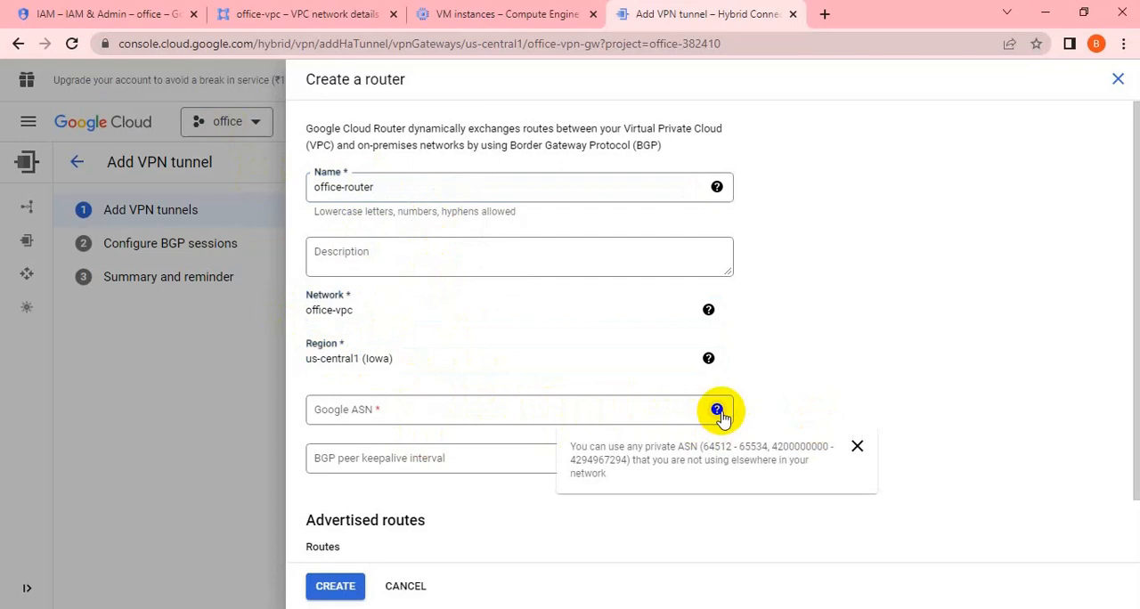
mouse_move(623, 432)
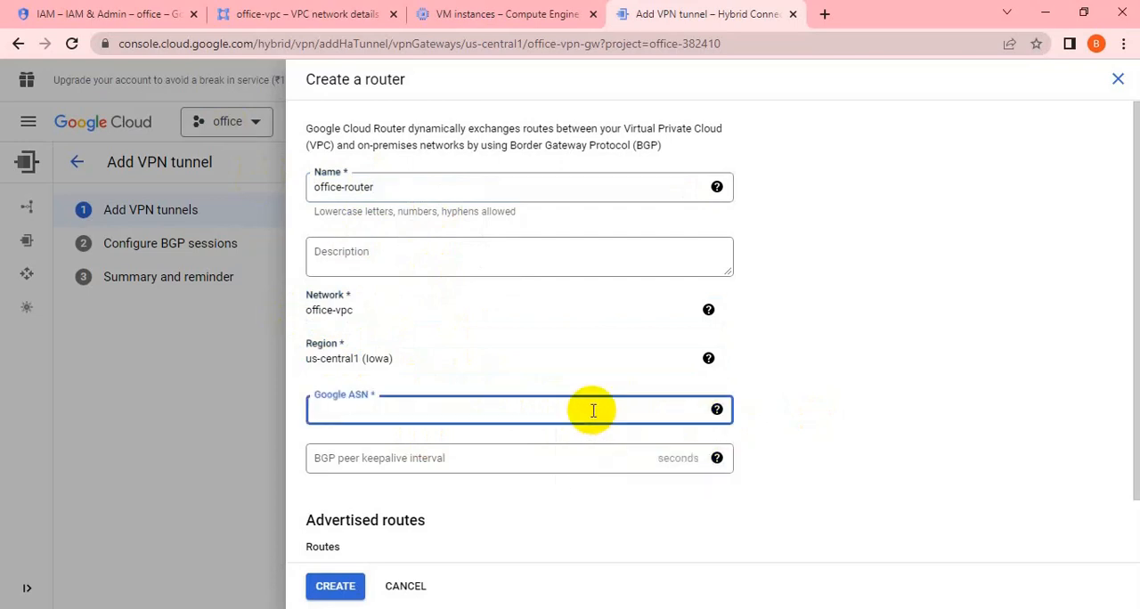
text(645)
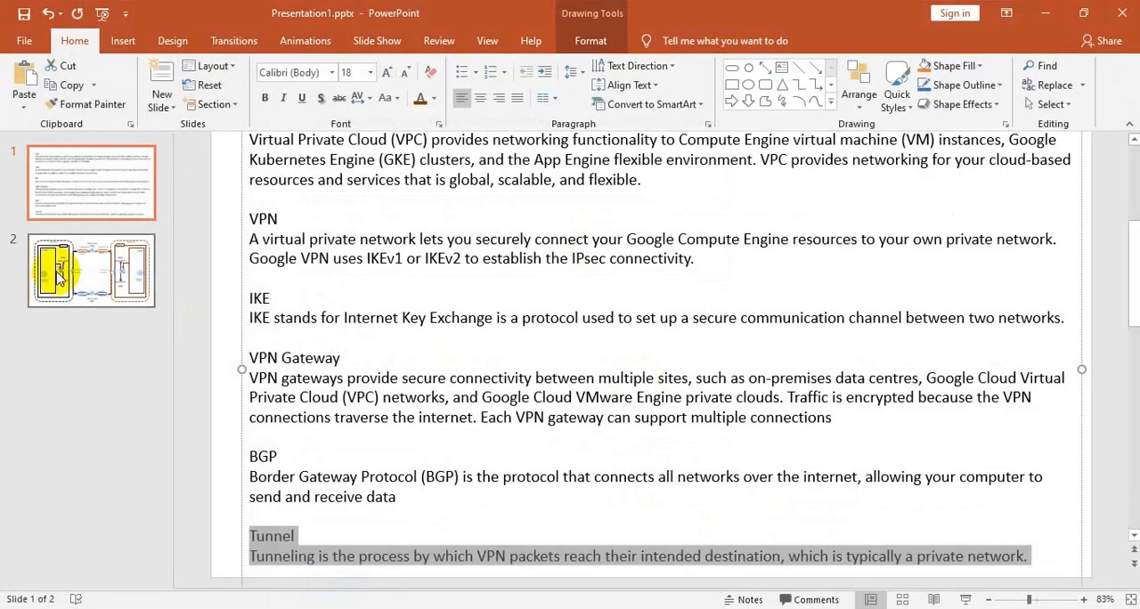
click(91, 270)
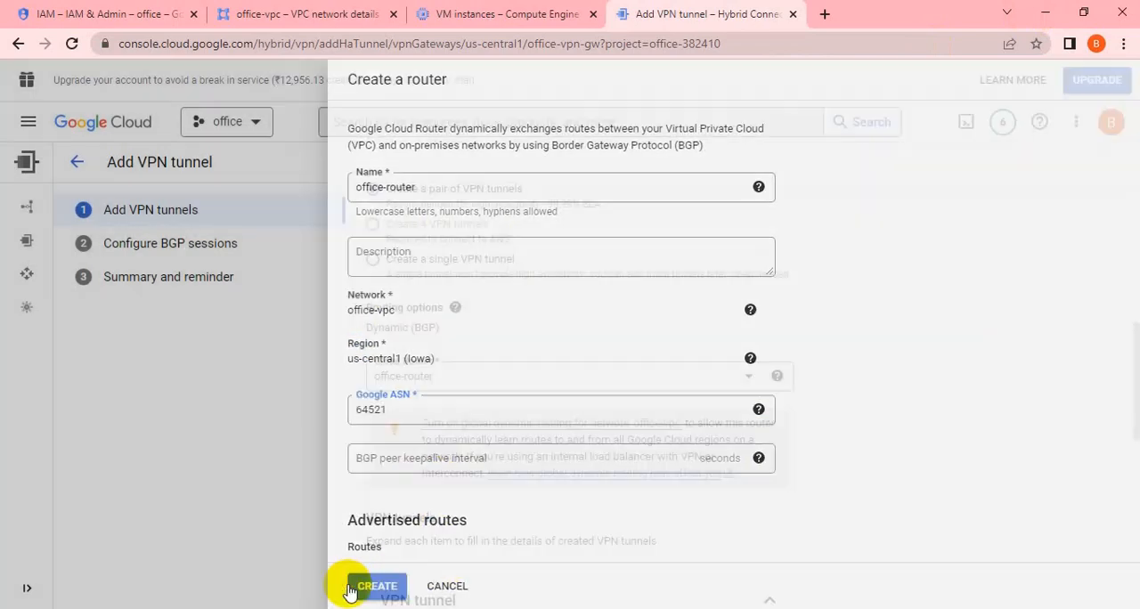
Create the office-router Cloud Router for the tunnel form
click(376, 587)
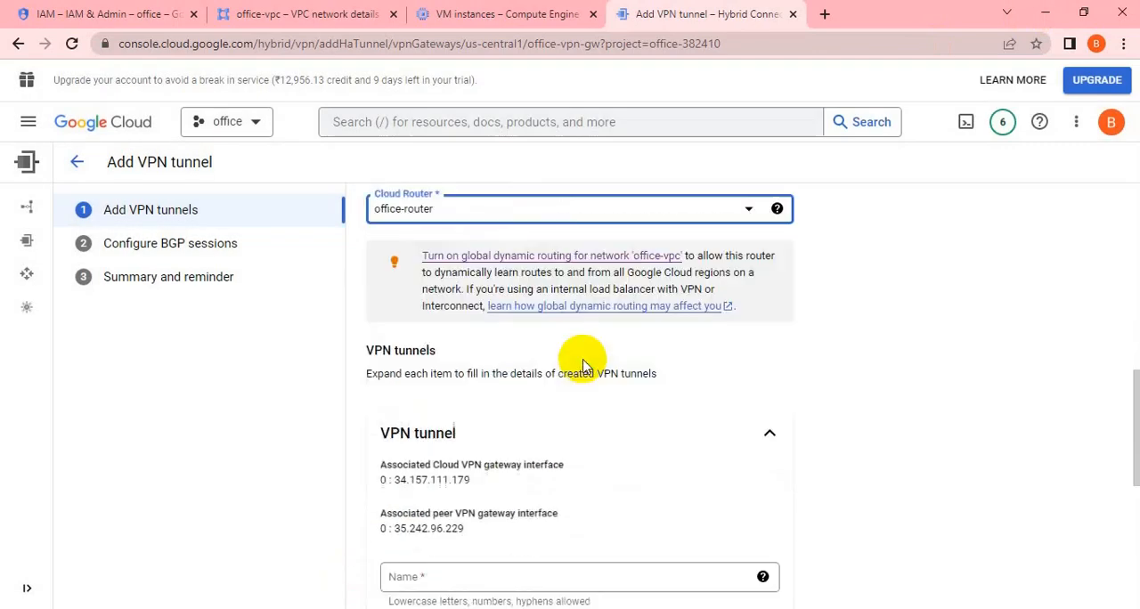
scroll(down, 3)
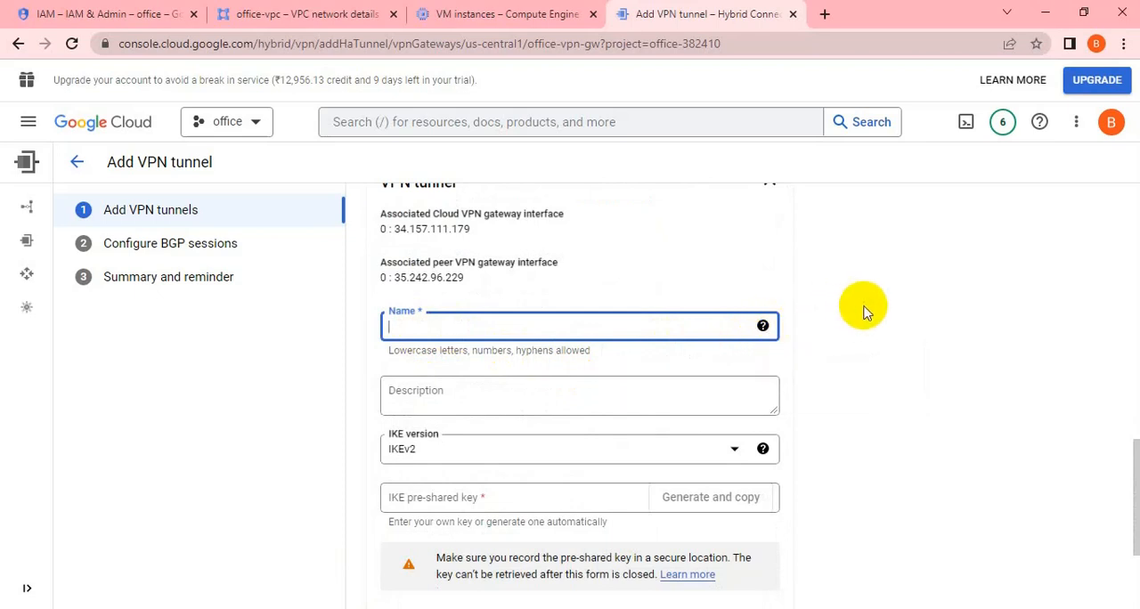
scroll(down, 3)
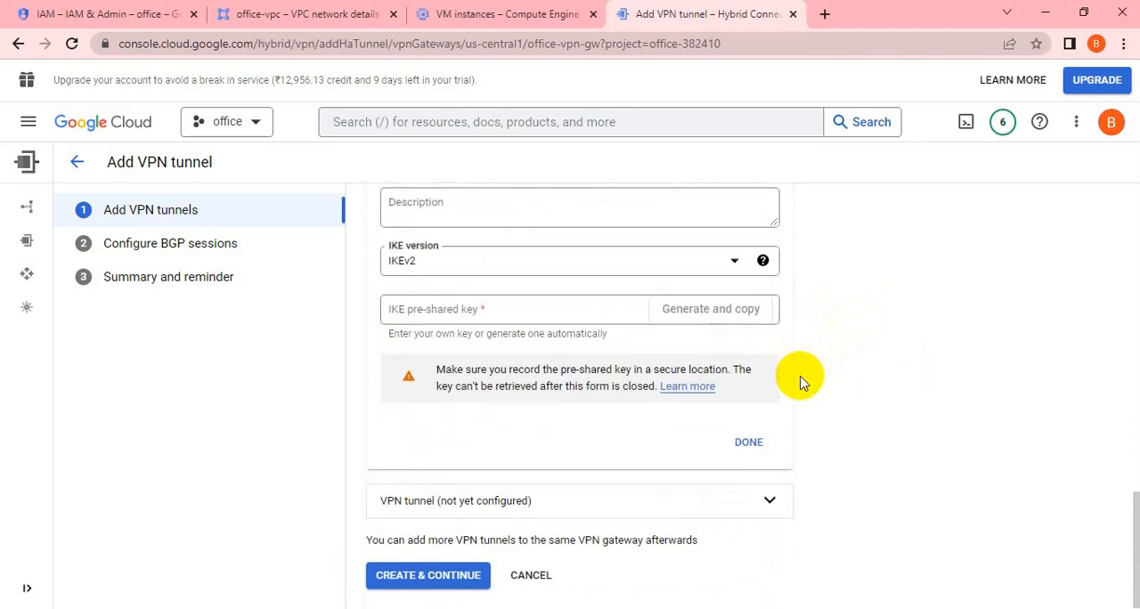
click(428, 574)
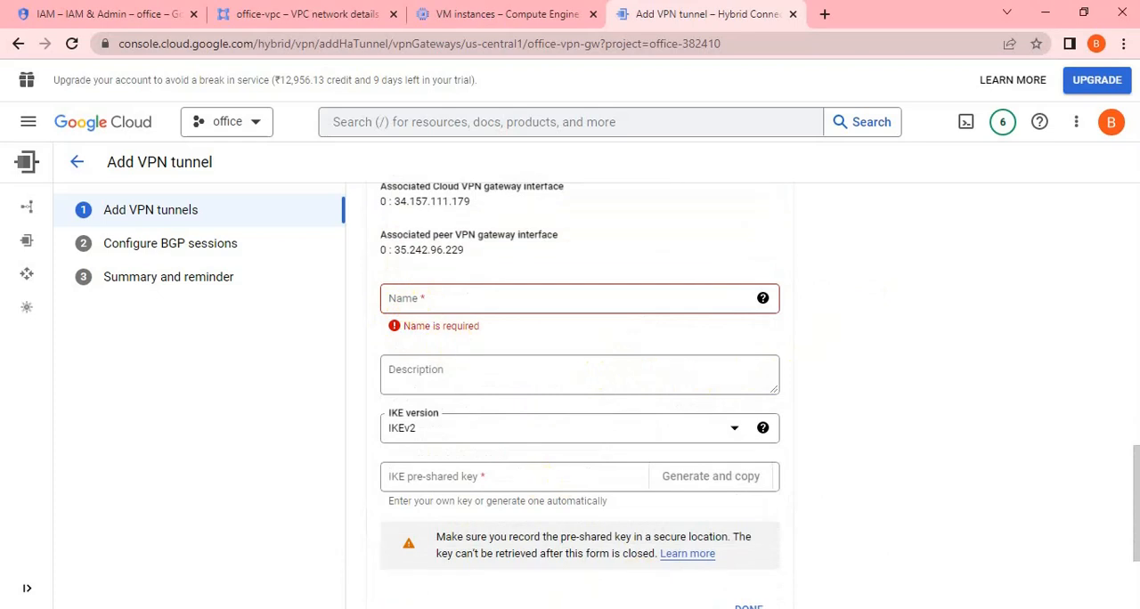
mouse_move(809, 560)
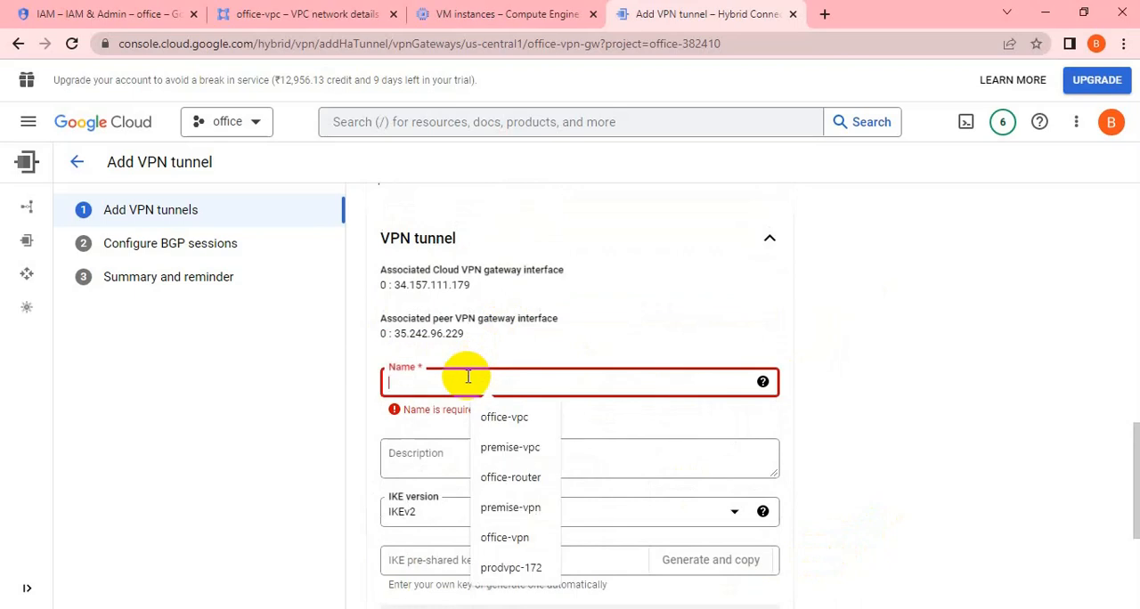
text(office-tunn)
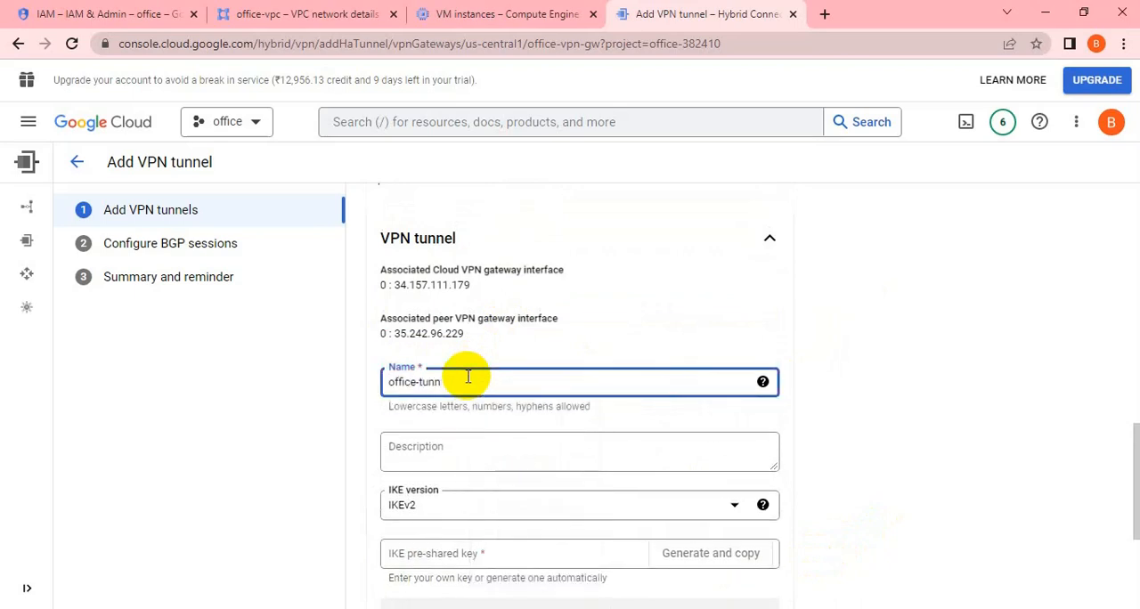
text(el)
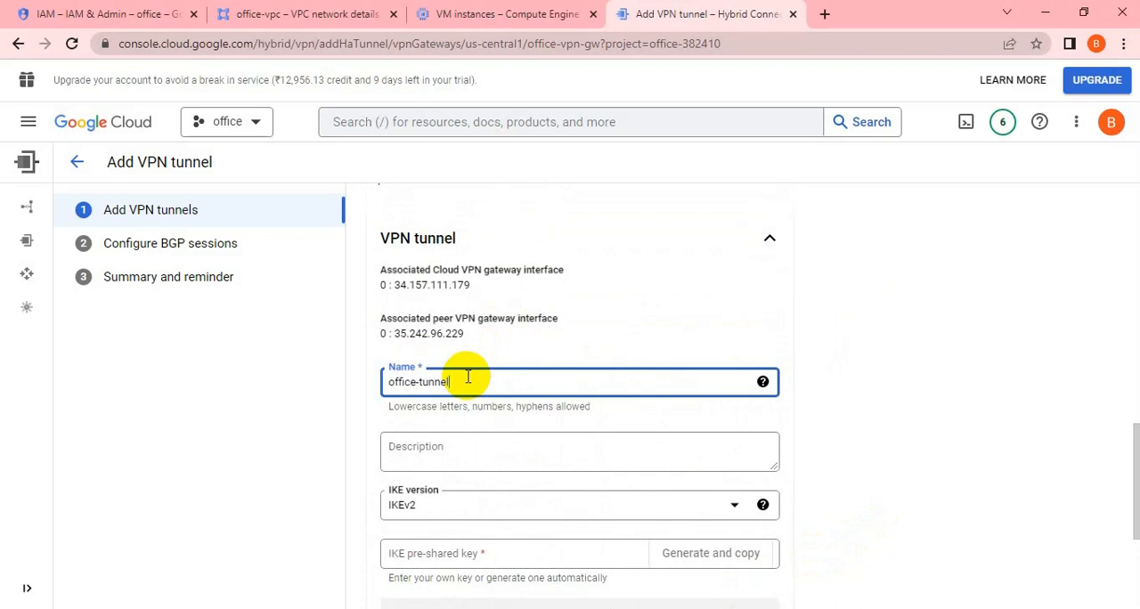
text(0)
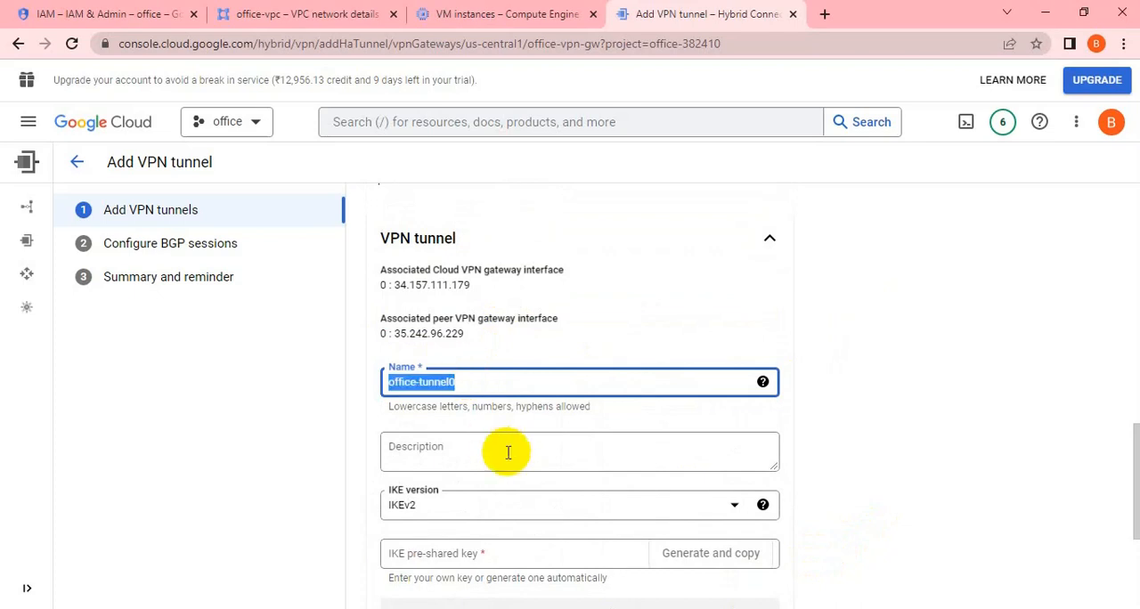
scroll(down, 3)
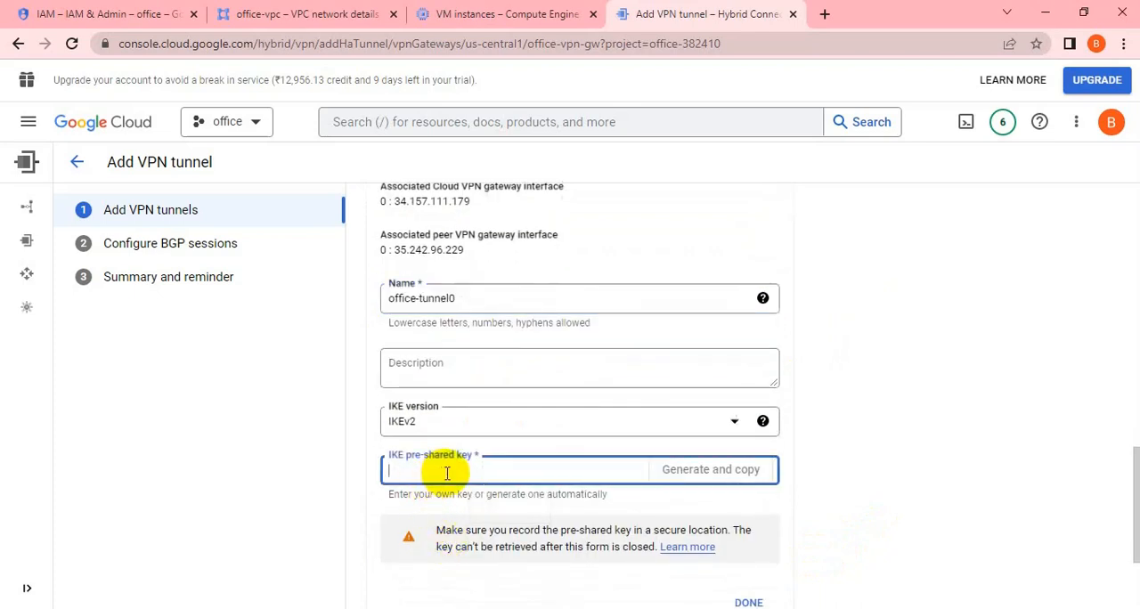
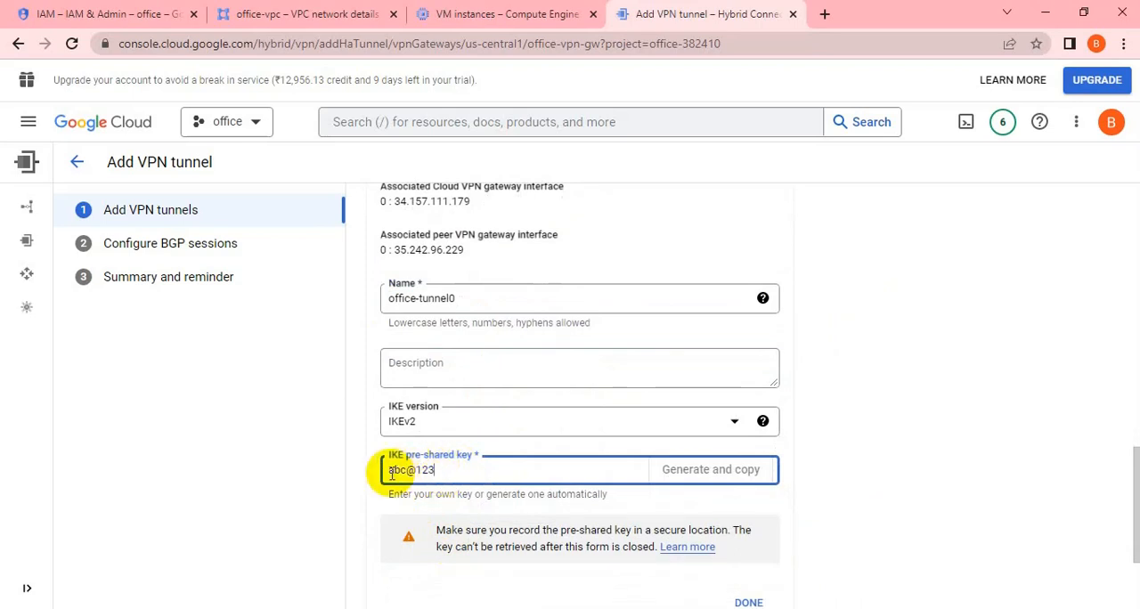
scroll(down, 3)
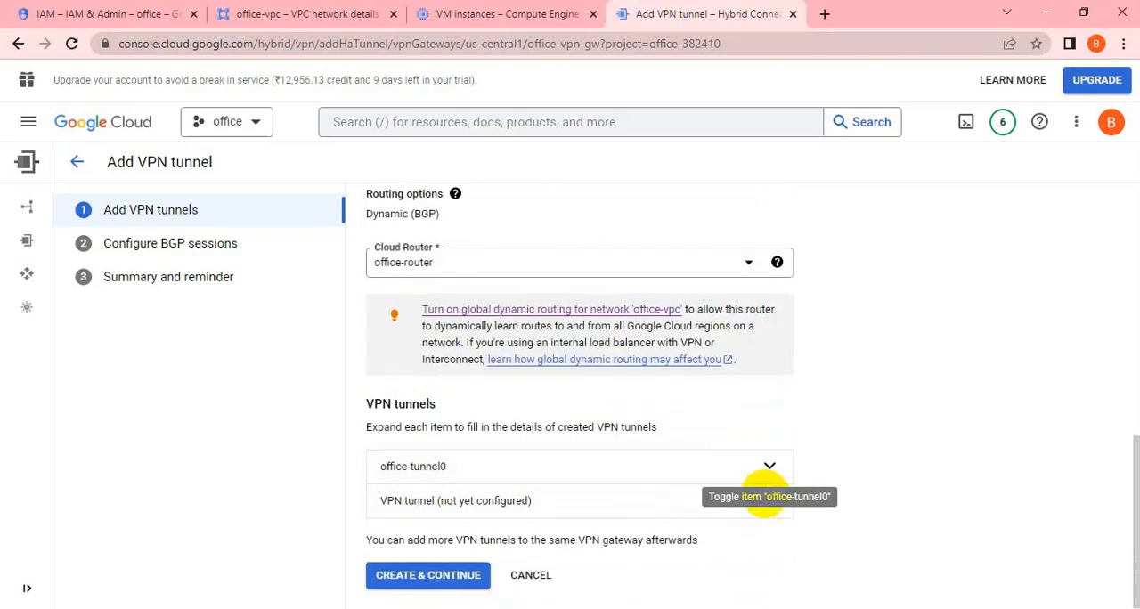
click(769, 466)
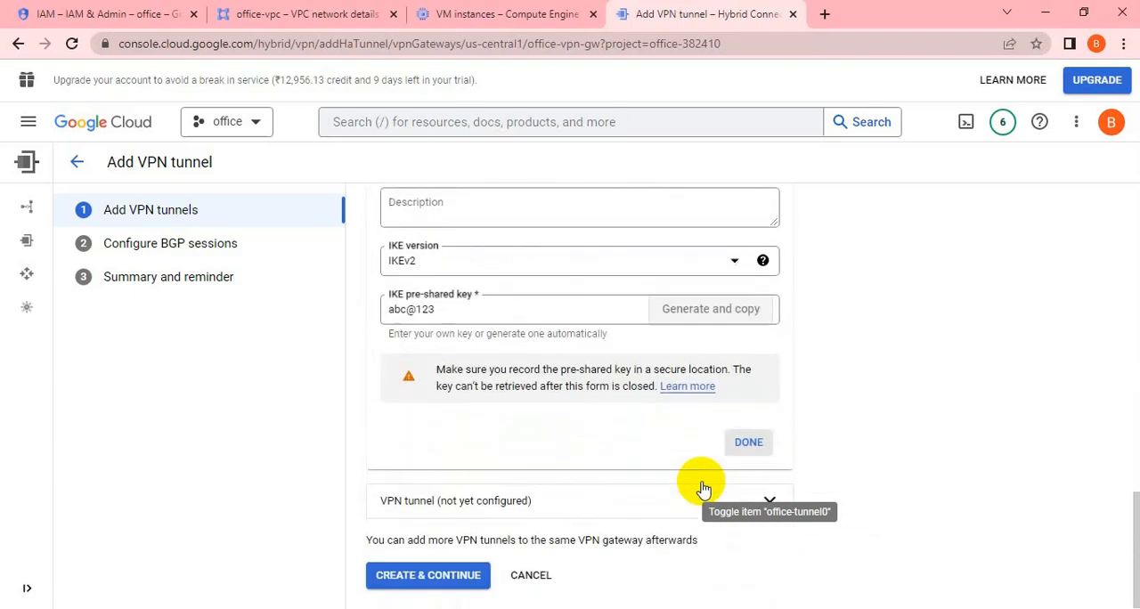
click(769, 500)
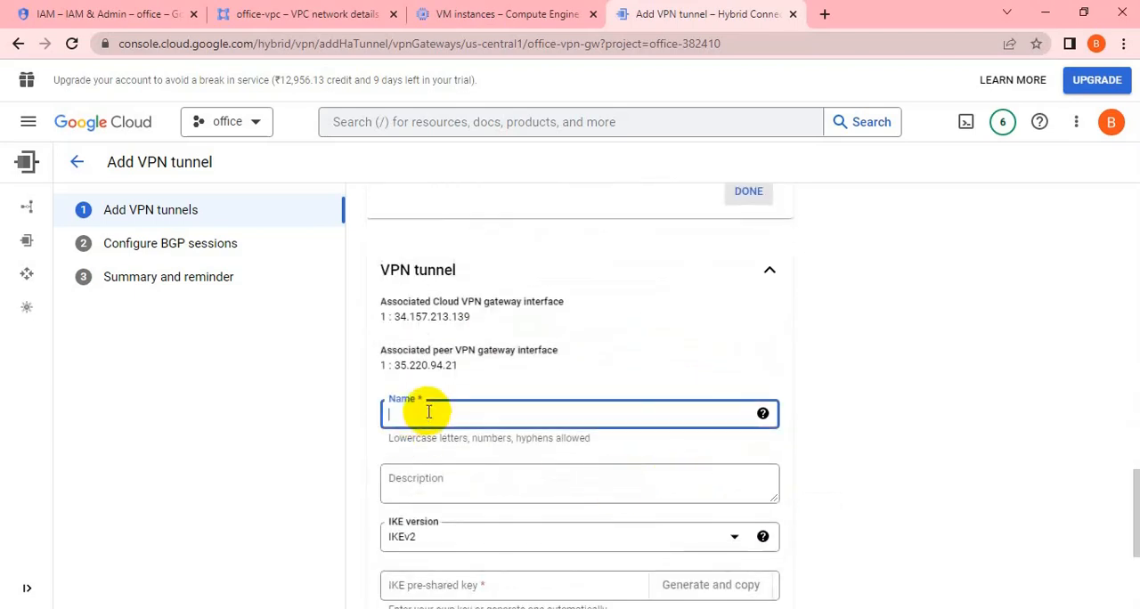
text(office-tunnel0)
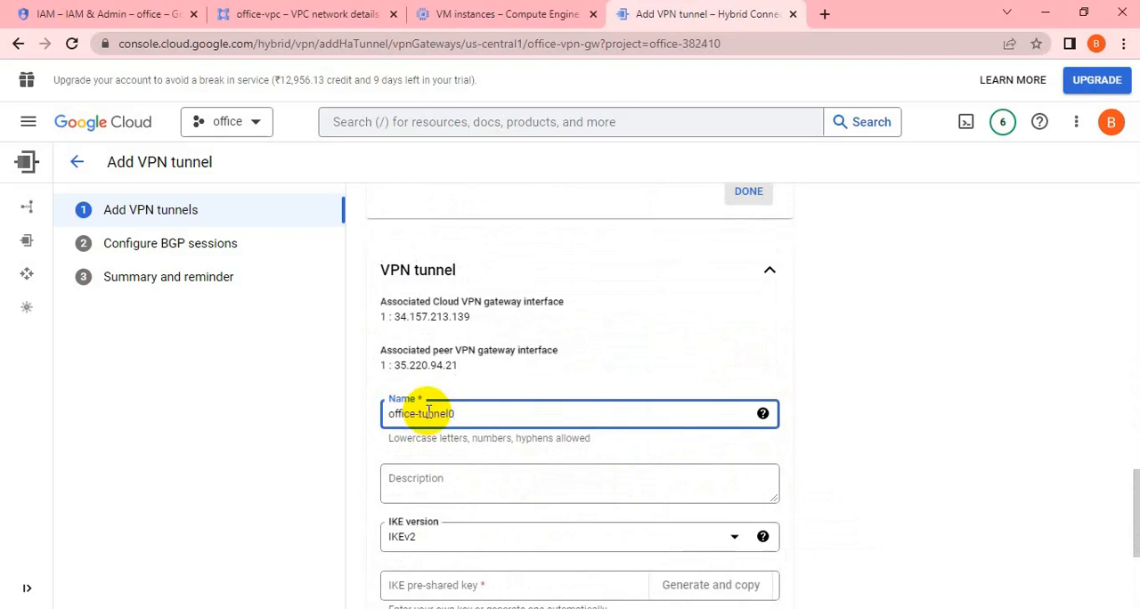
key(Backspace)
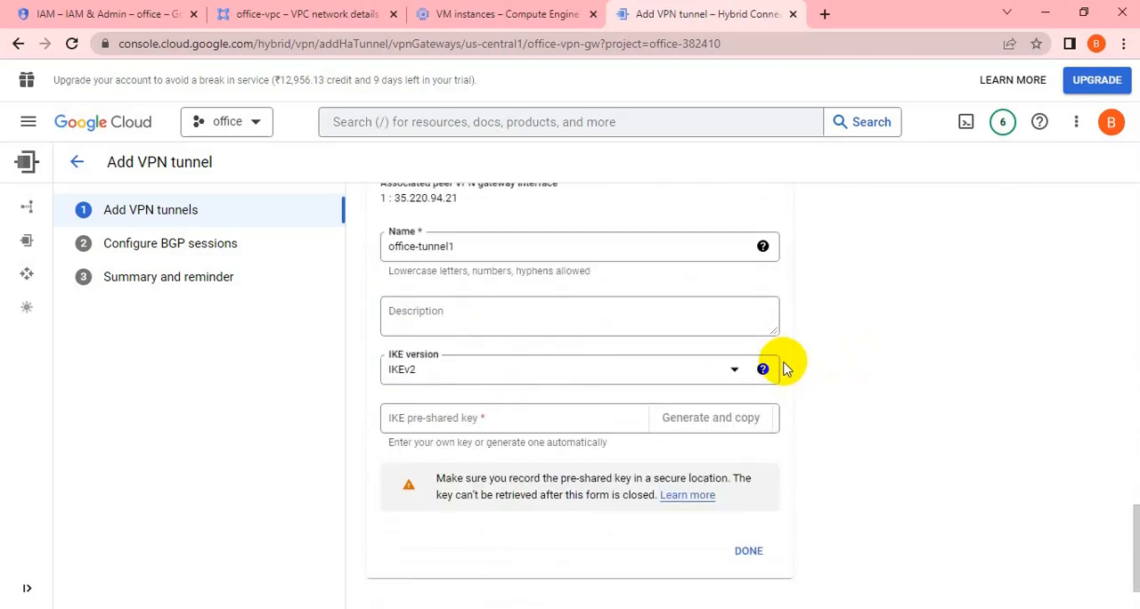
click(515, 418)
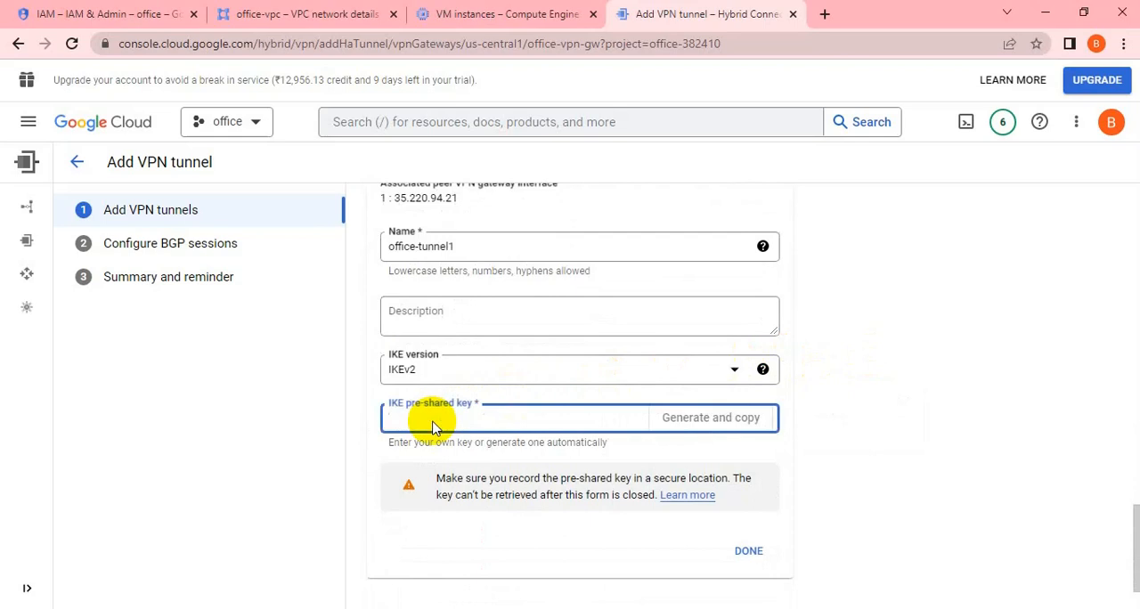
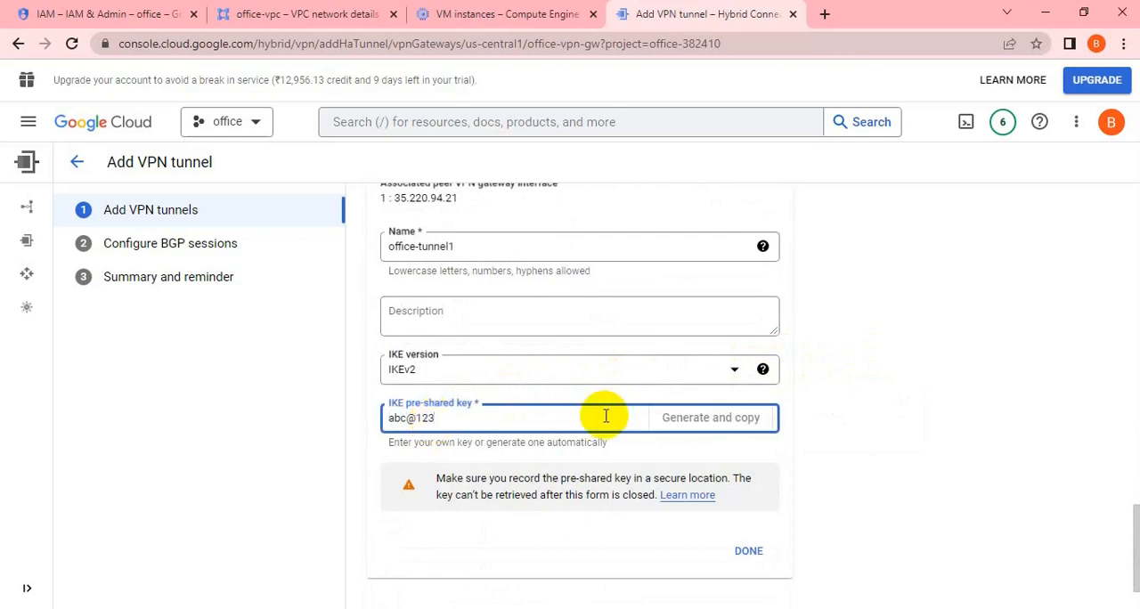
scroll(down, 3)
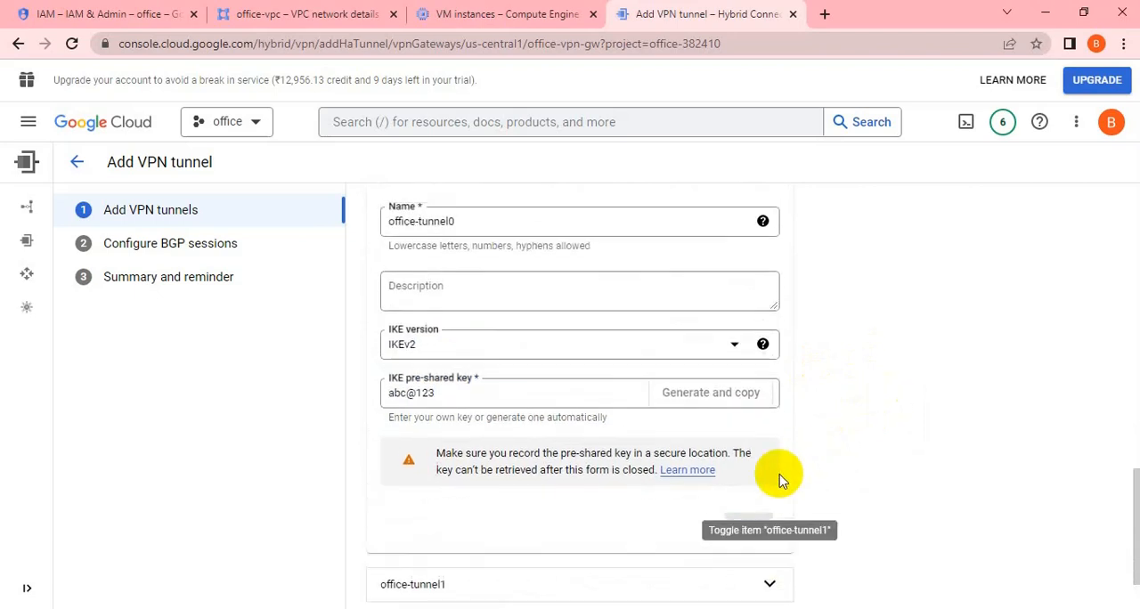
scroll(down, 3)
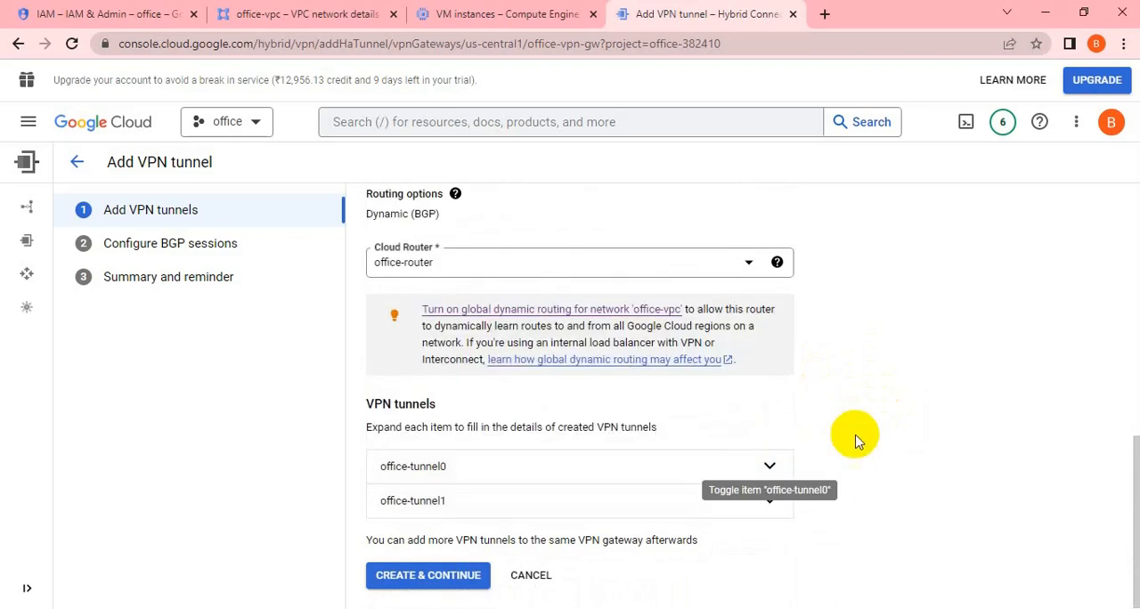
mouse_move(860, 503)
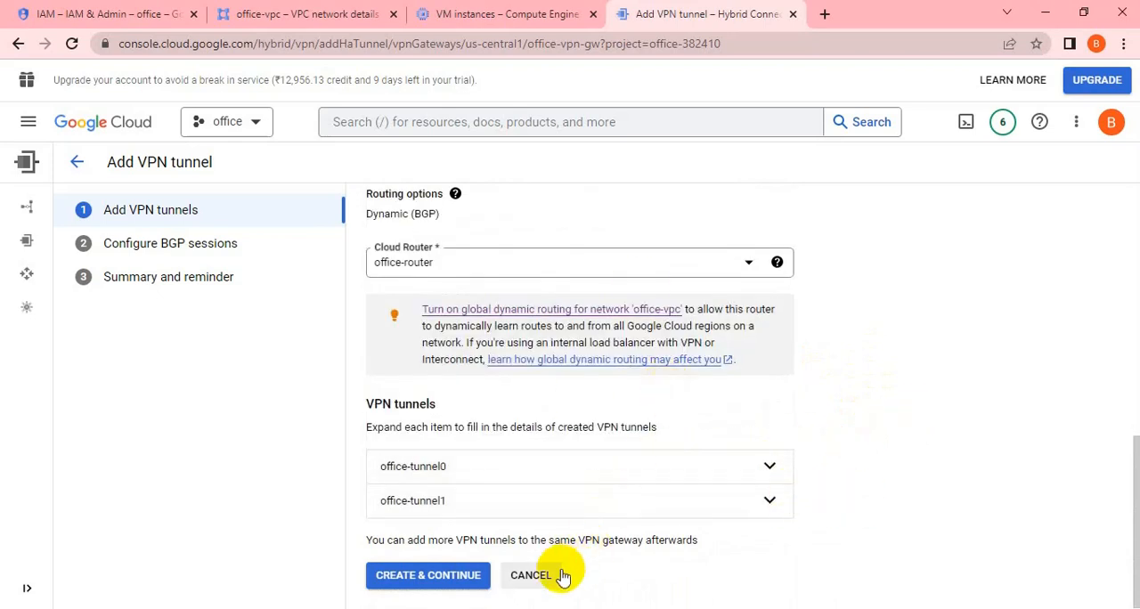
mouse_move(479, 560)
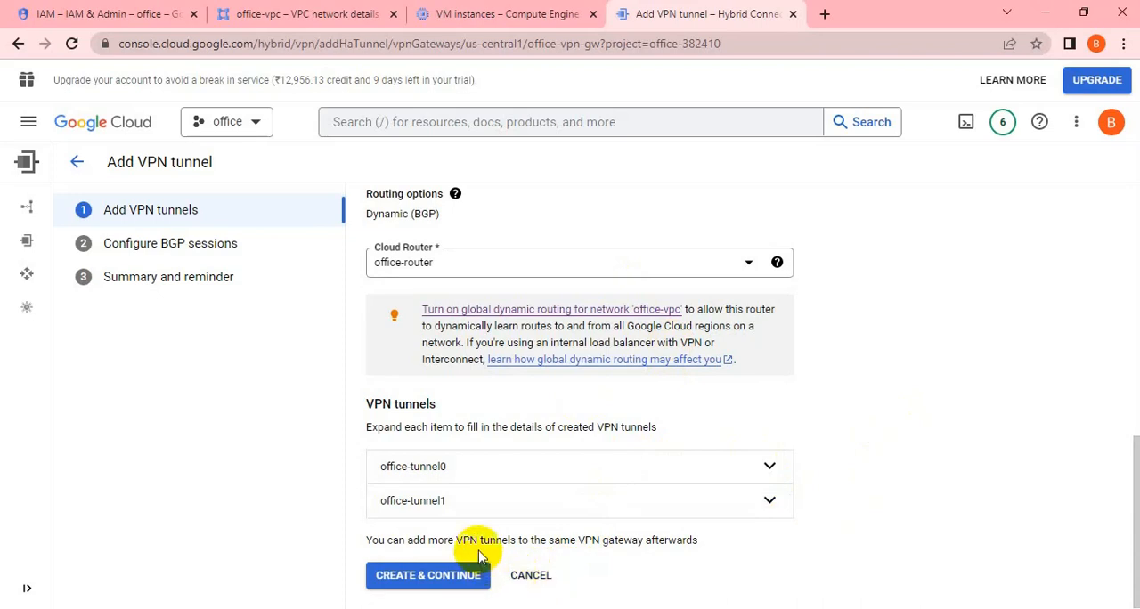
mouse_move(508, 540)
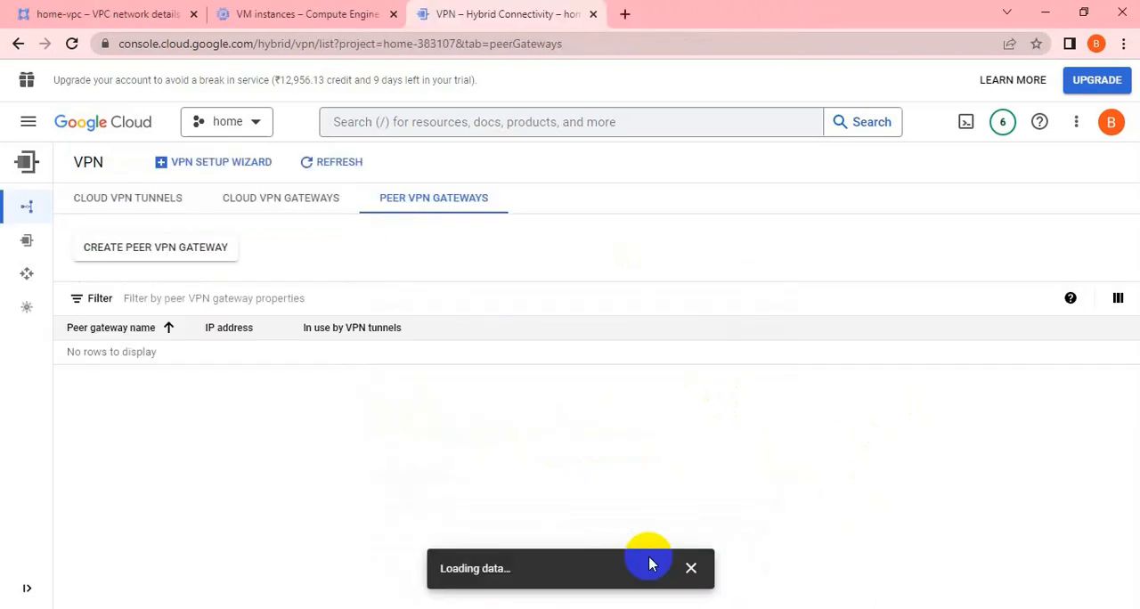
mouse_move(679, 513)
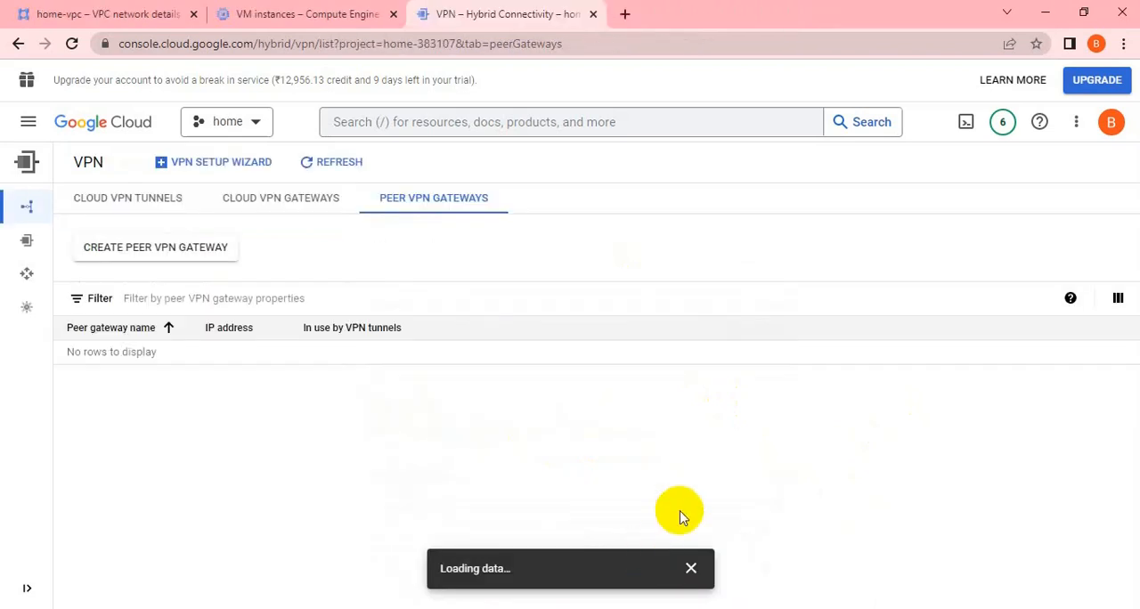
mouse_move(292, 215)
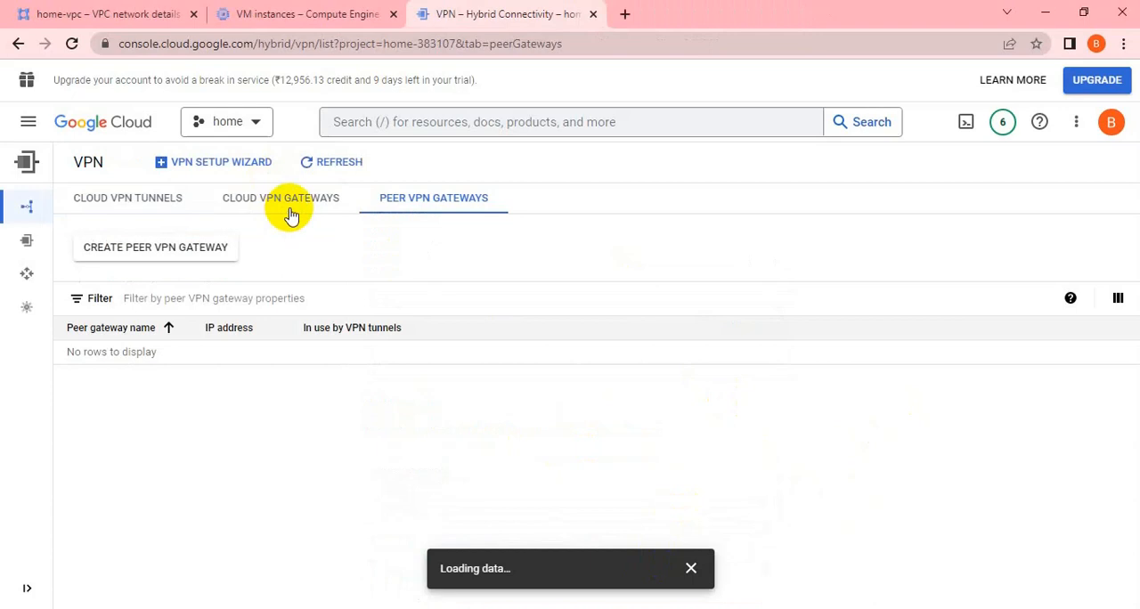
Add a tunnel on home-vpn-gw peering with office-vpn-gw in the office project
click(281, 198)
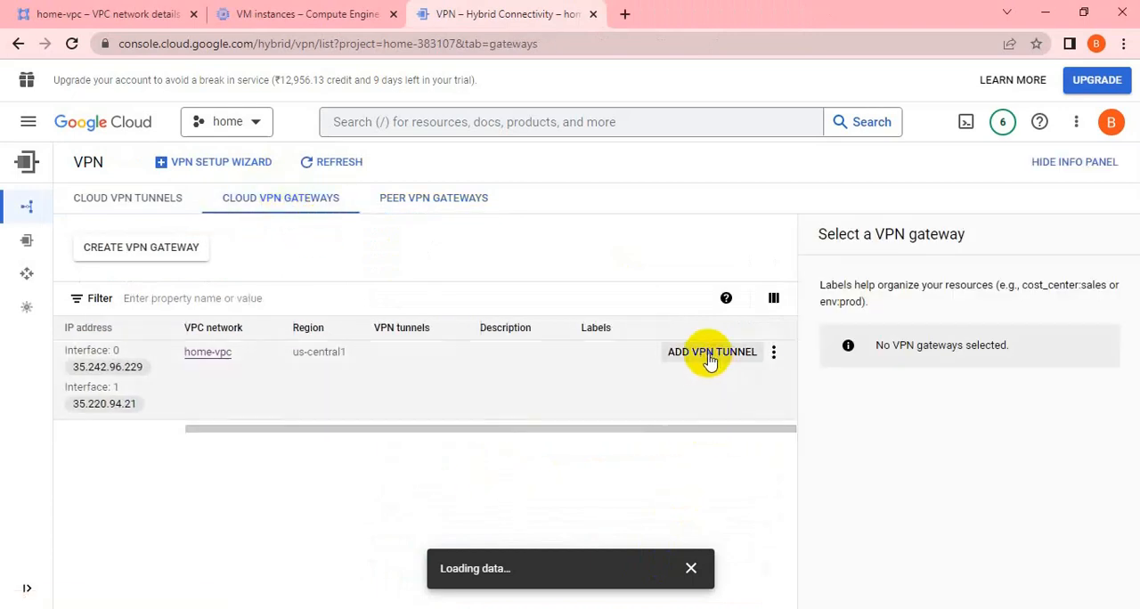
click(712, 352)
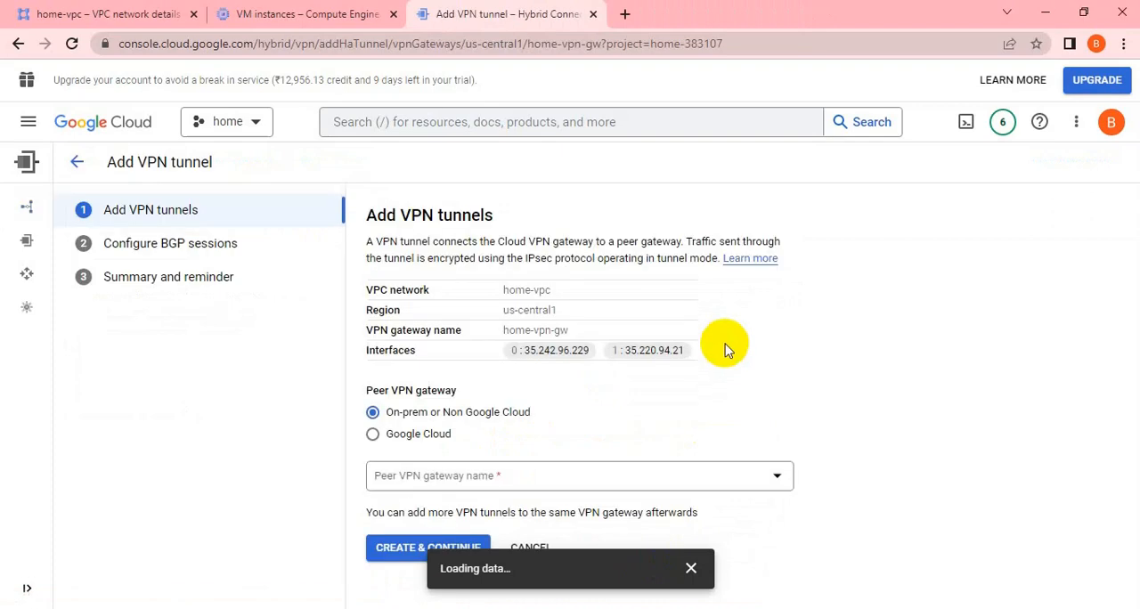
click(372, 434)
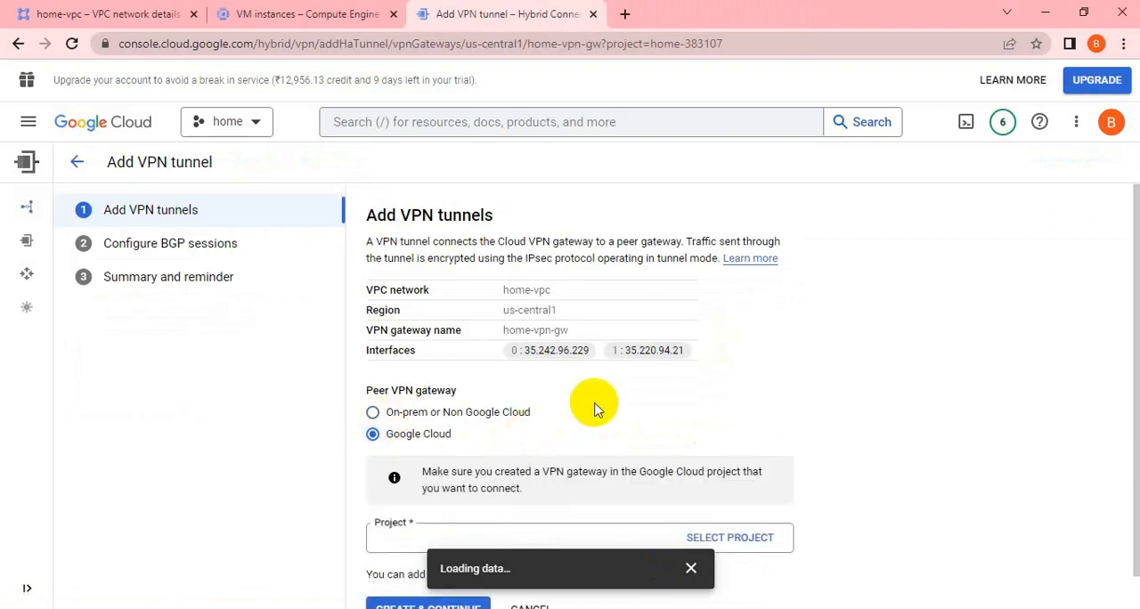
scroll(down, 3)
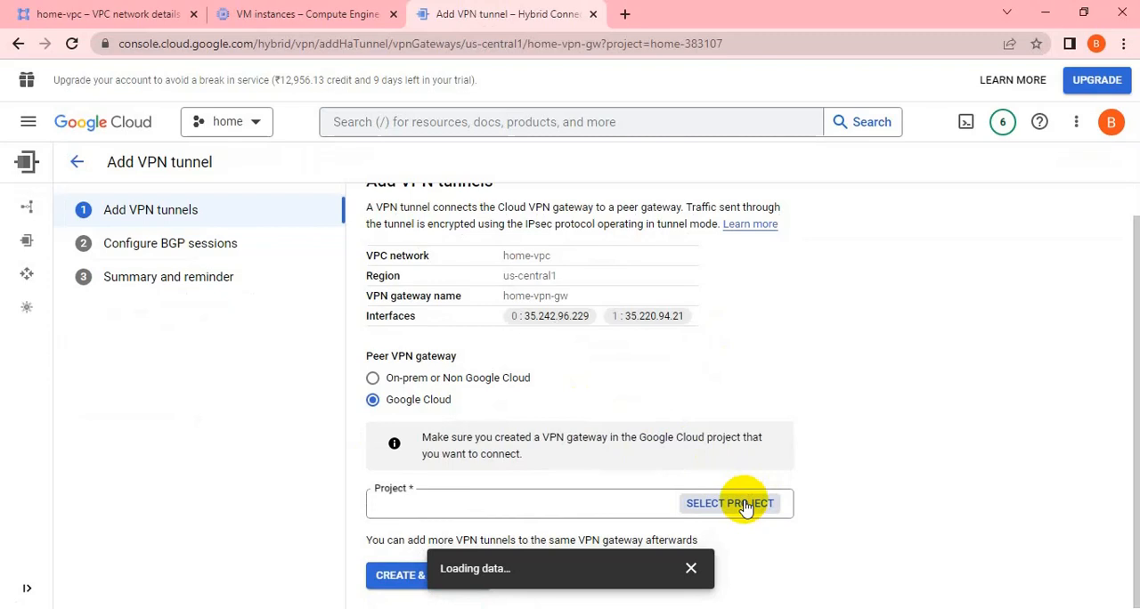
click(729, 503)
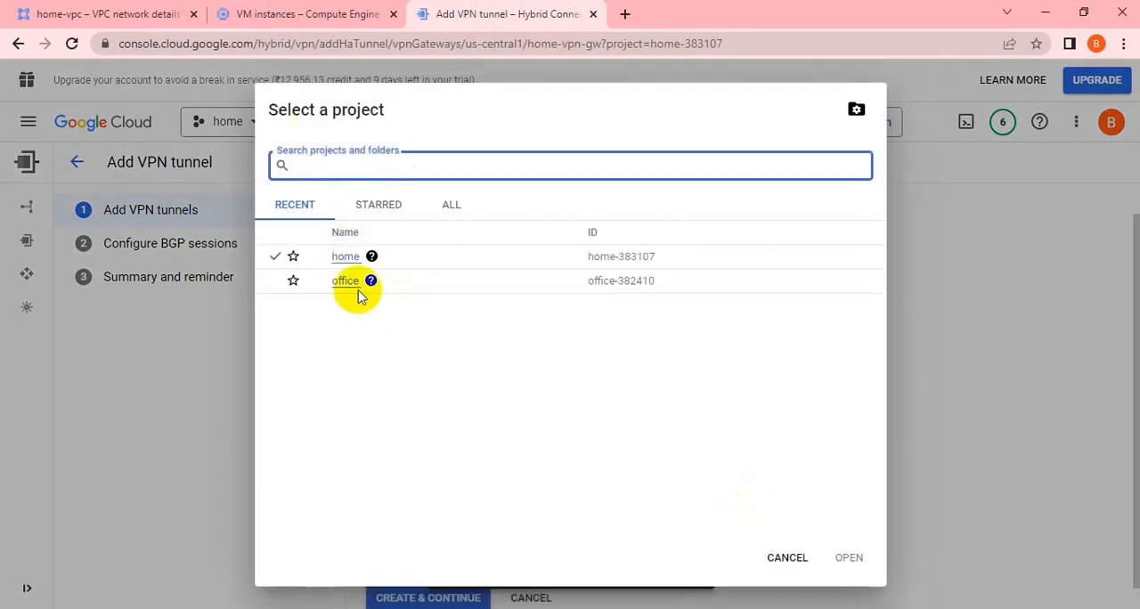
click(345, 280)
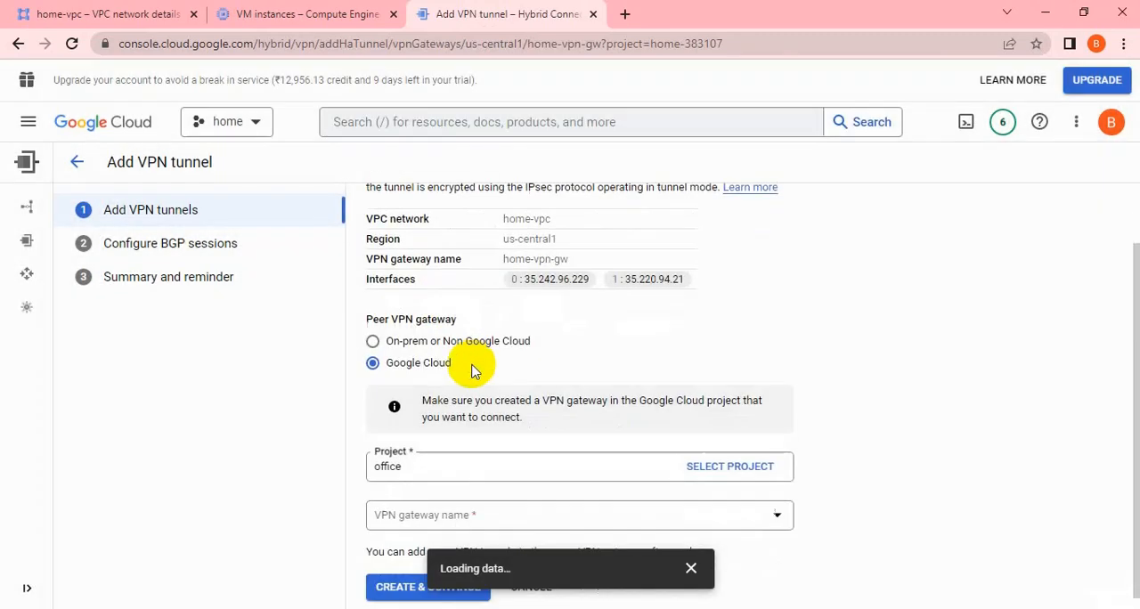
click(579, 514)
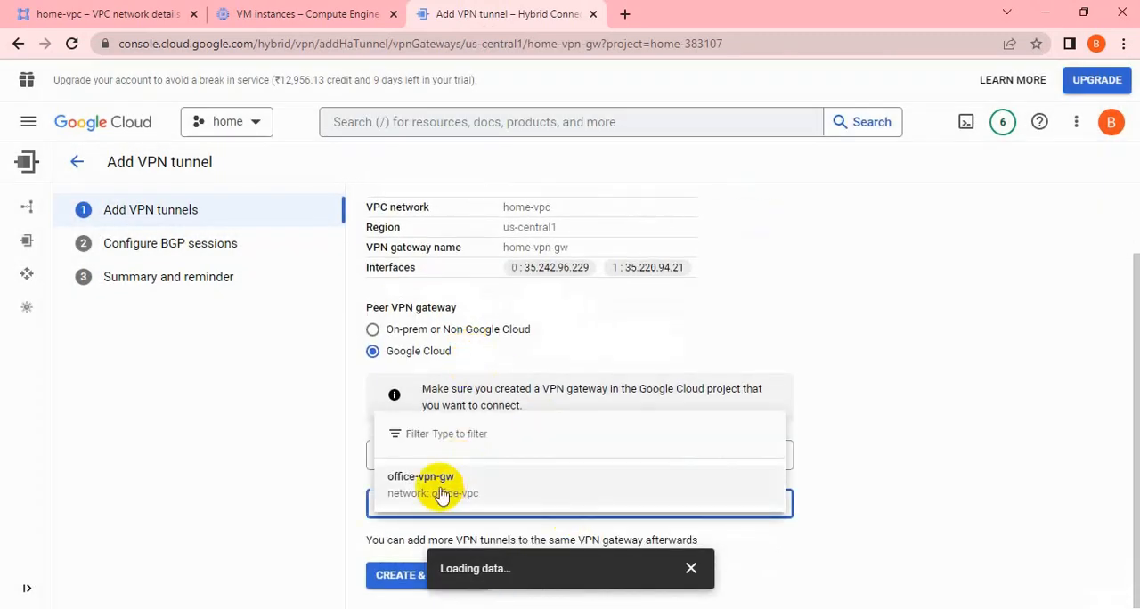
click(420, 477)
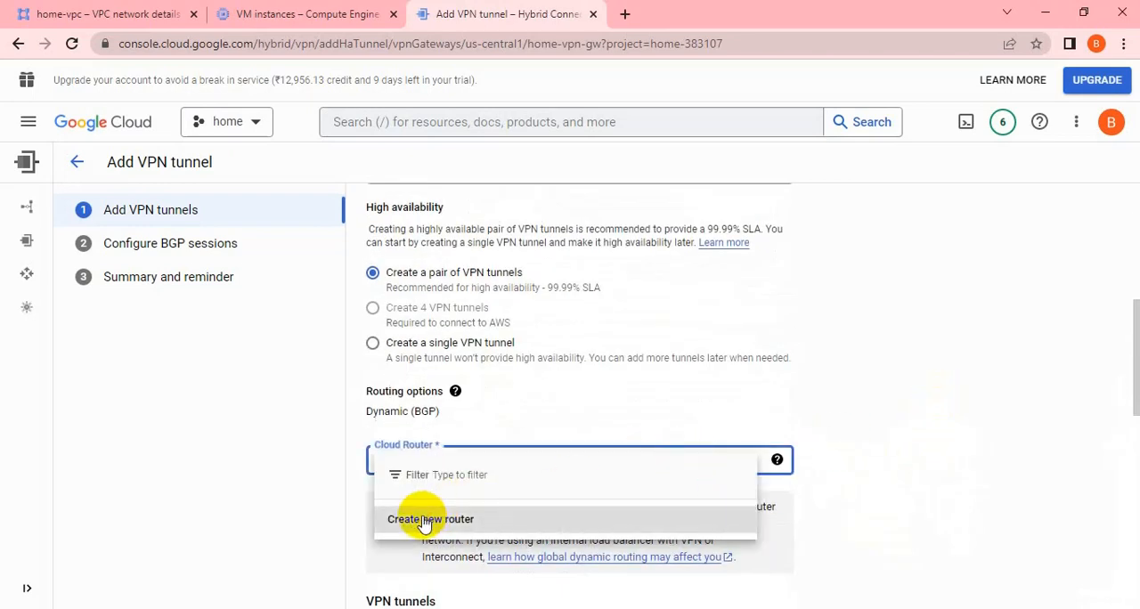
Create a new Cloud Router named home-router with Google ASN 64520
click(430, 518)
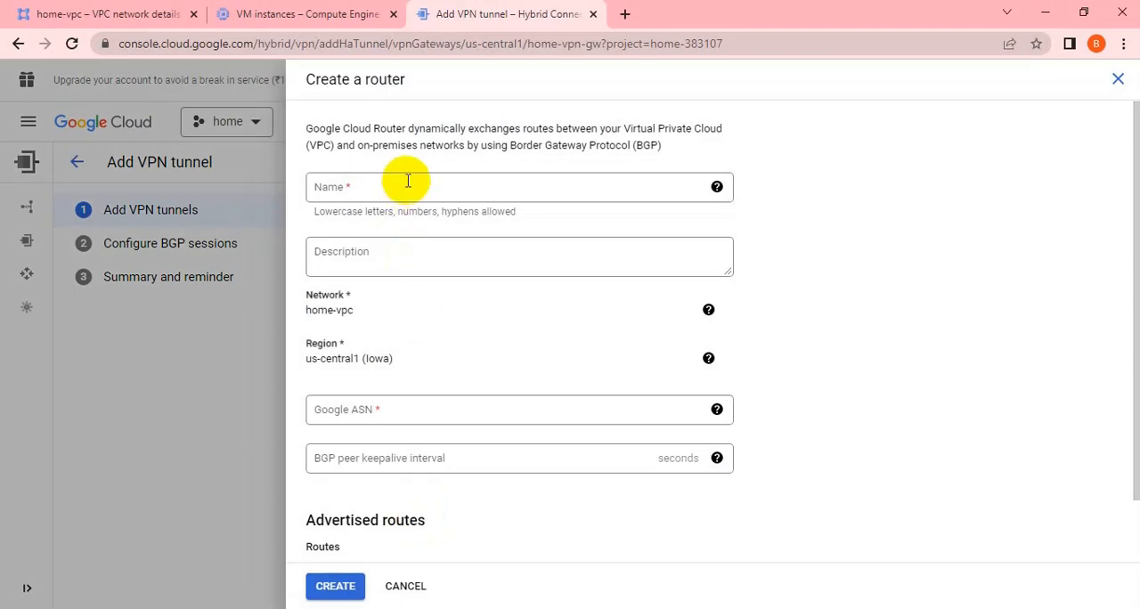
text(office-router)
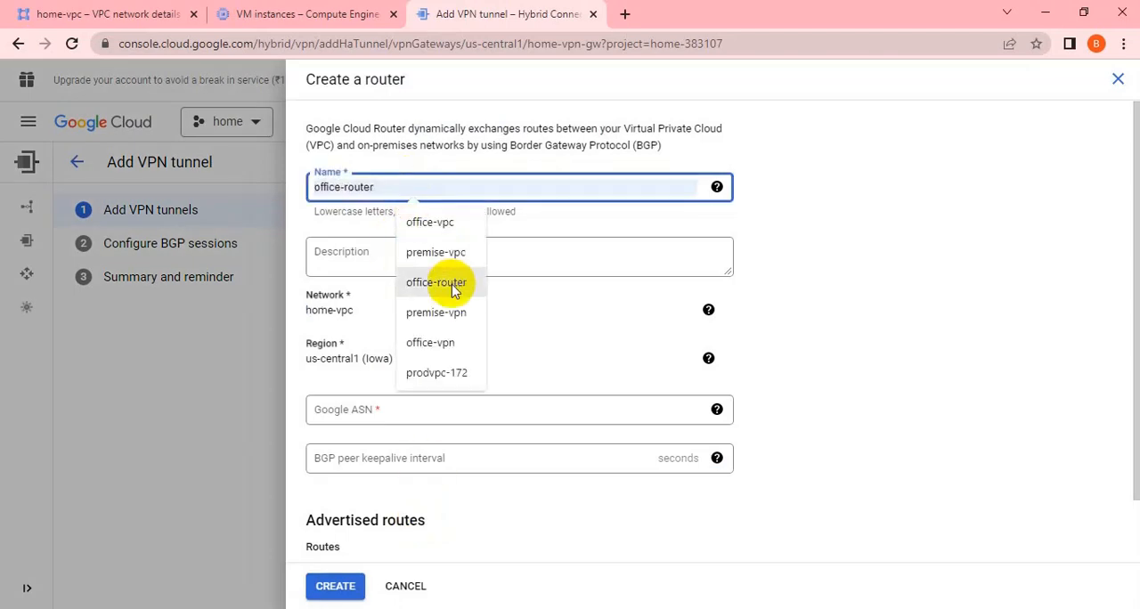
click(437, 282)
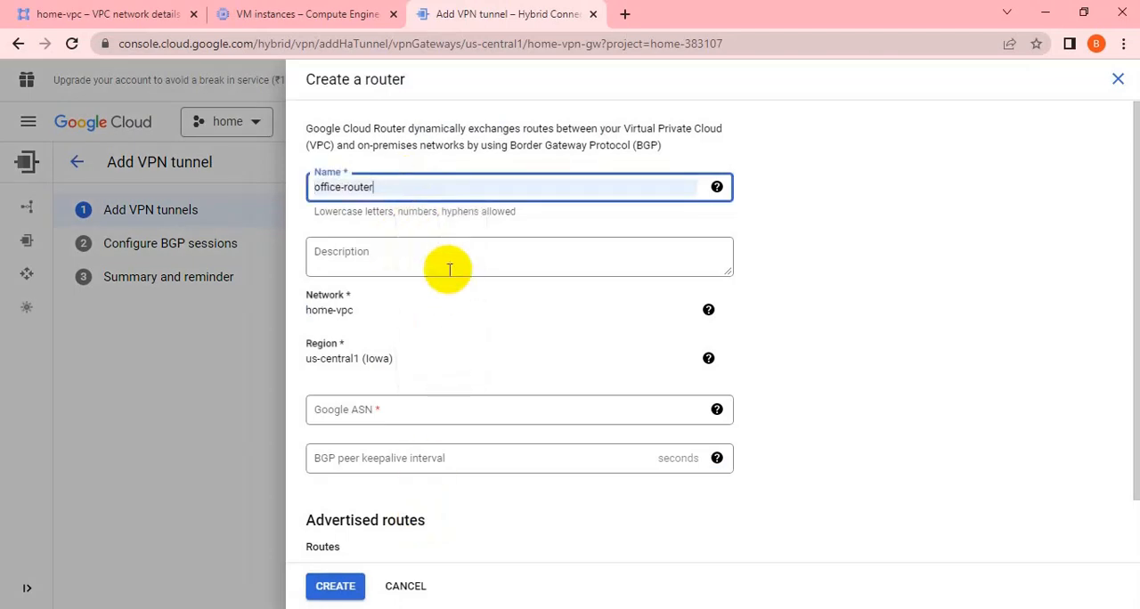
double_click(360, 187)
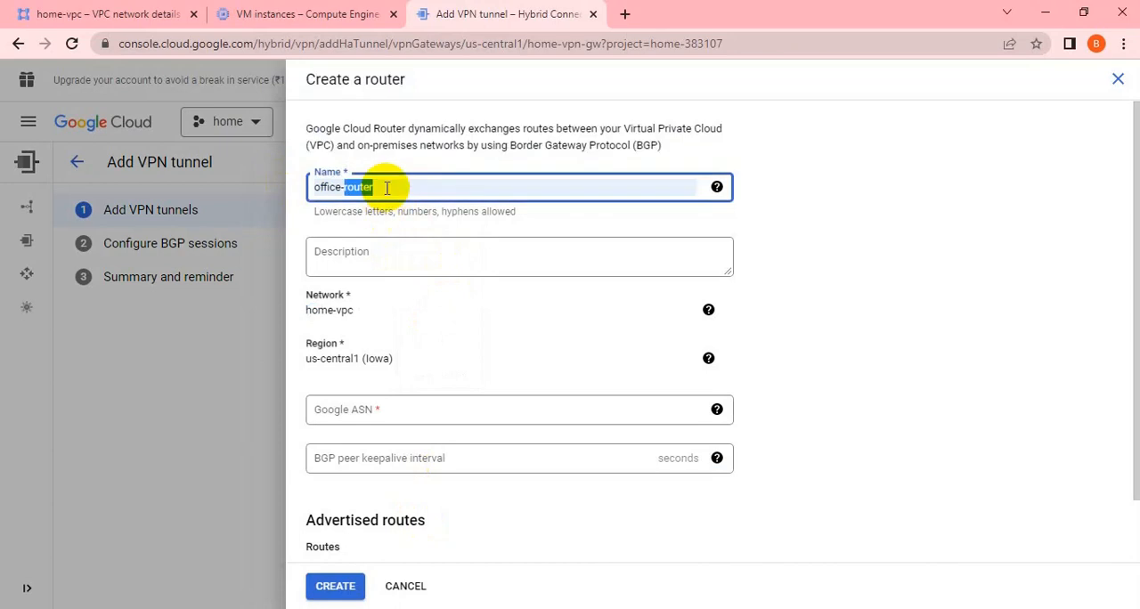
text(hom)
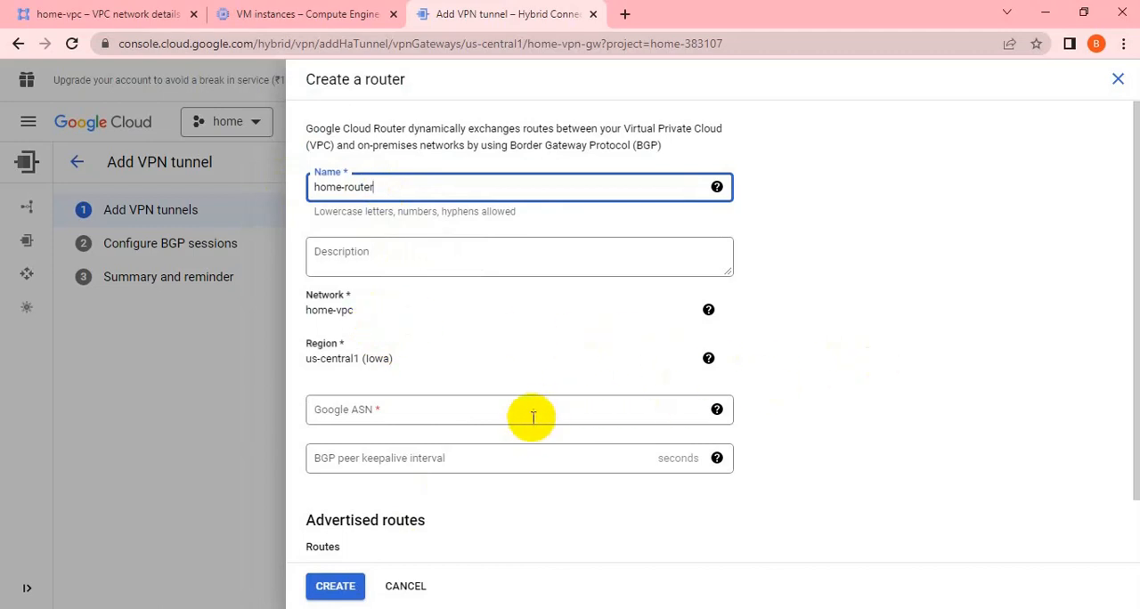
click(519, 408)
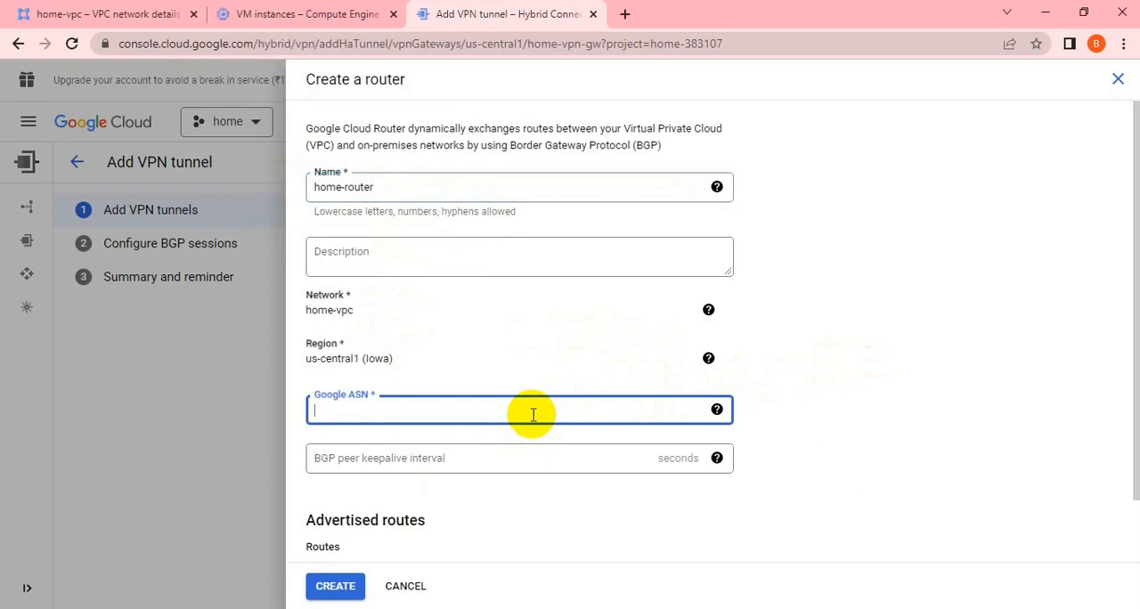
text(64520)
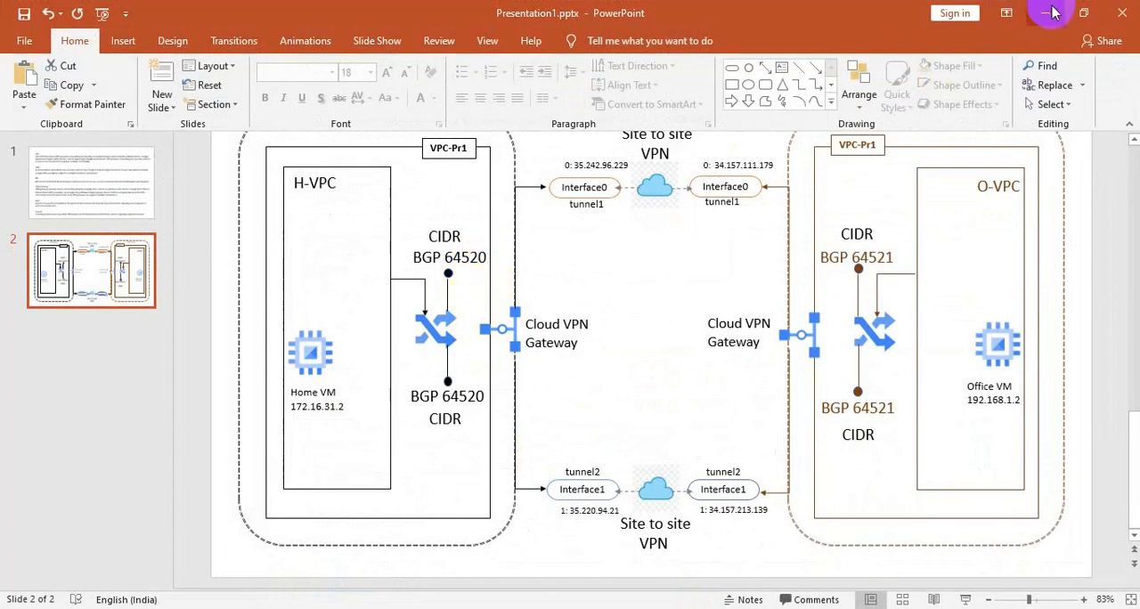
mouse_move(1049, 12)
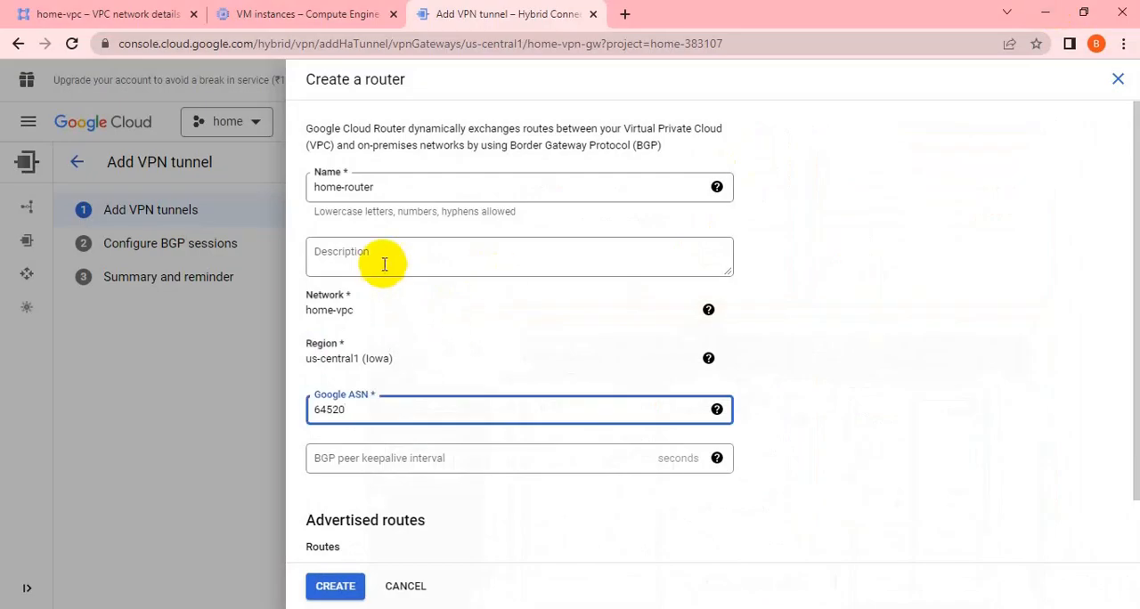
scroll(down, 3)
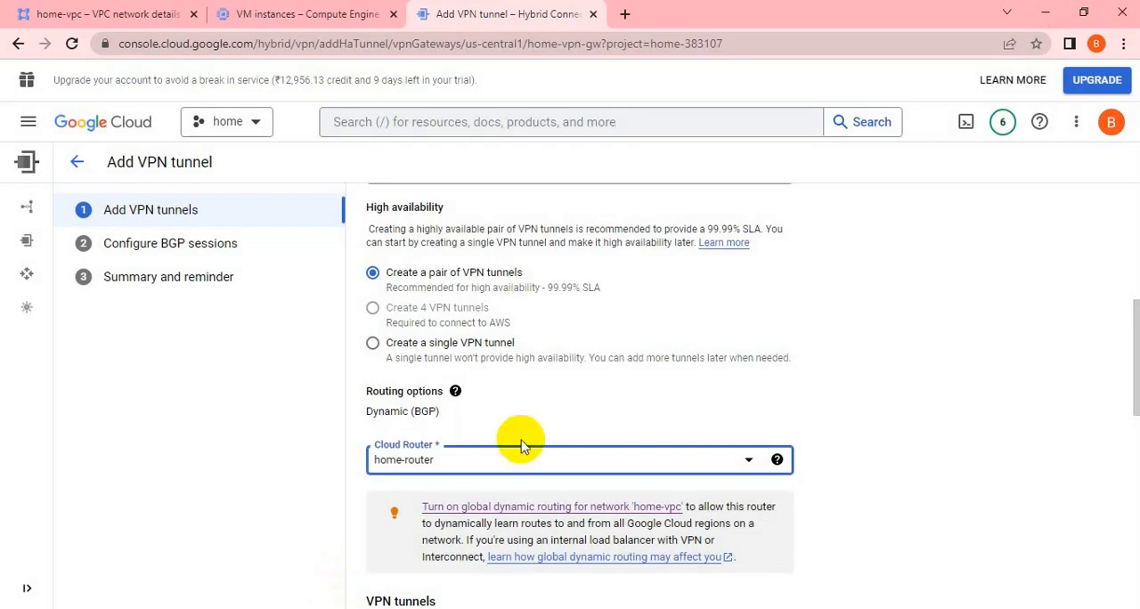
scroll(down, 3)
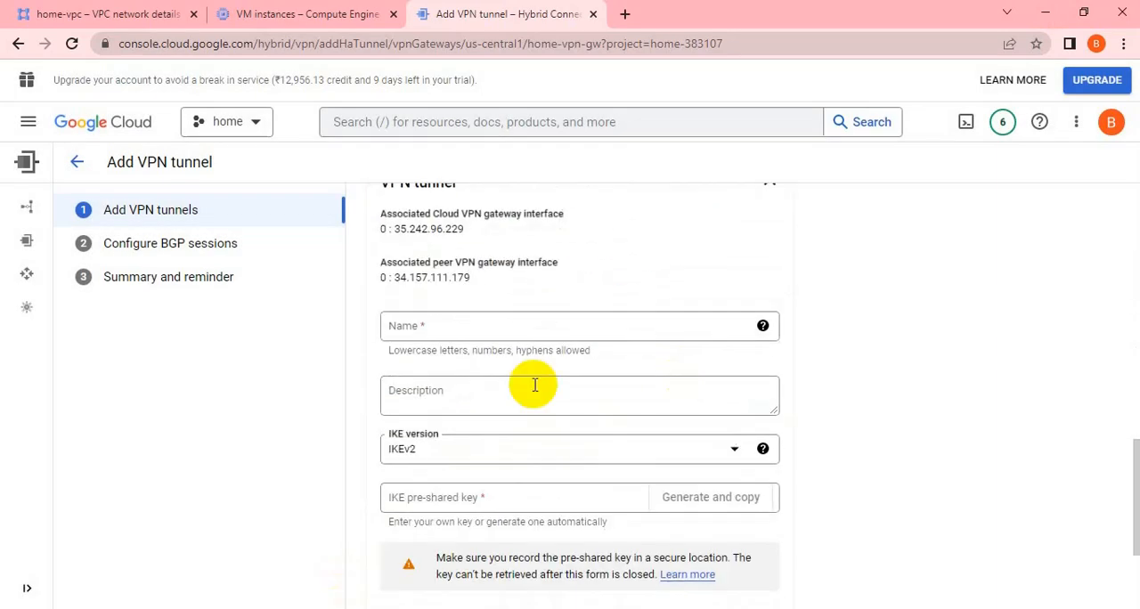
click(490, 277)
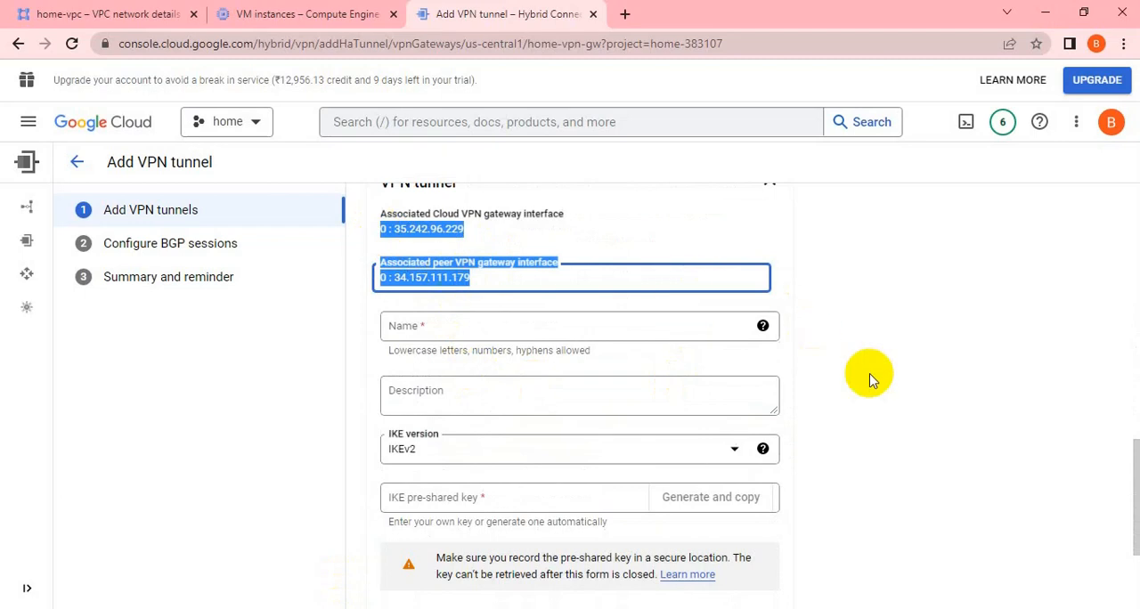
scroll(down, 3)
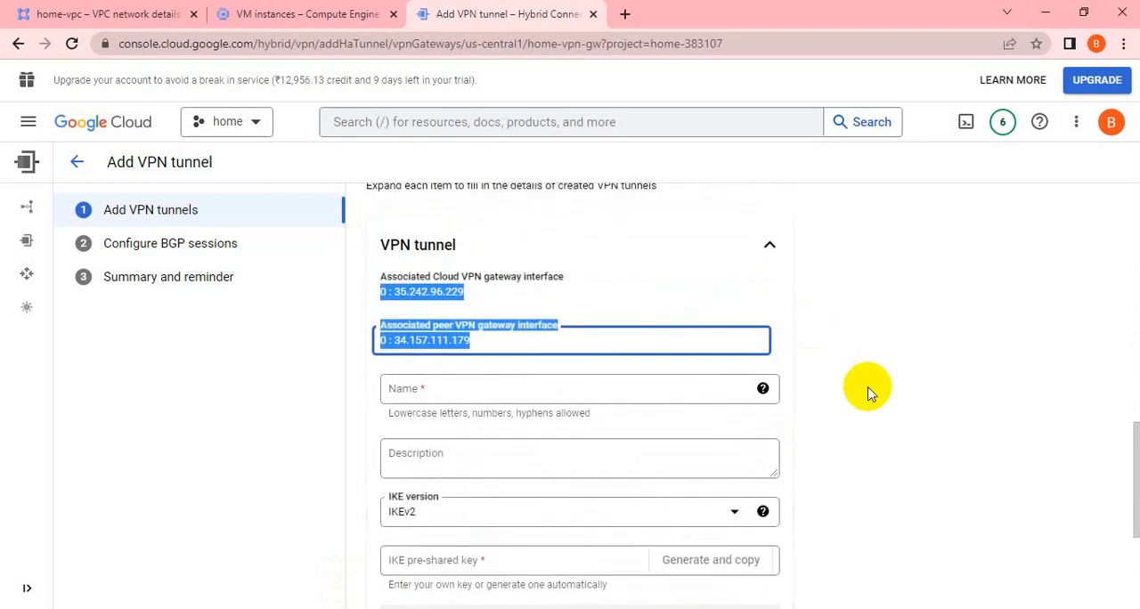
click(579, 388)
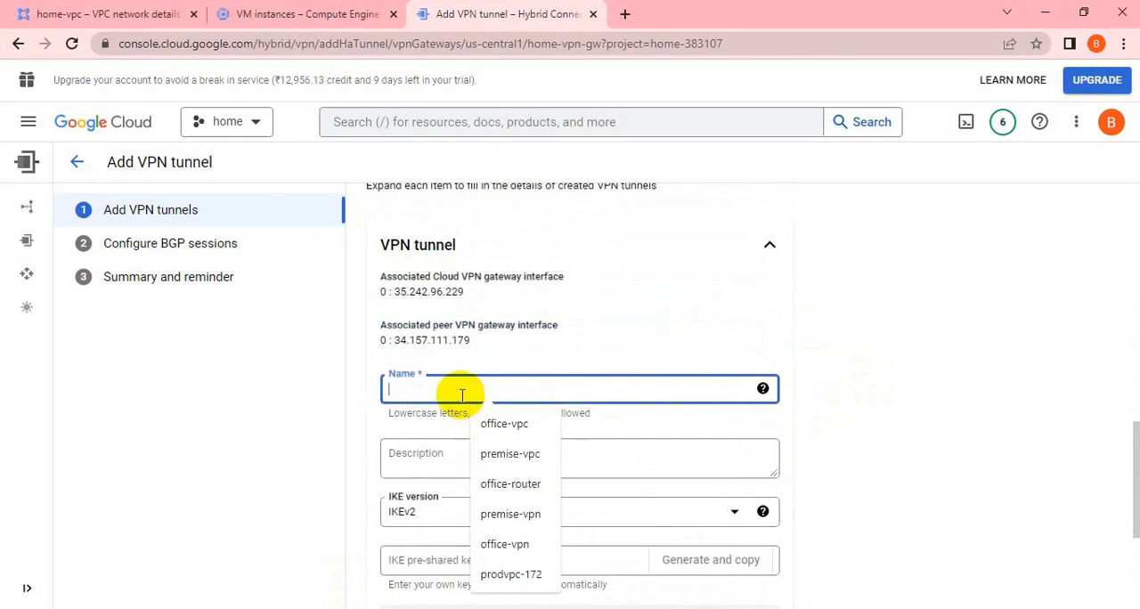
text(home-tu)
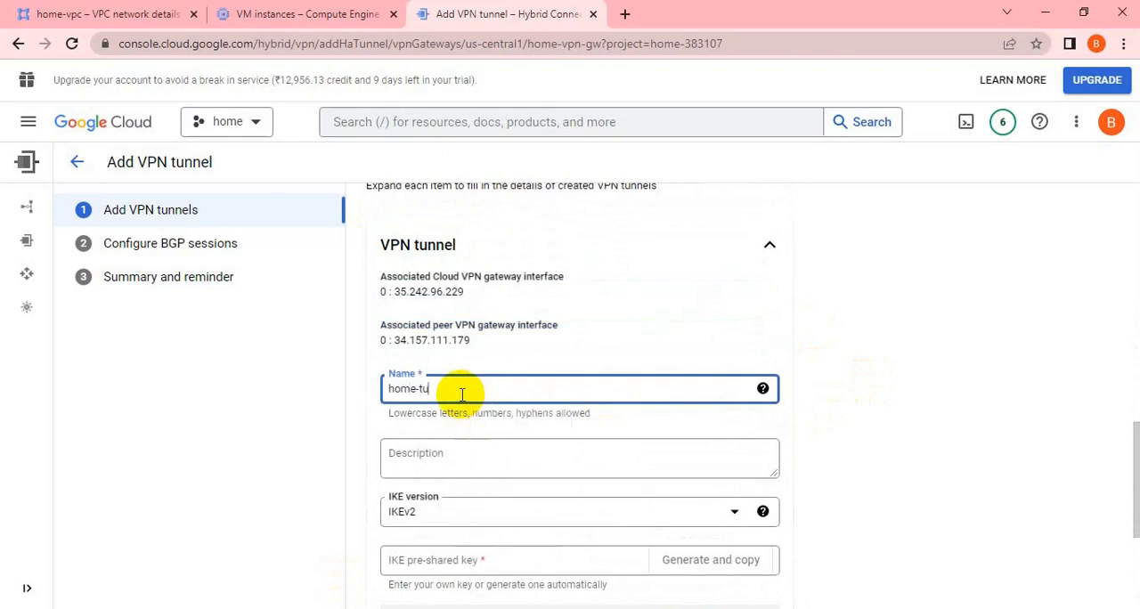
text(nnel)
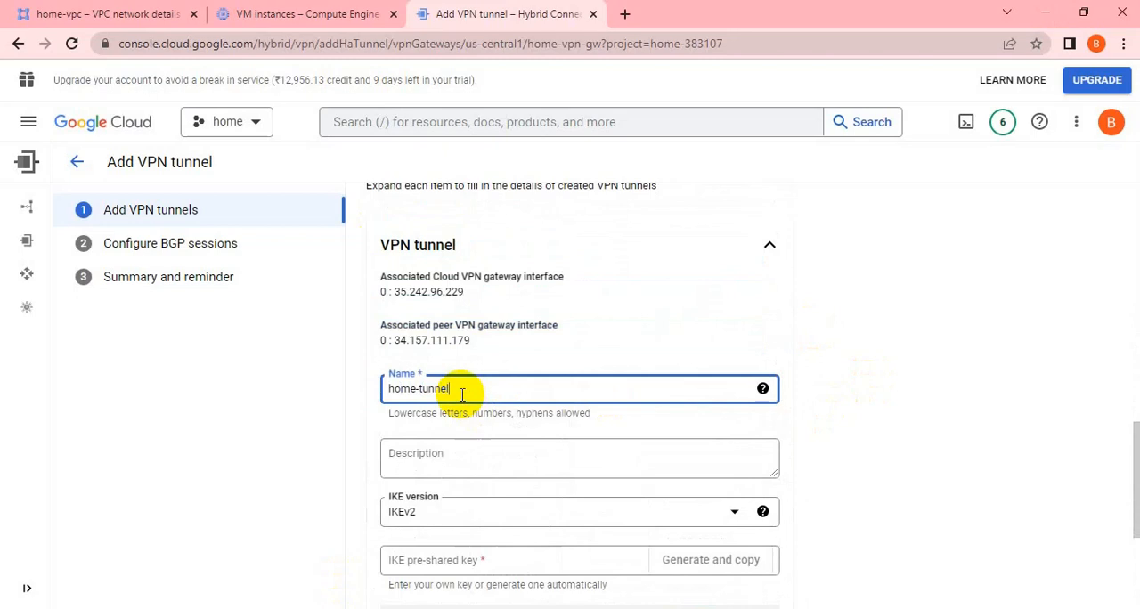
text(0)
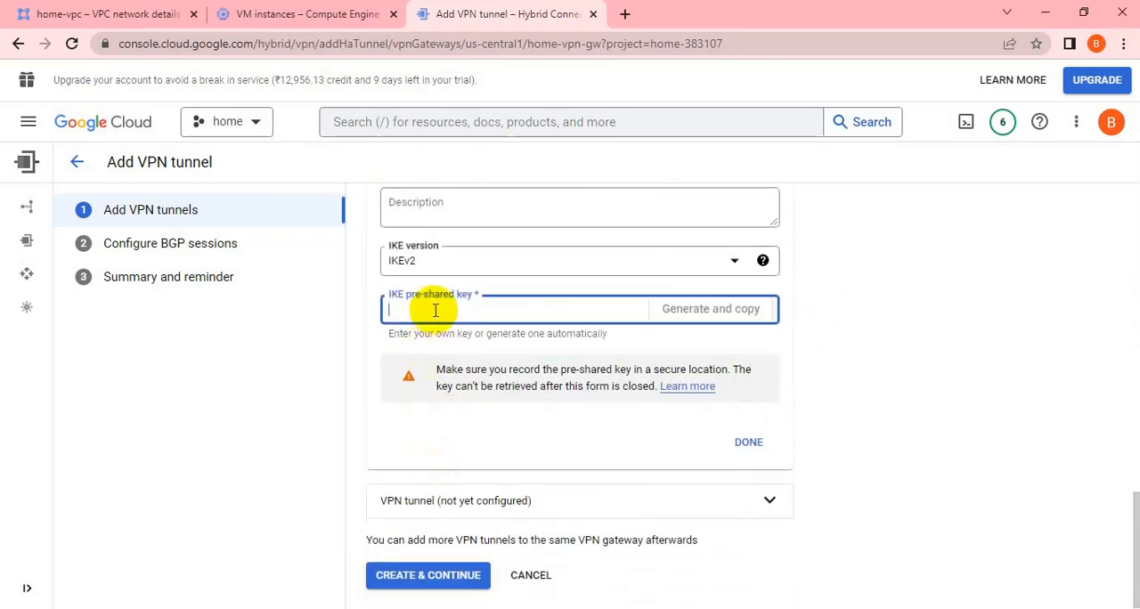
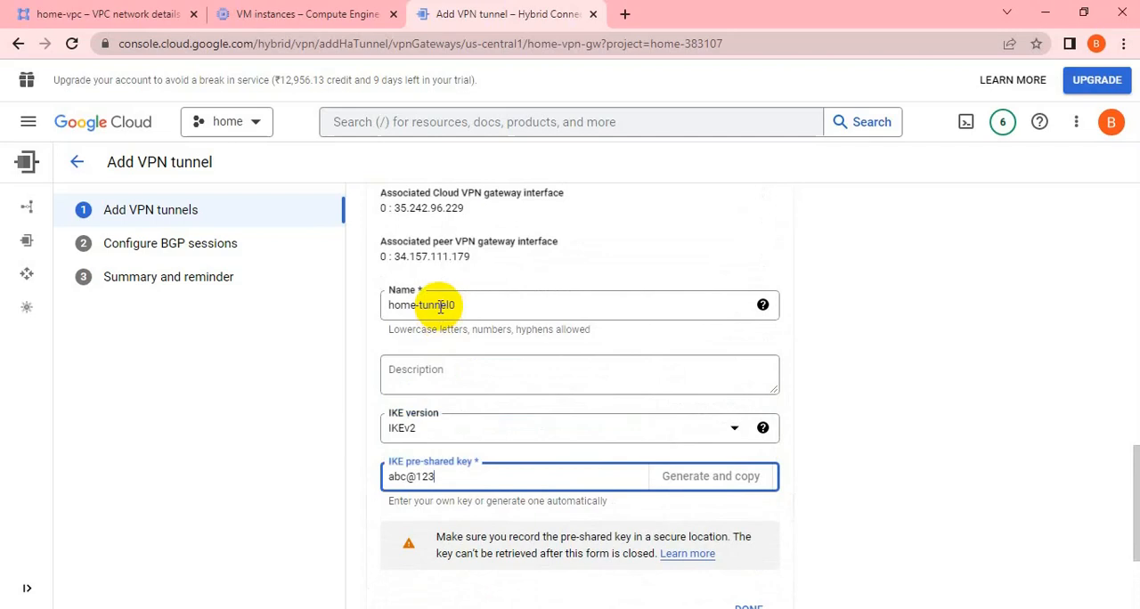
scroll(down, 3)
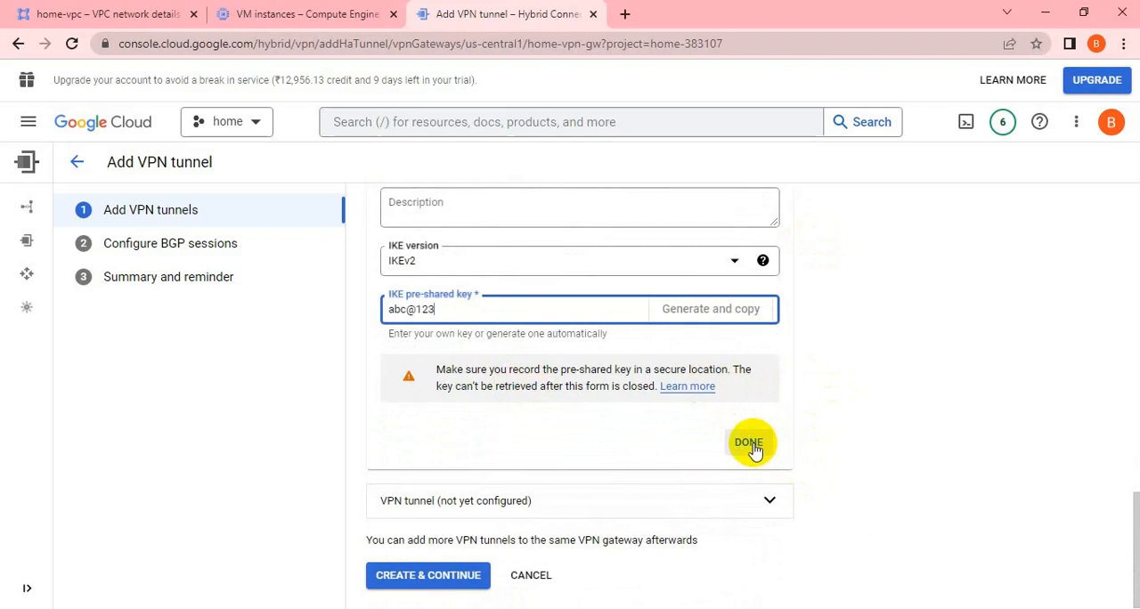
Finish home-tunnel0 and name the second tunnel home-tunnel1
click(748, 442)
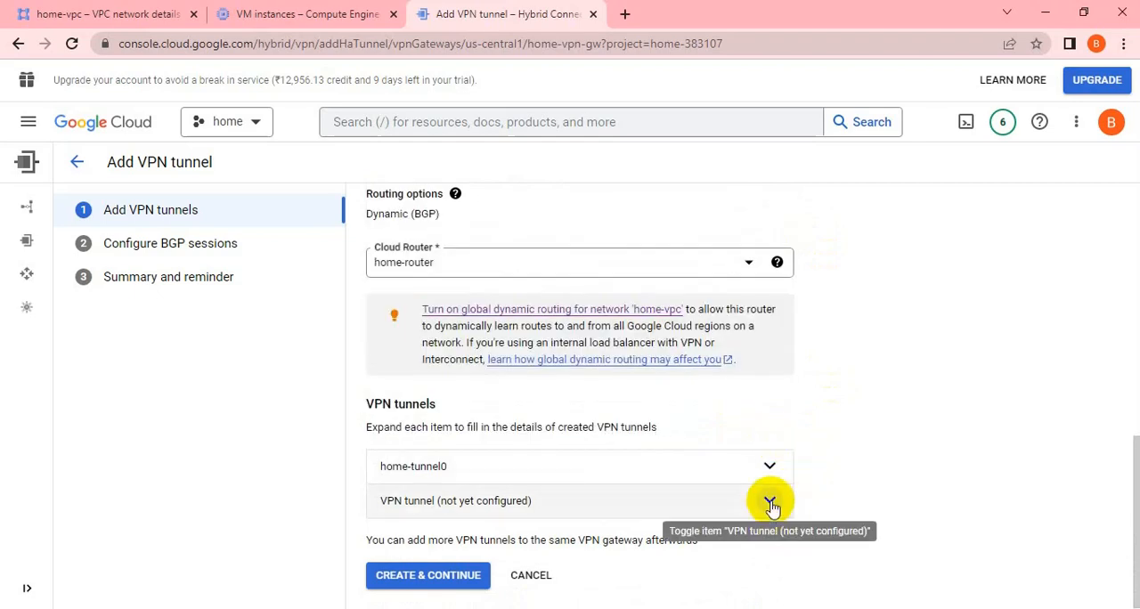
click(770, 500)
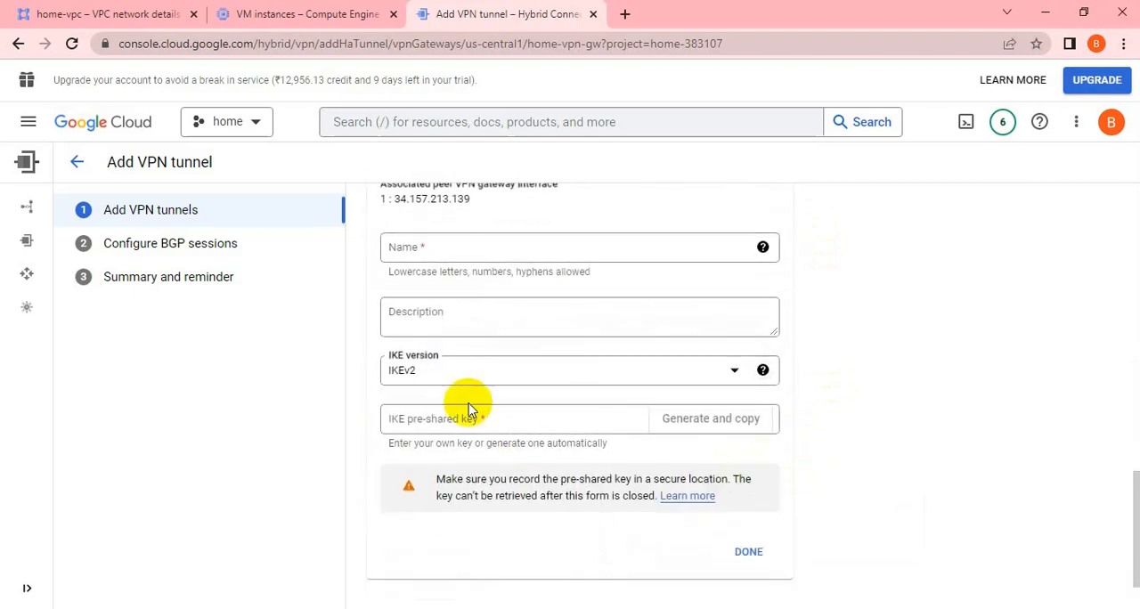
click(579, 247)
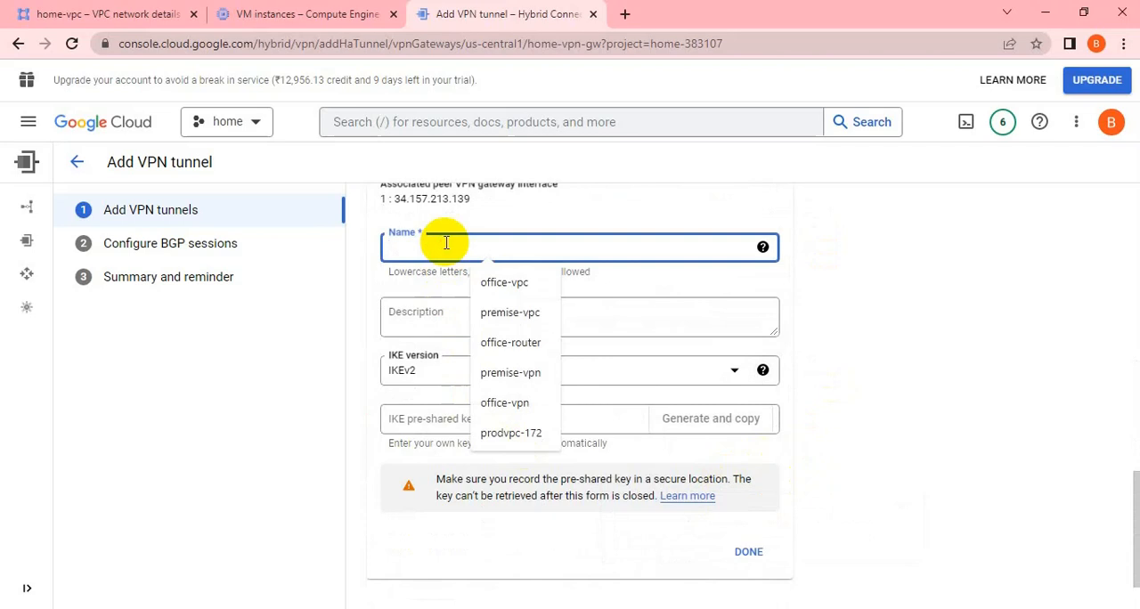
text(home-tunnel1)
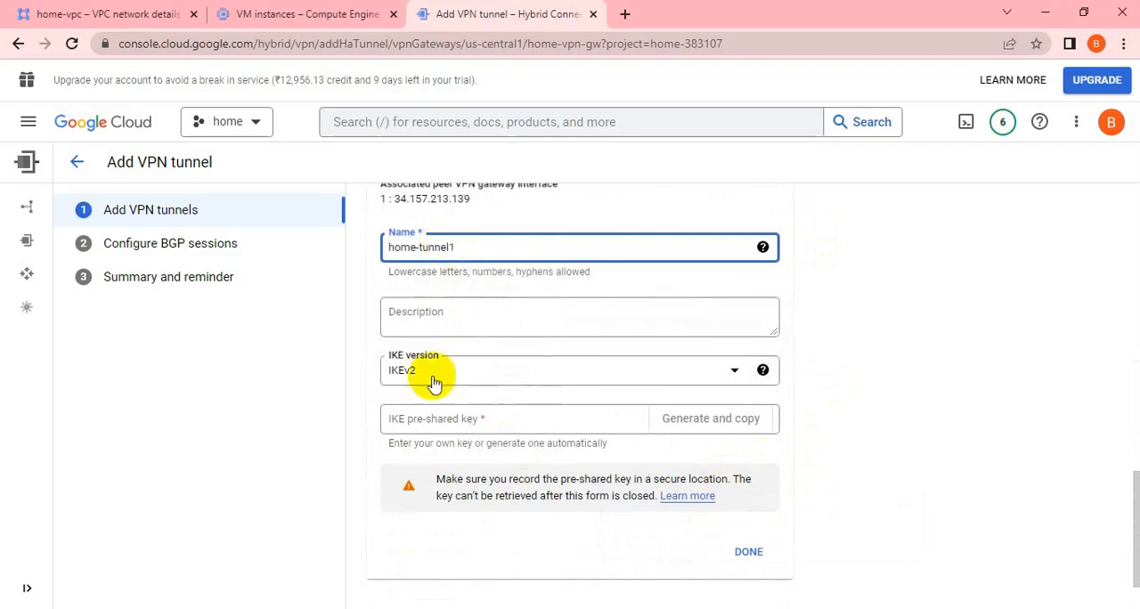
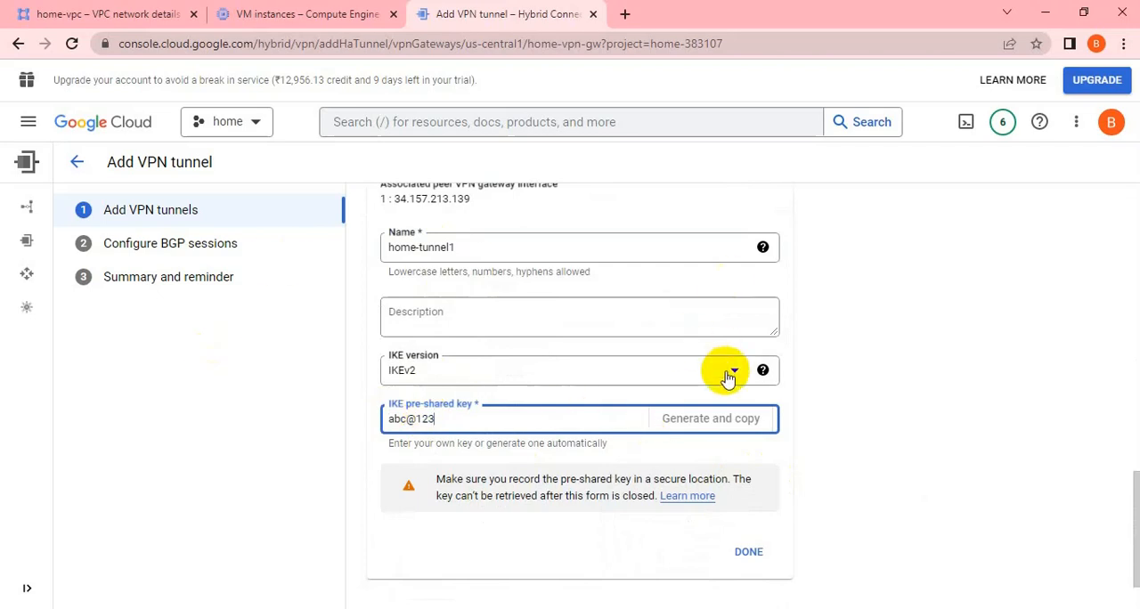
click(731, 370)
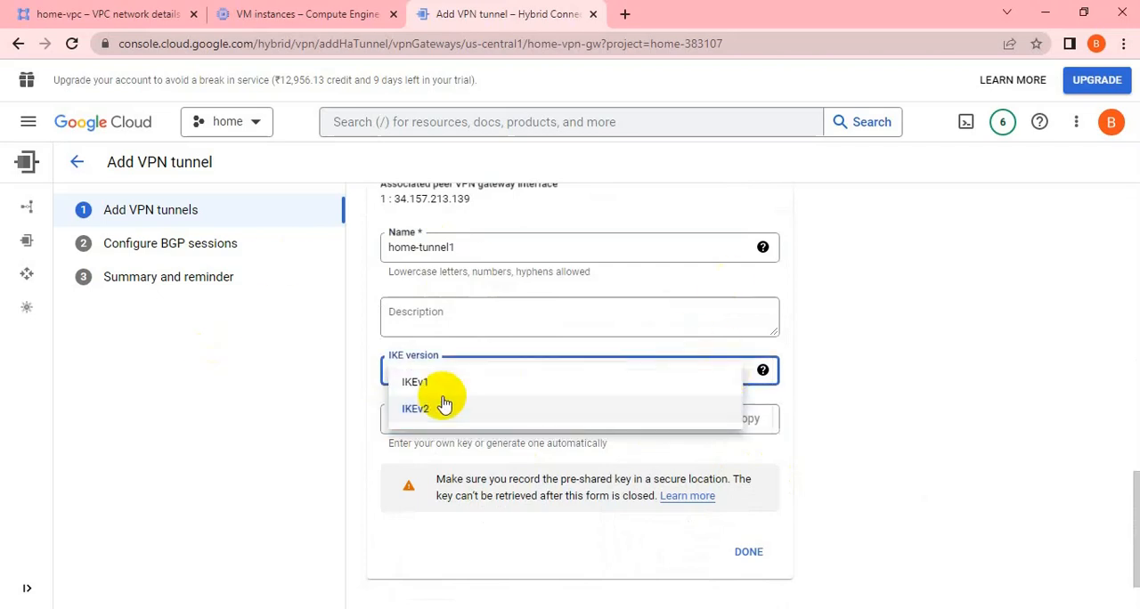
click(414, 409)
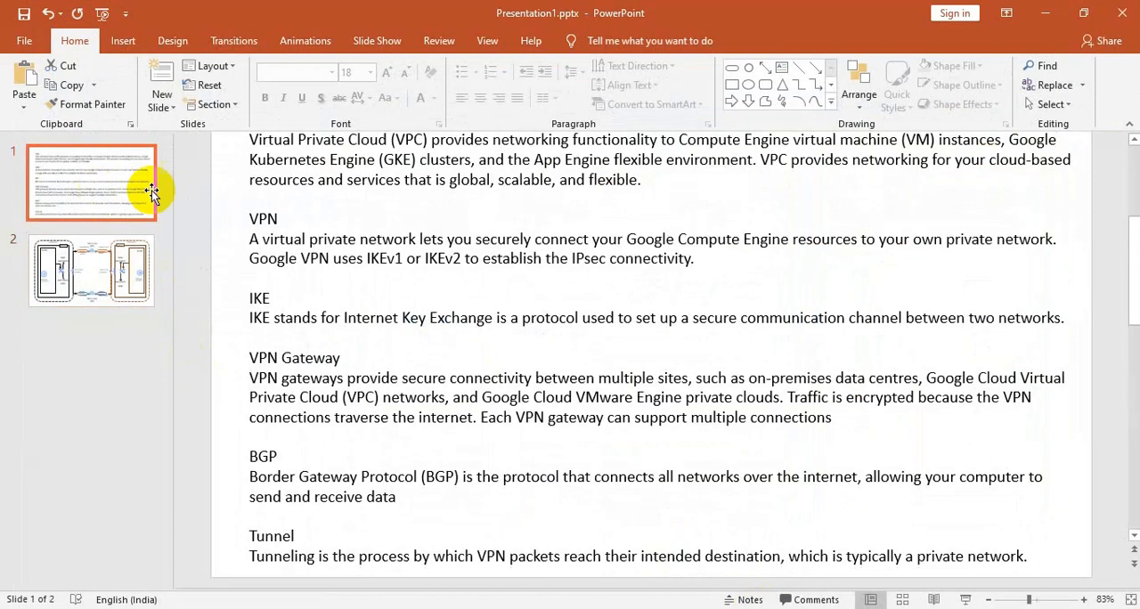
triple_click(704, 319)
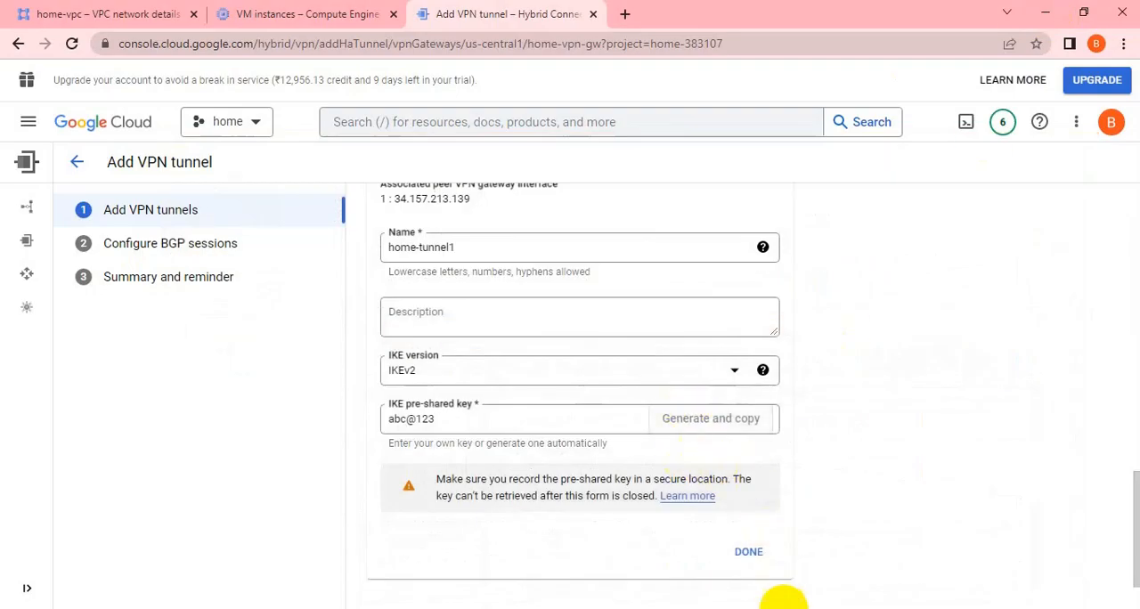
Finish home-tunnel1 and submit both the office and home tunnel pairs for creation
click(749, 551)
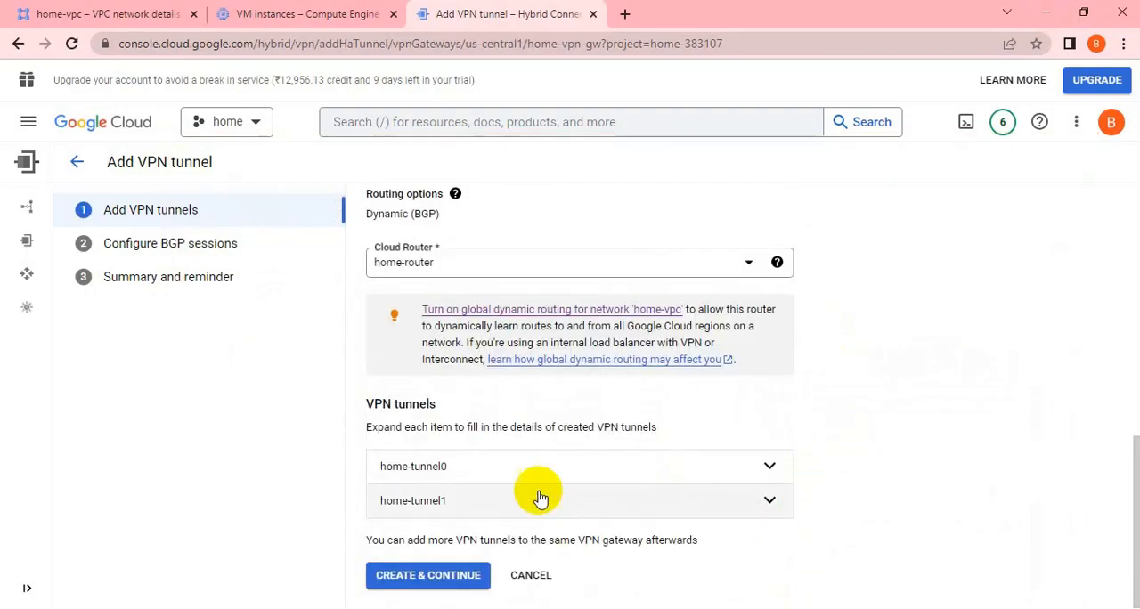
mouse_move(541, 499)
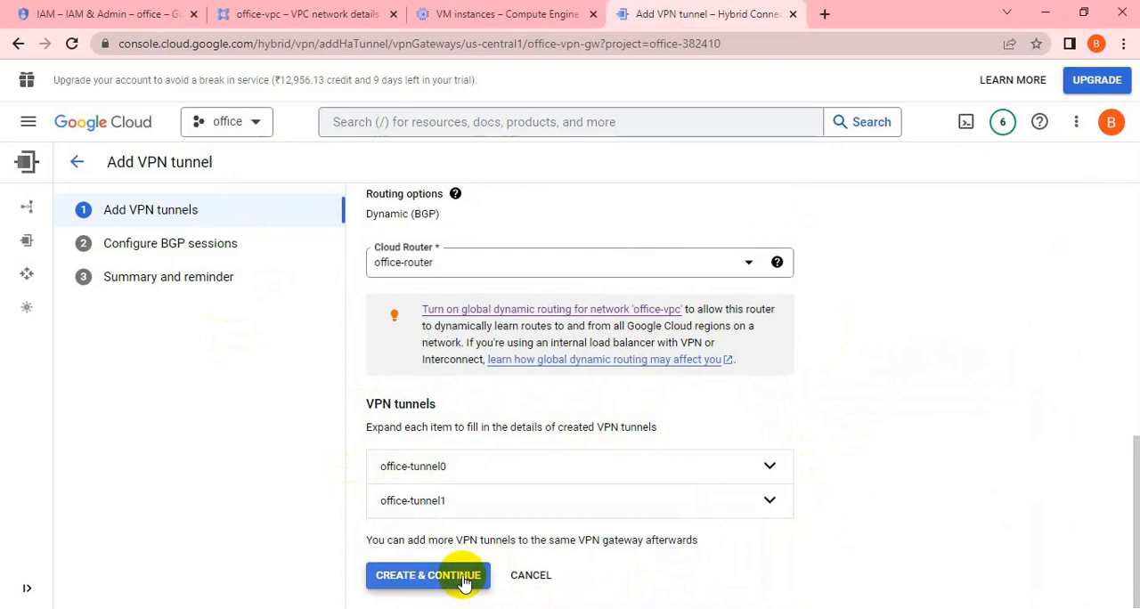
click(428, 575)
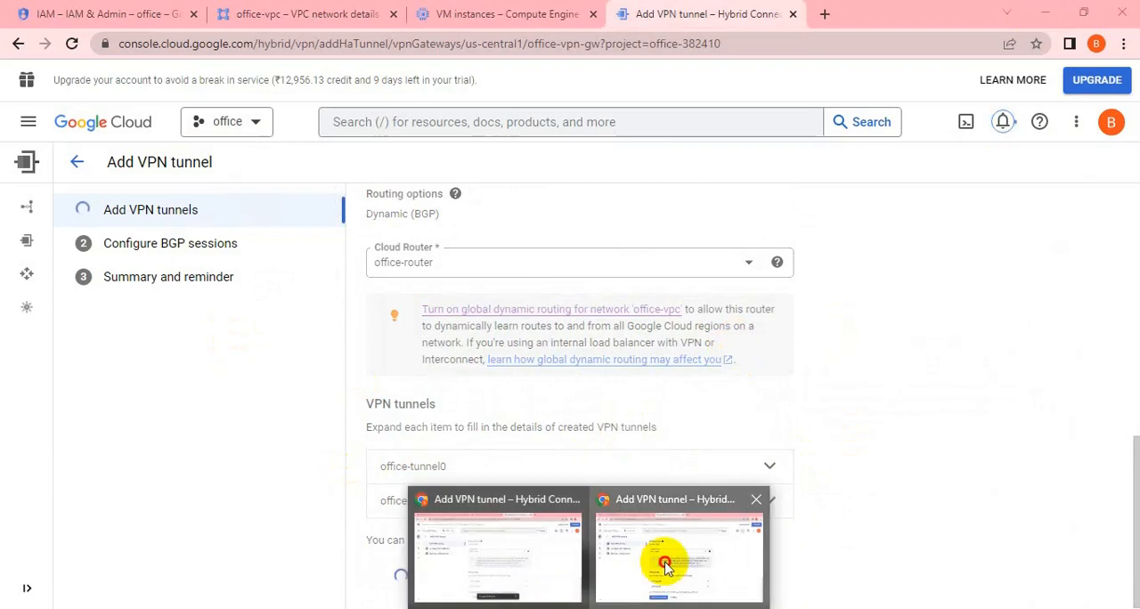
click(679, 552)
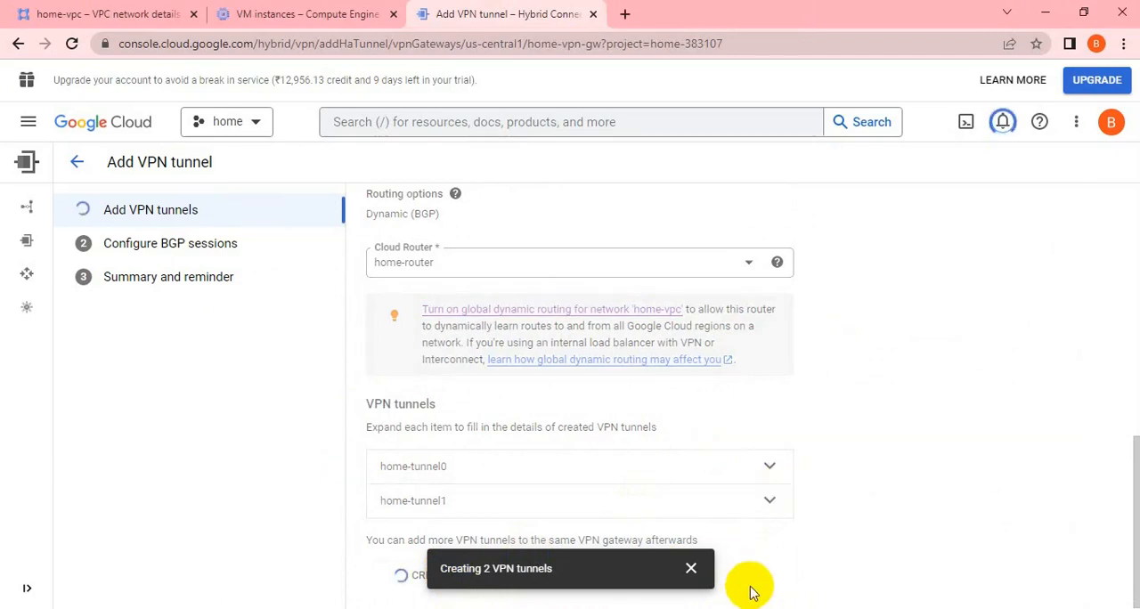
mouse_move(691, 243)
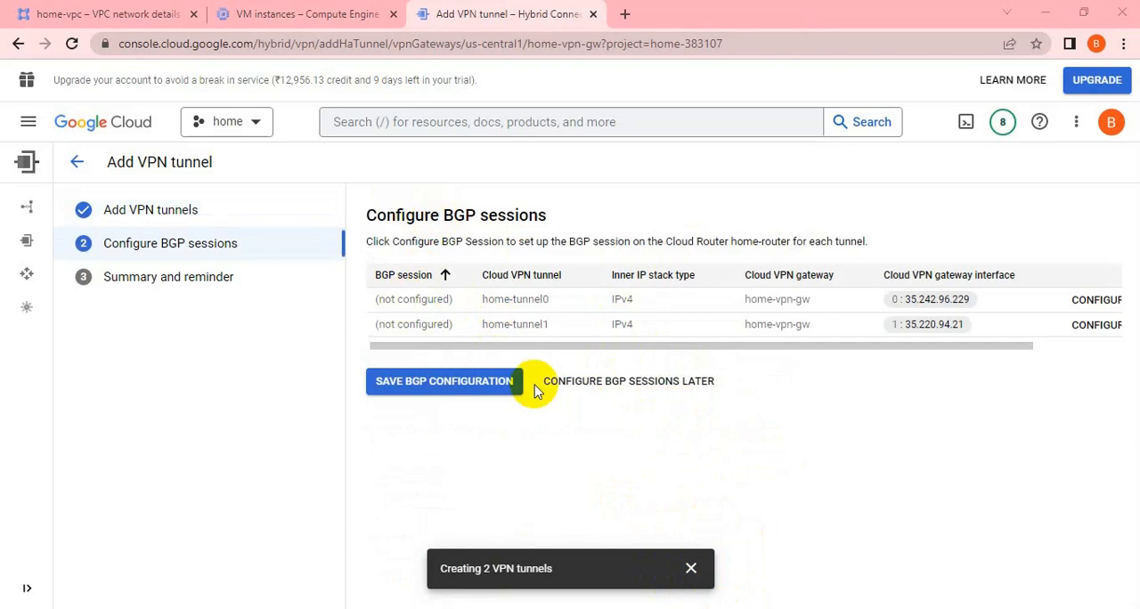
mouse_move(654, 403)
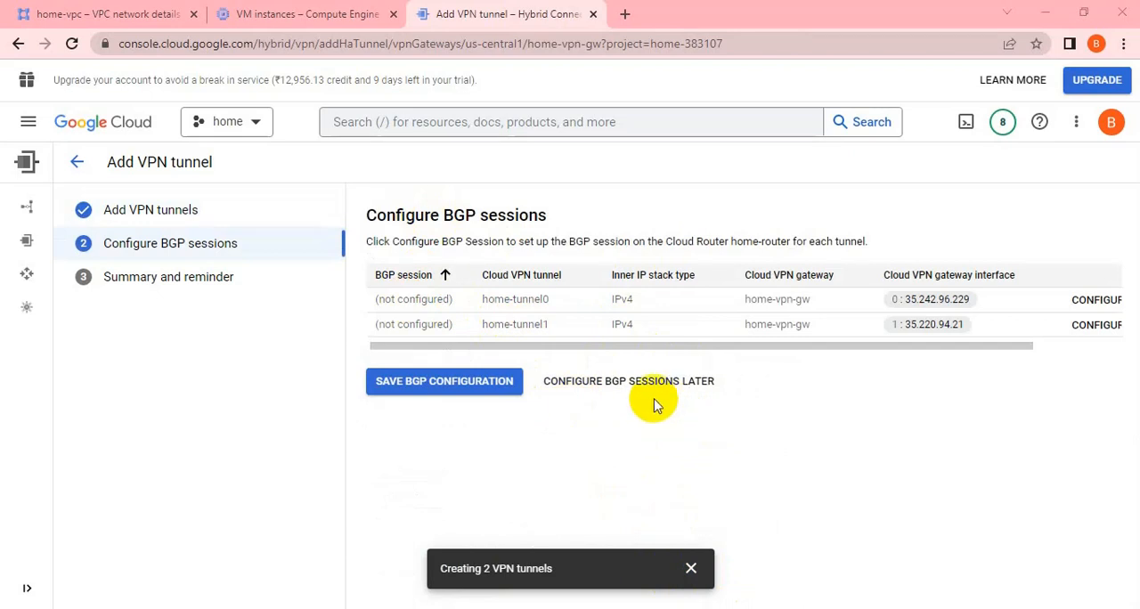
mouse_move(629, 381)
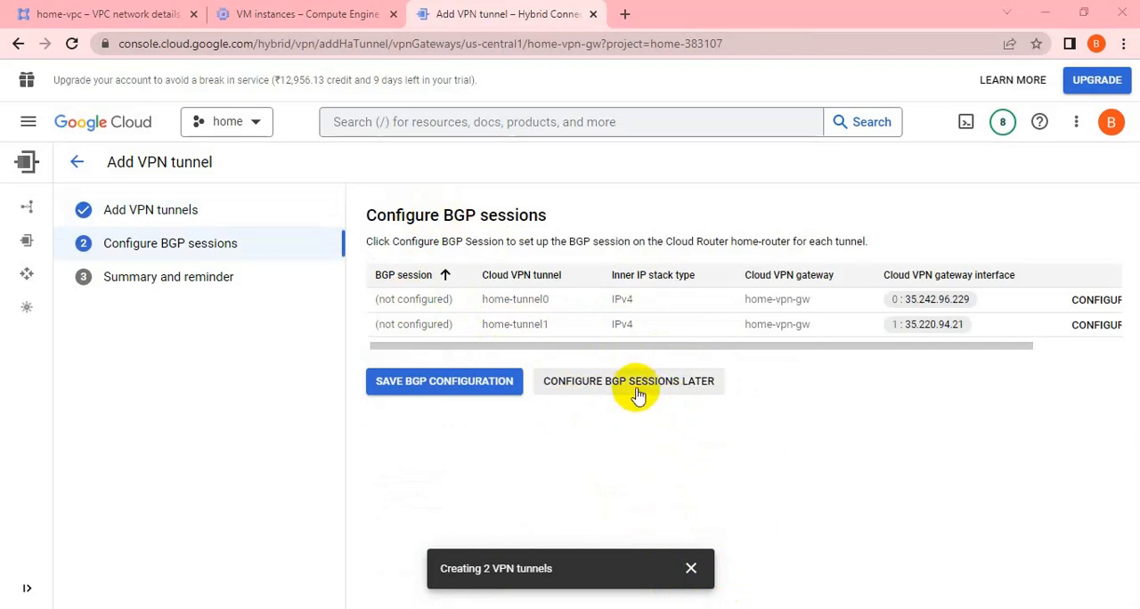
Defer BGP session setup so home-tunnel0 and home-tunnel1 appear in the tunnels list
click(628, 381)
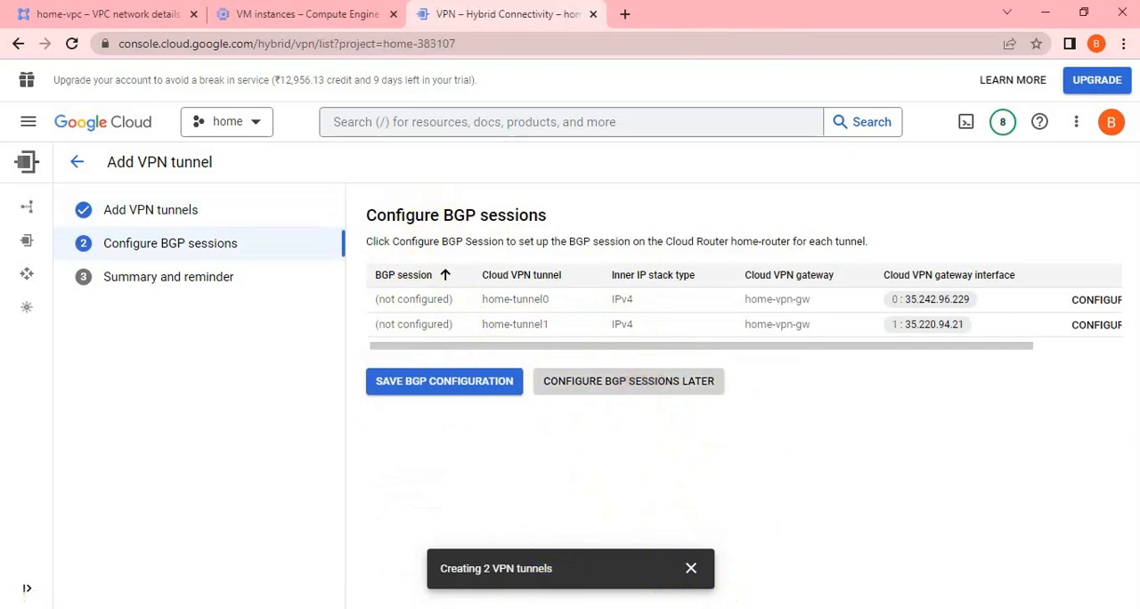
click(628, 382)
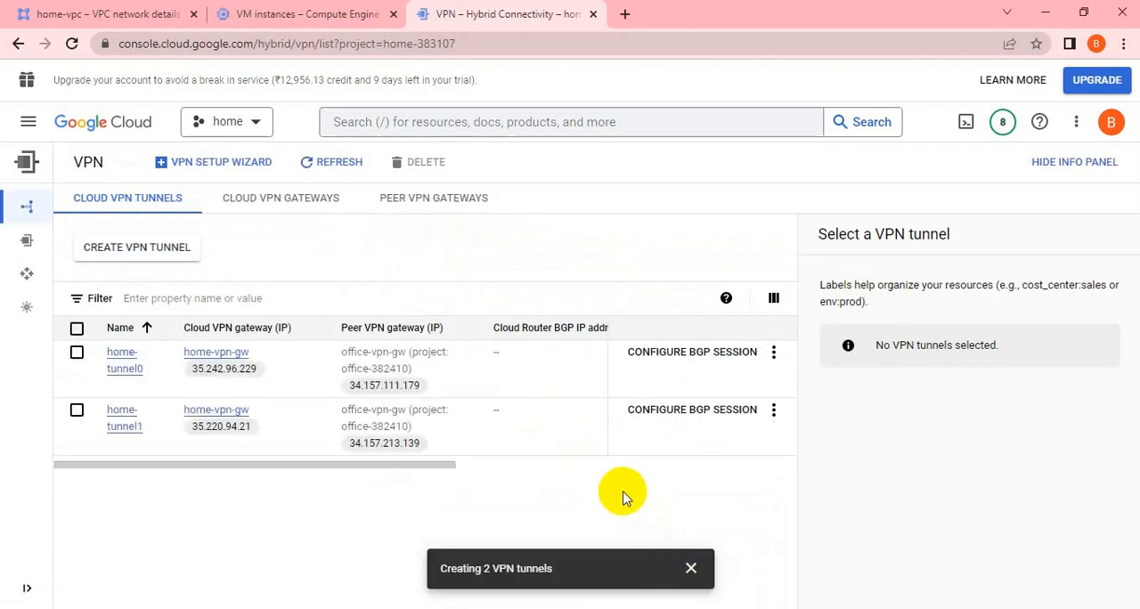
mouse_move(525, 303)
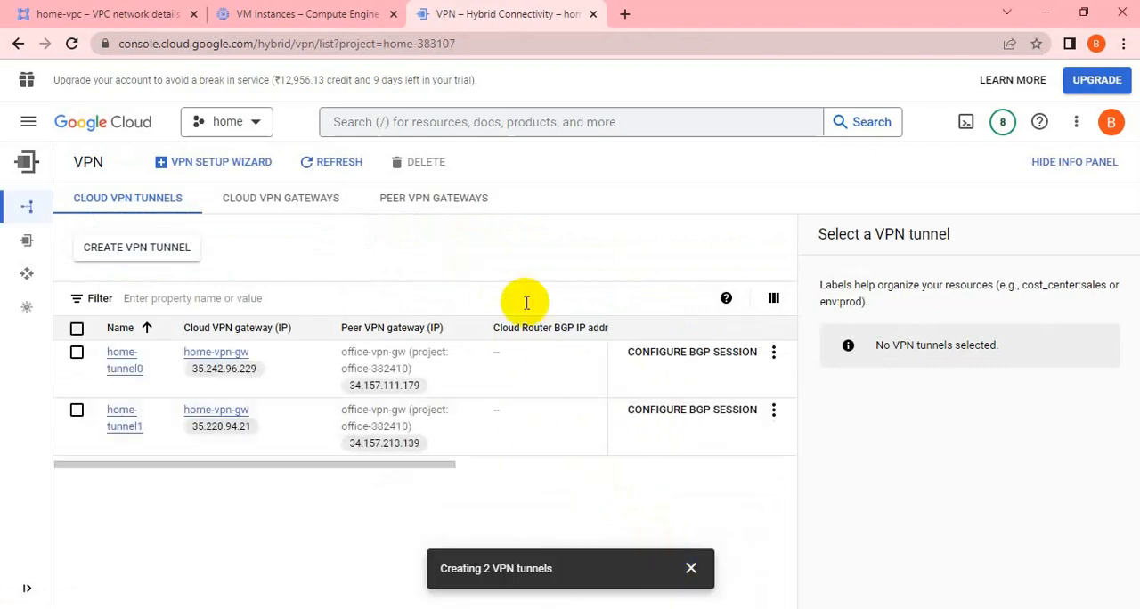